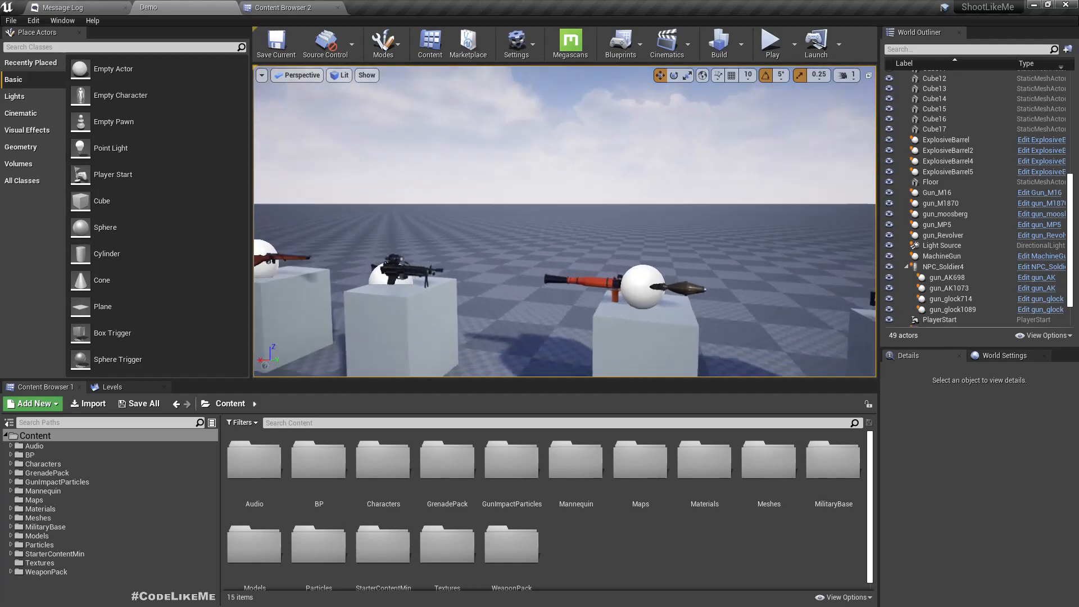
Select the MachineGun actor, edit its blueprint, go to parent BP_Gun and select P_MuzzleFlash
click(942, 255)
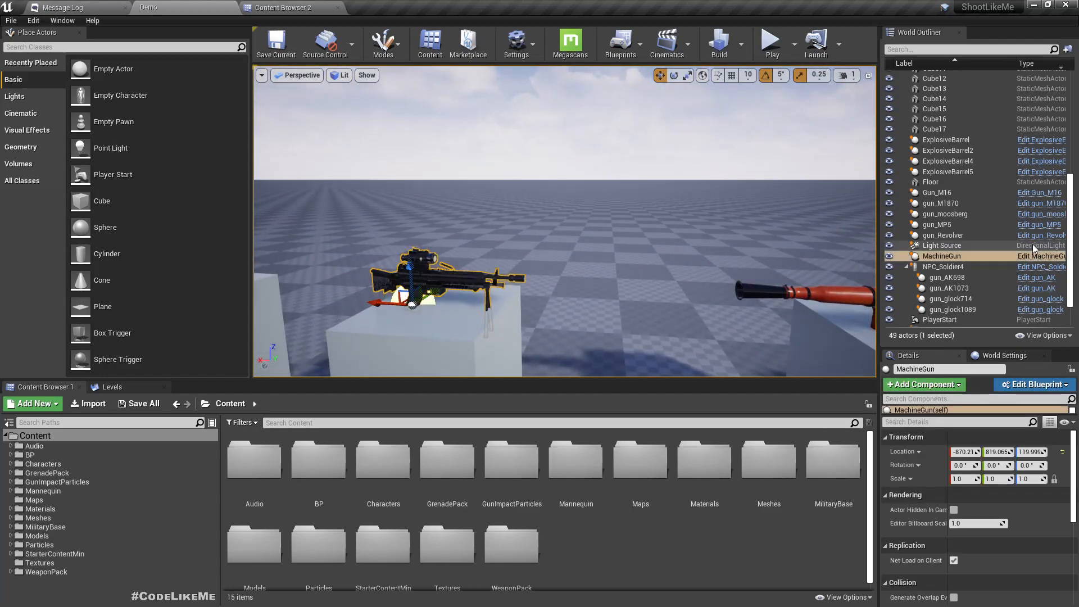
click(1033, 385)
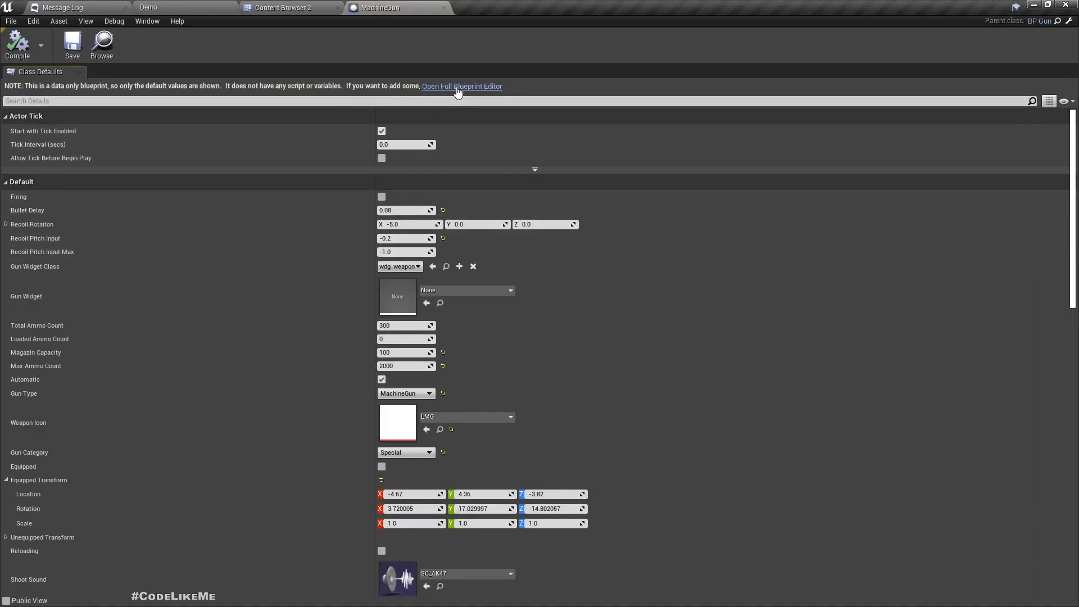
click(462, 87)
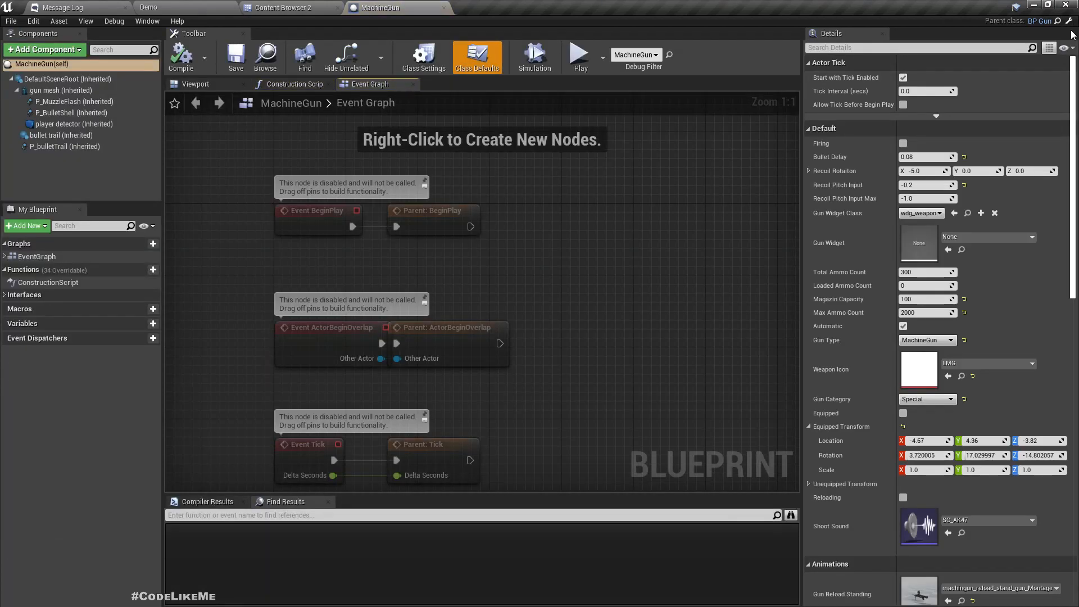
click(474, 8)
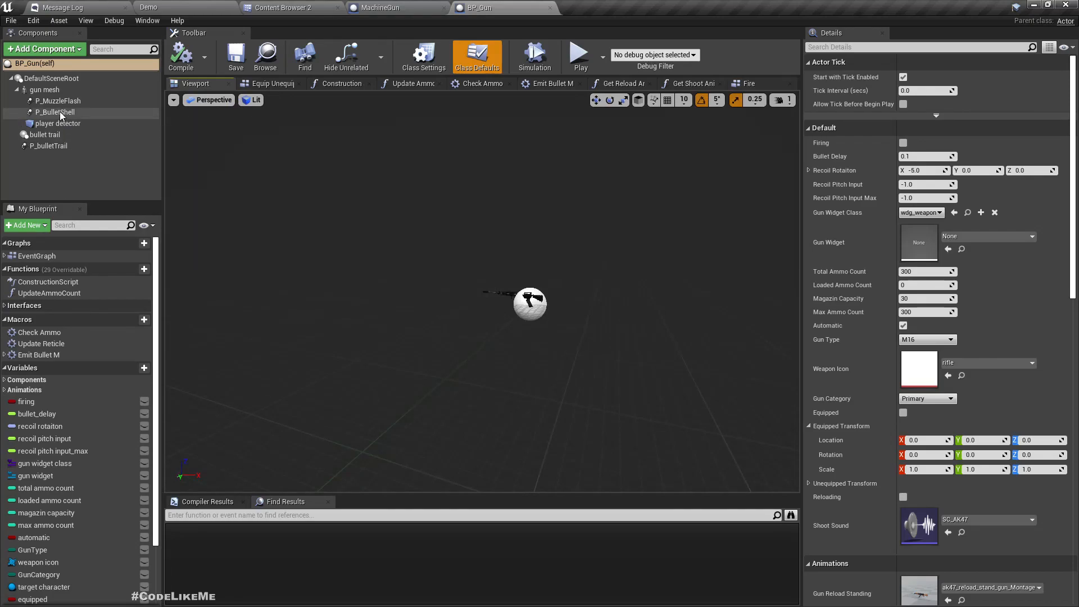
click(57, 100)
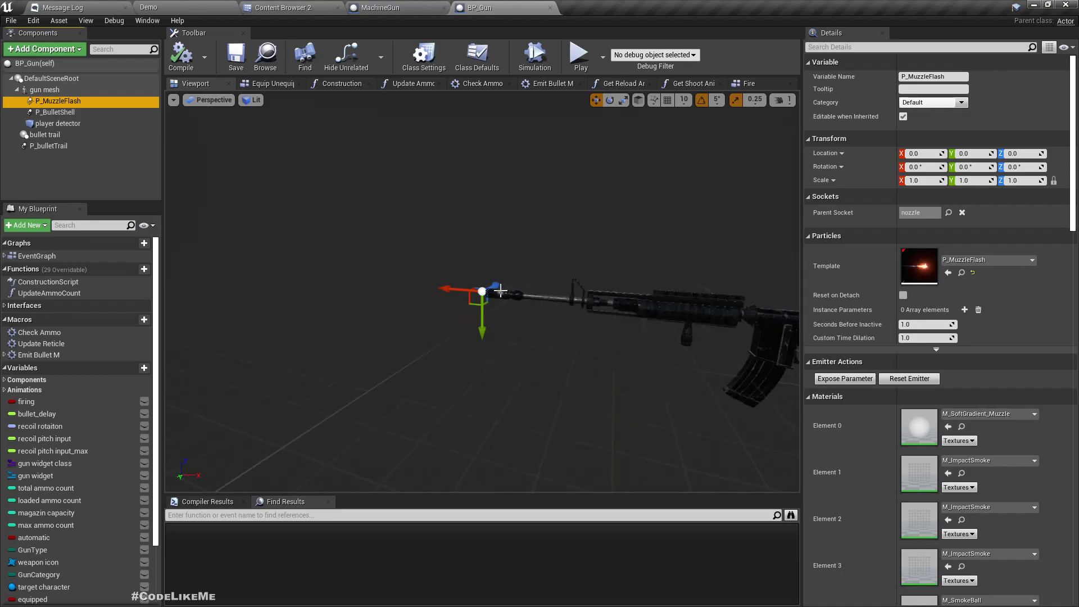
Find references to P_MuzzleFlash, revealing its Activate node in the Fire graph, then reselect it
right_click(57, 100)
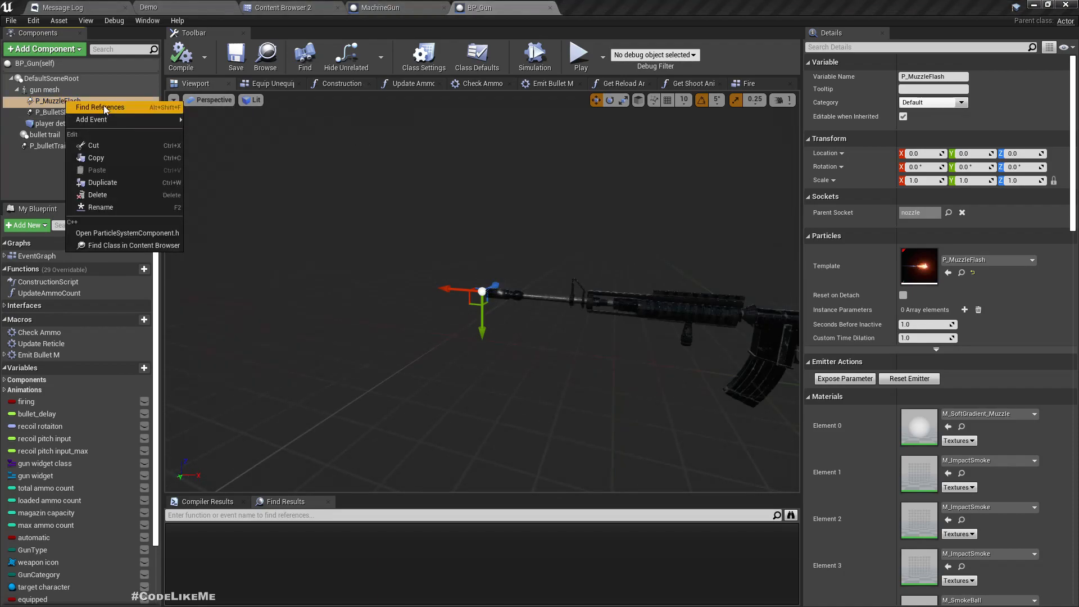
click(100, 107)
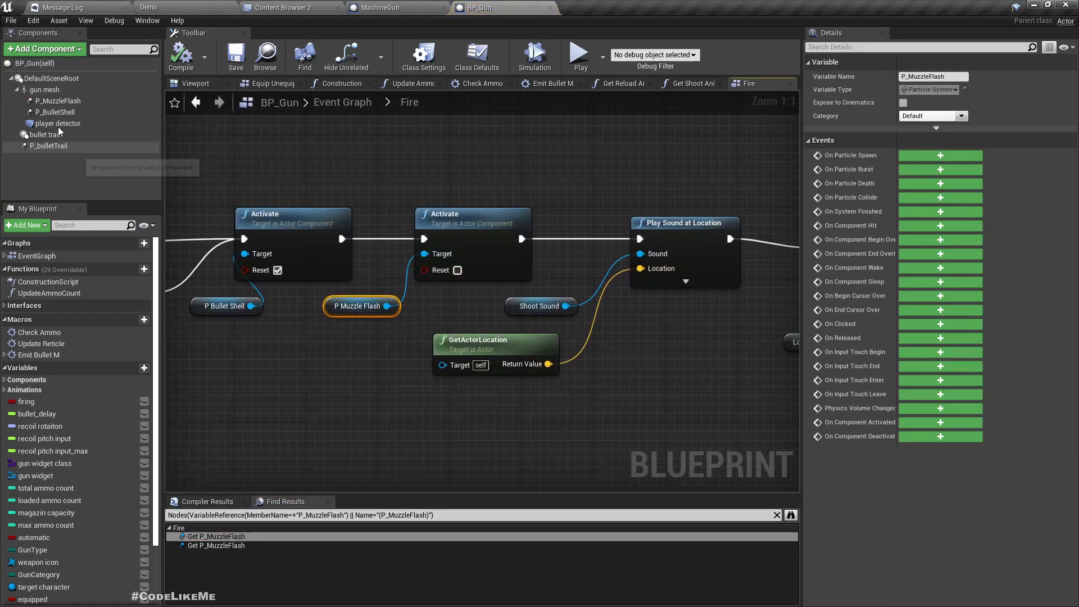
click(57, 100)
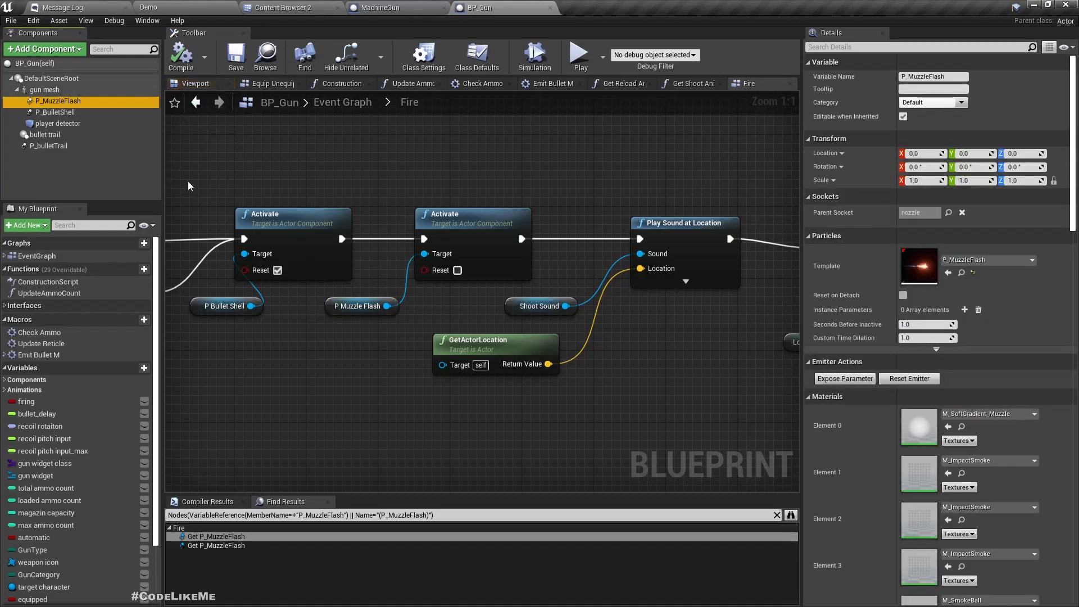
mouse_move(289, 8)
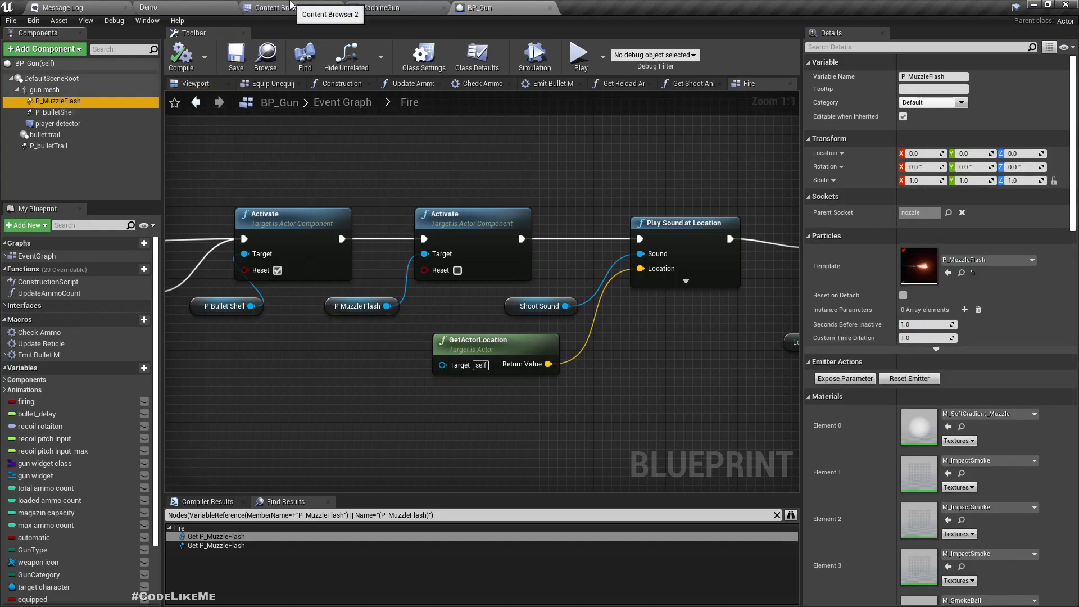
Preview NS_RealisticMuzzleFlash1, 3 and 4 from the MuzzleFlashPack Particles folder
click(284, 8)
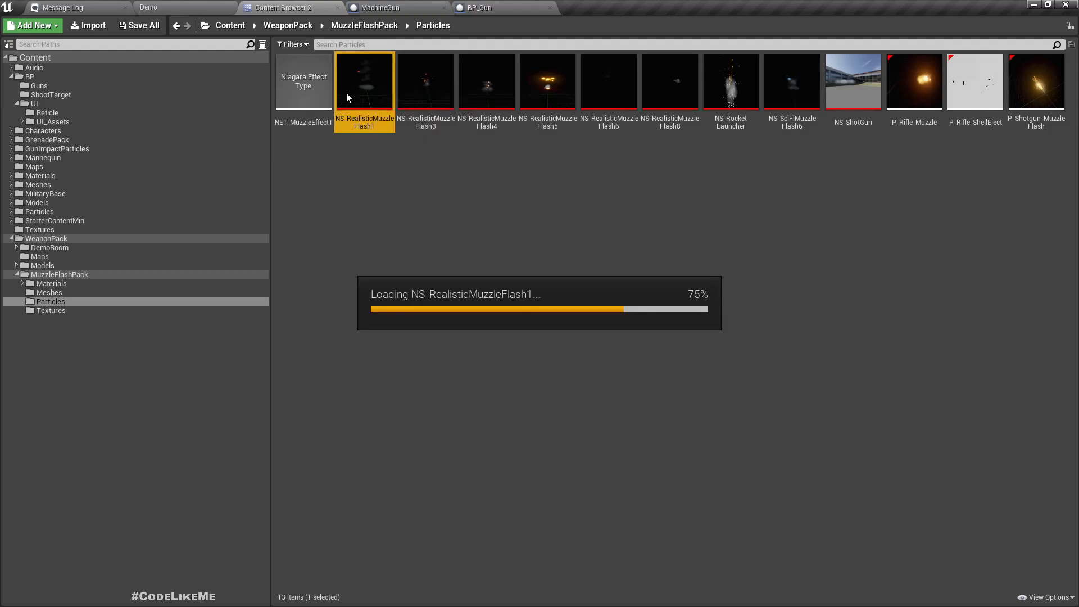
double_click(364, 81)
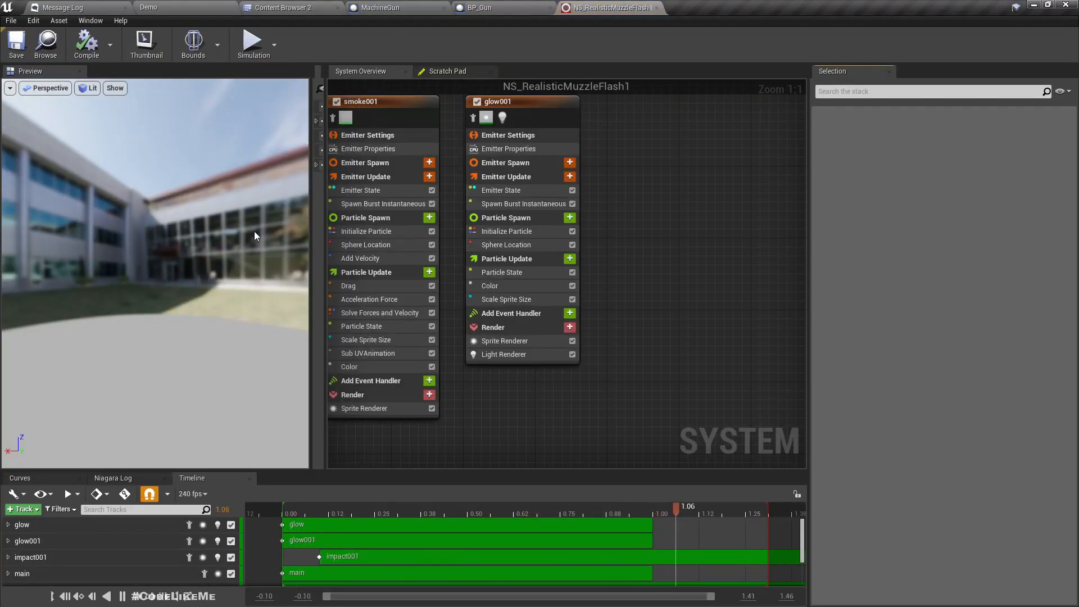
click(284, 7)
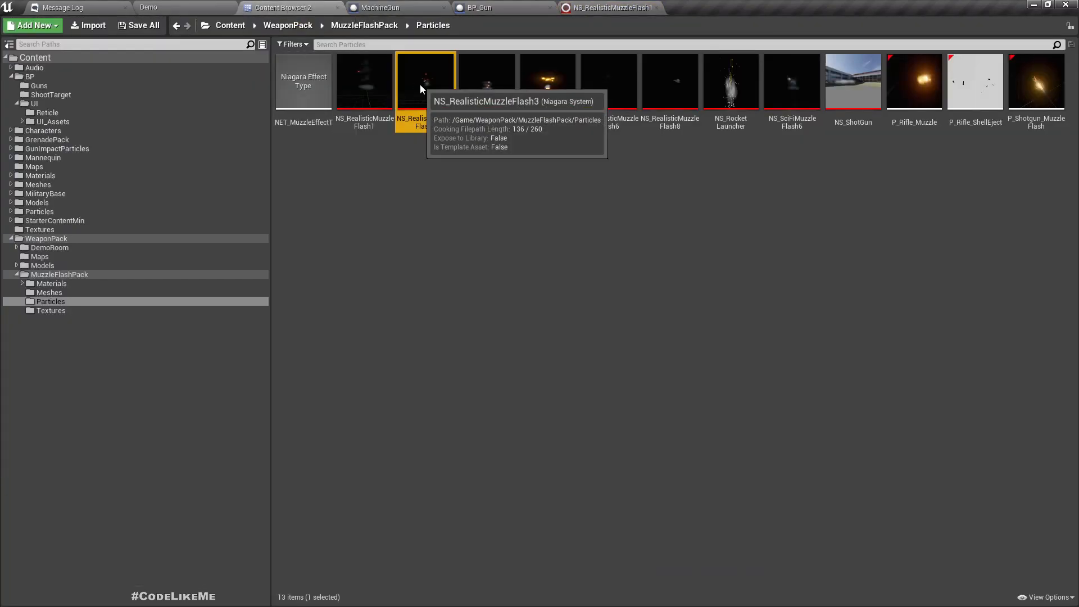
double_click(425, 81)
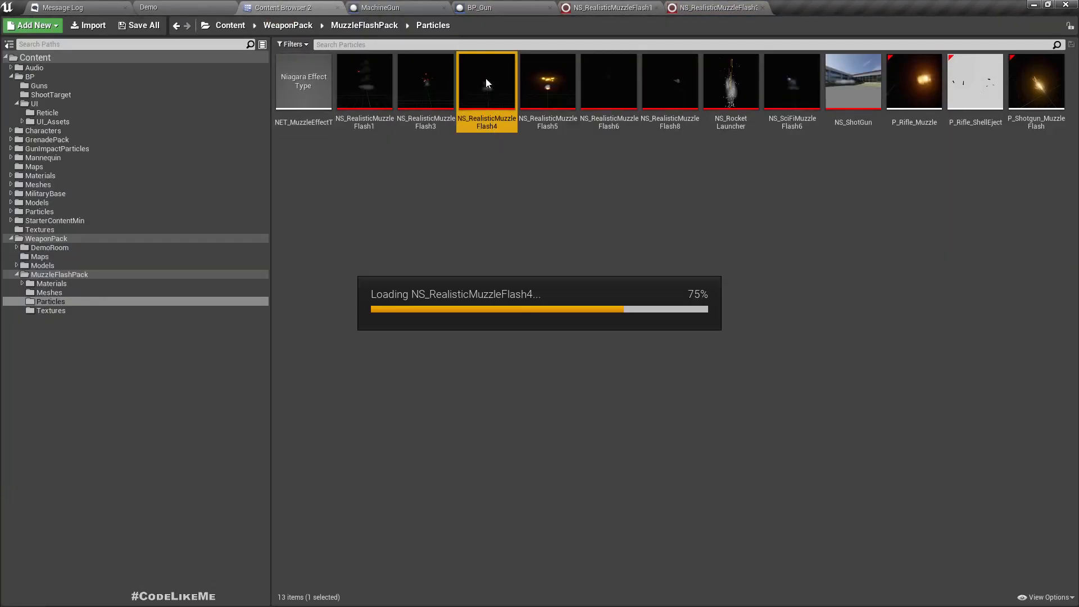
double_click(486, 81)
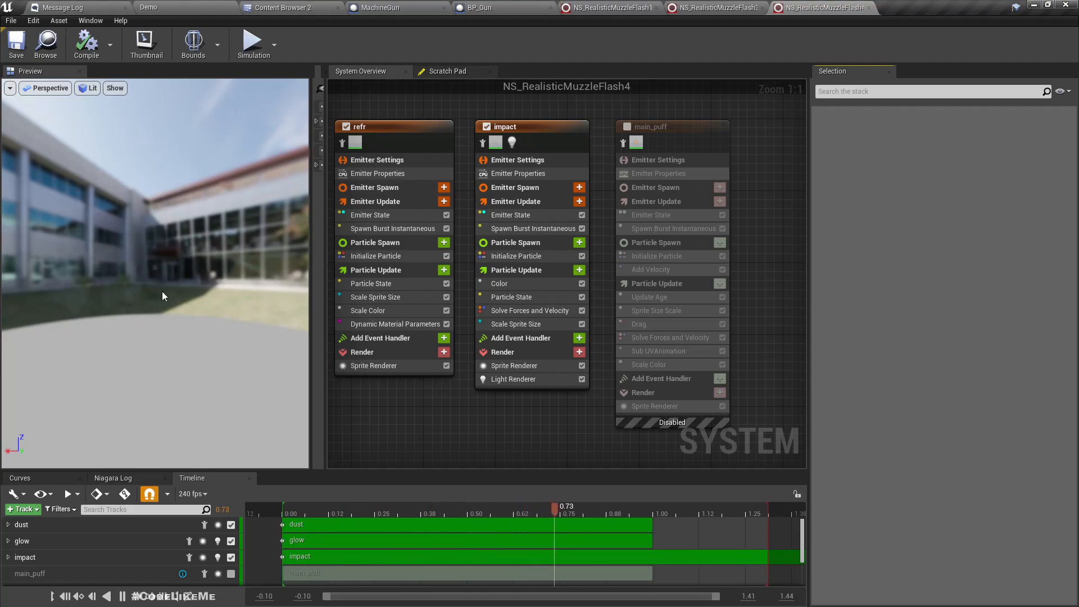
Preview NS_RealisticMuzzleFlash5, then return to the BP_Gun blueprint
click(292, 8)
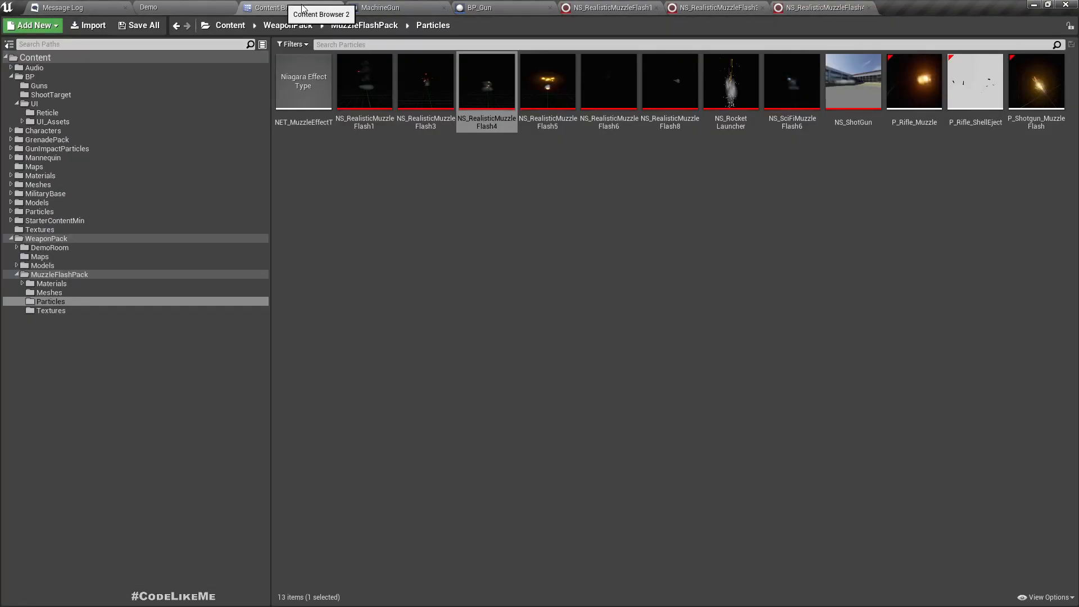
double_click(547, 81)
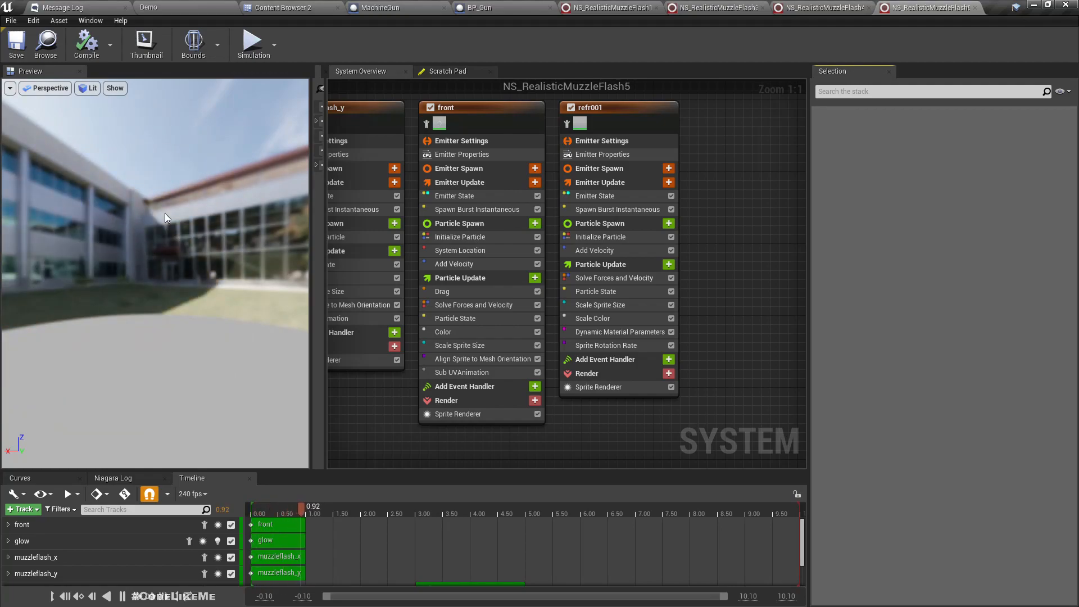
click(381, 8)
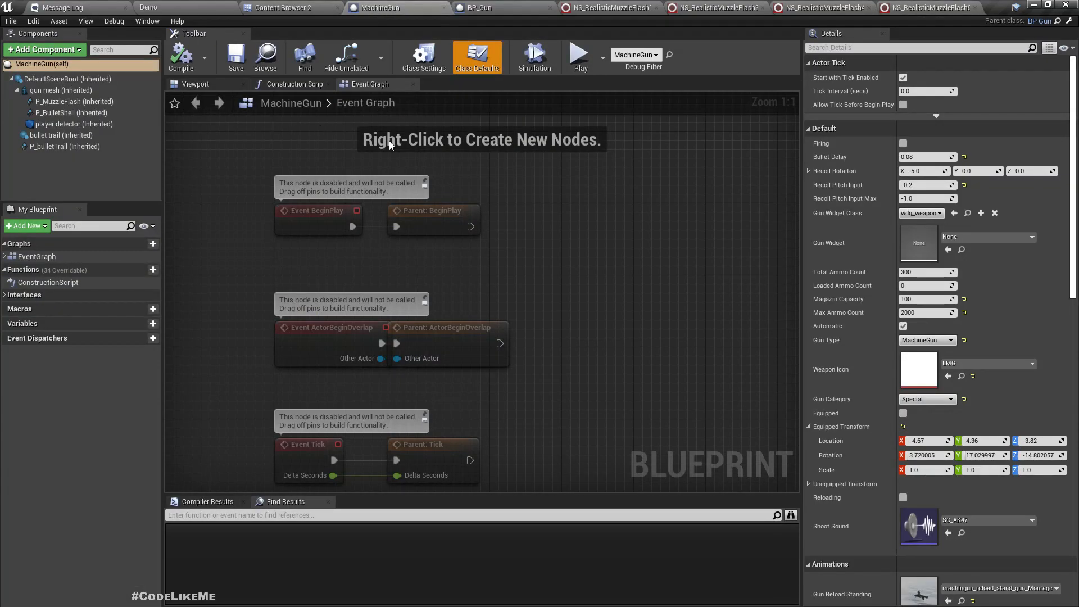
click(474, 8)
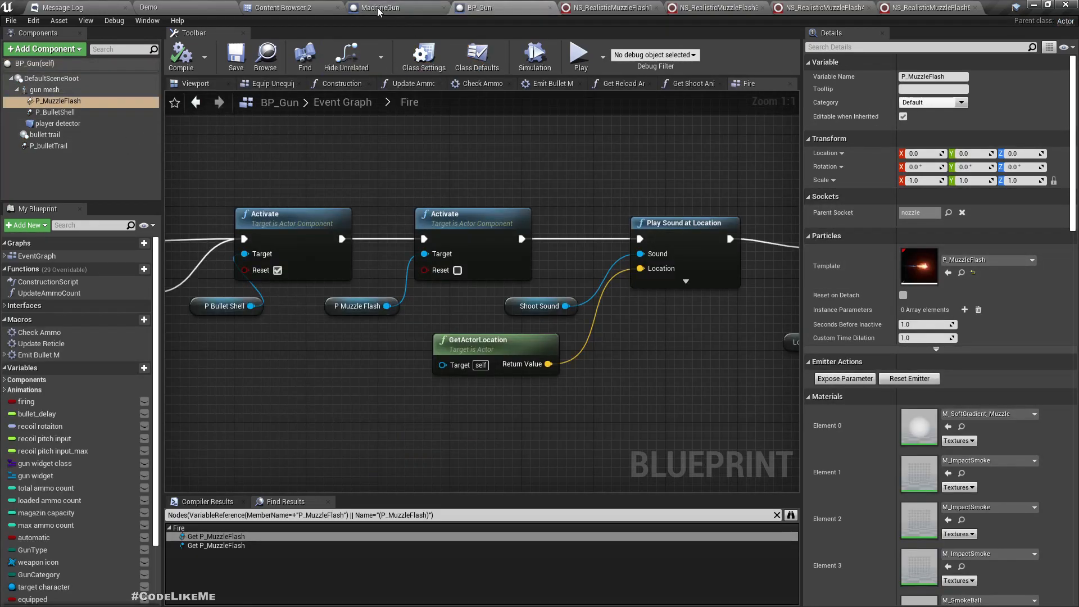
Open the new NS_Rifle_Muzzle system, inspect its burst emitter's Add Velocity, then return to BP_Gun
click(282, 8)
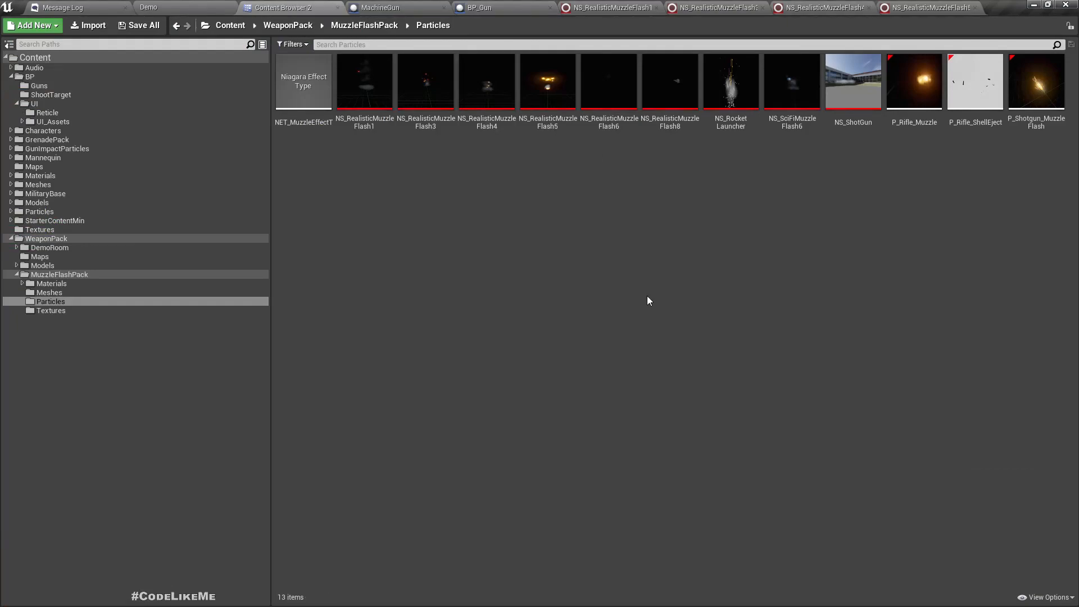
mouse_move(558, 165)
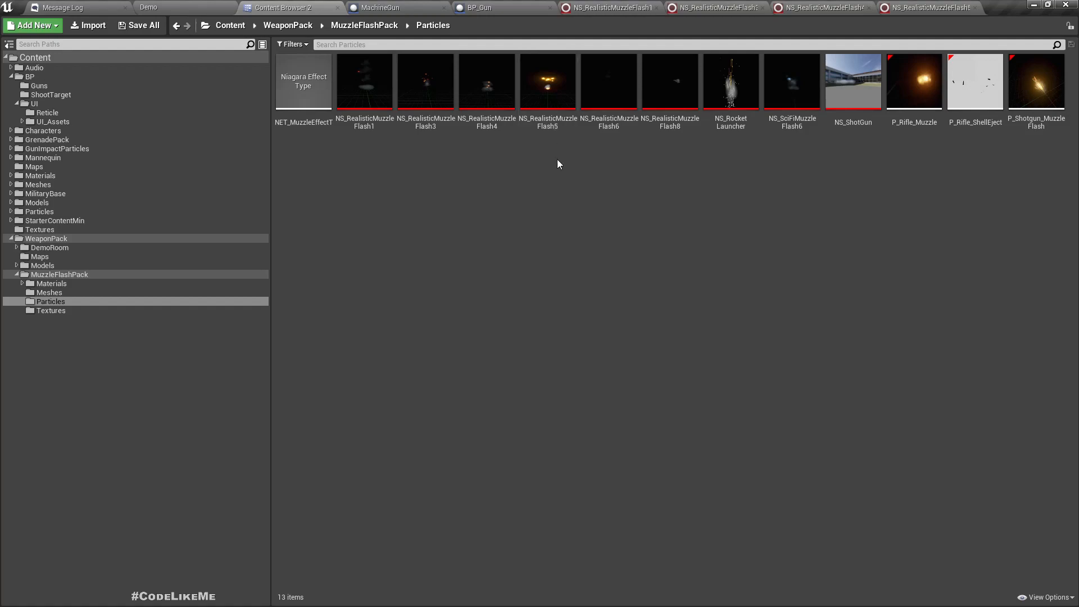
click(548, 81)
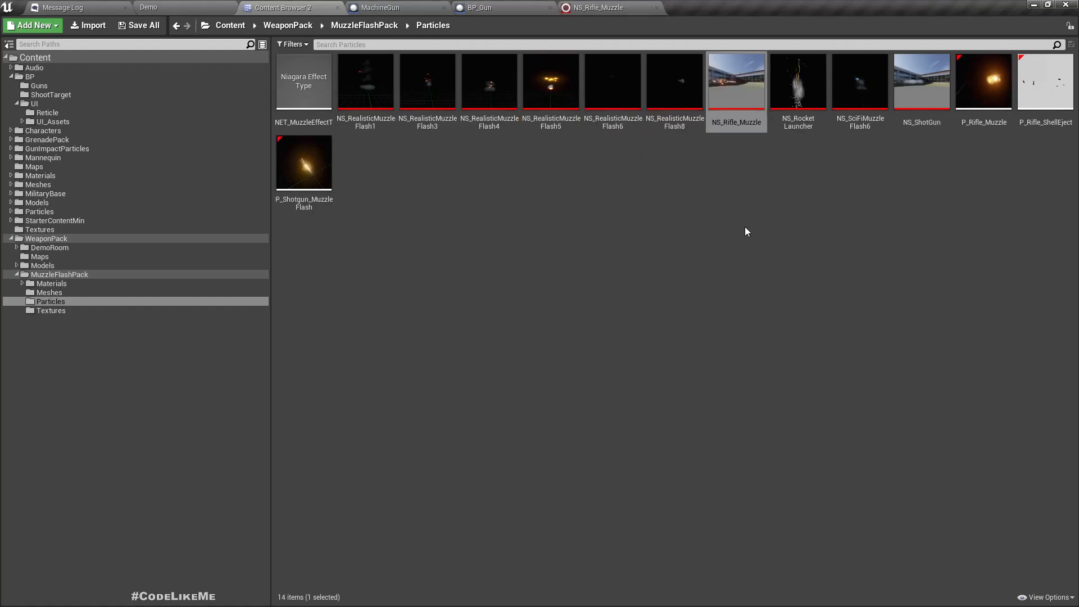
double_click(735, 81)
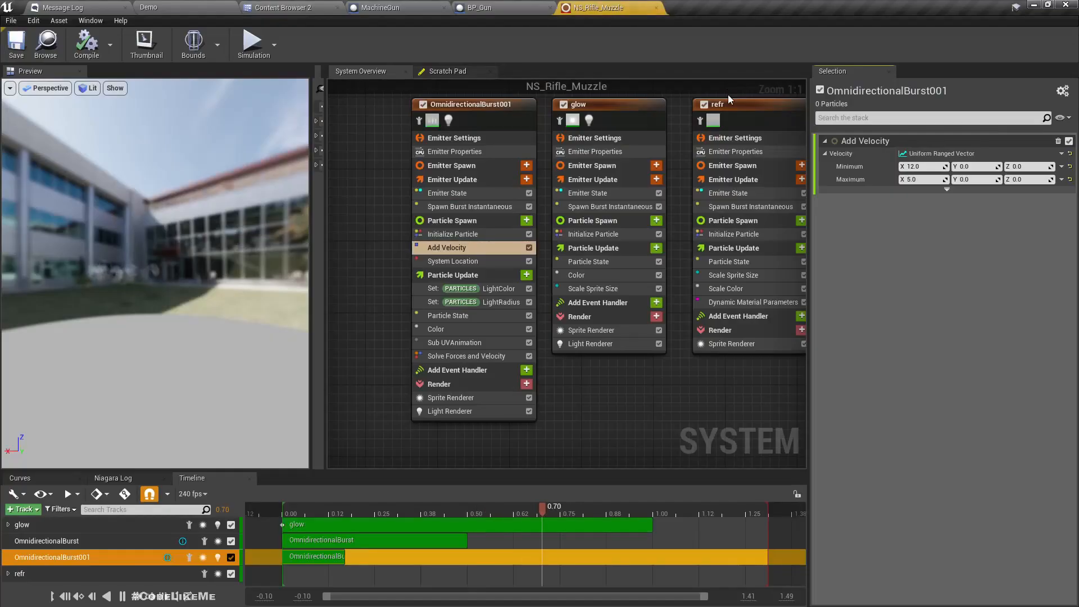
click(316, 507)
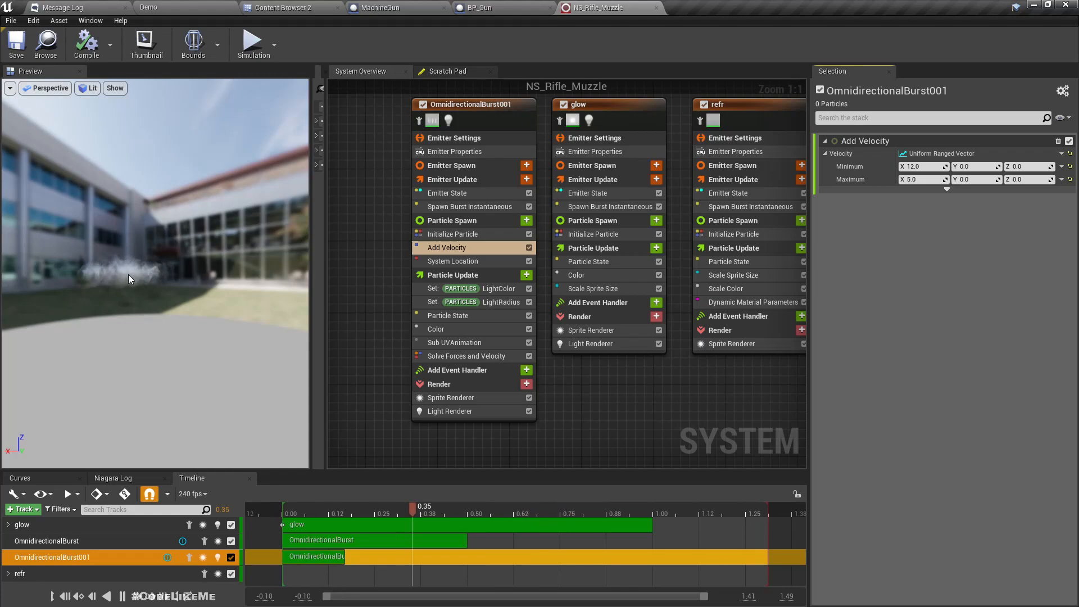
click(283, 8)
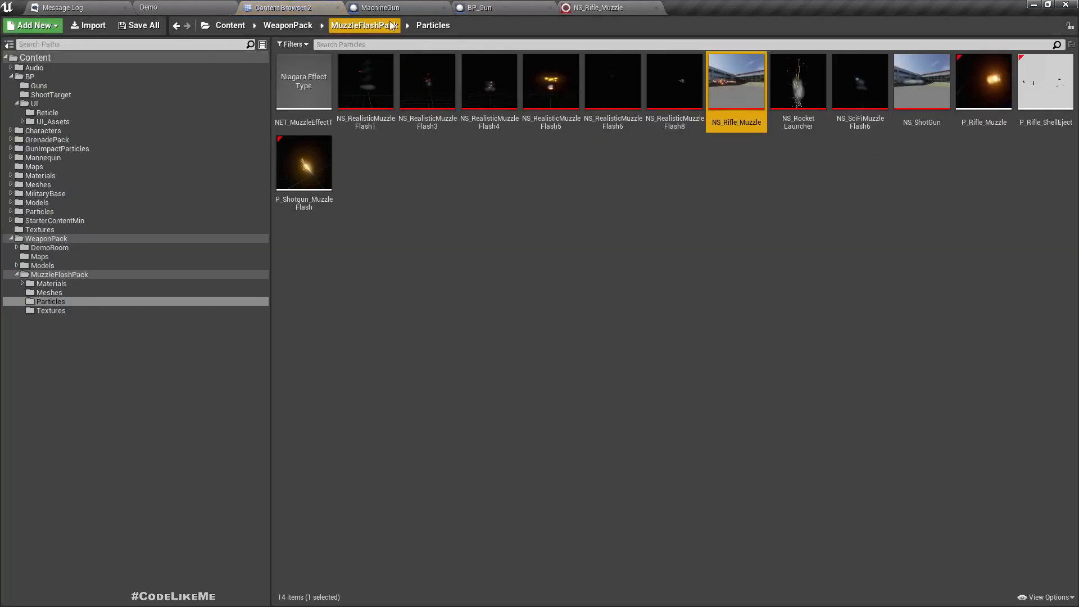
click(479, 8)
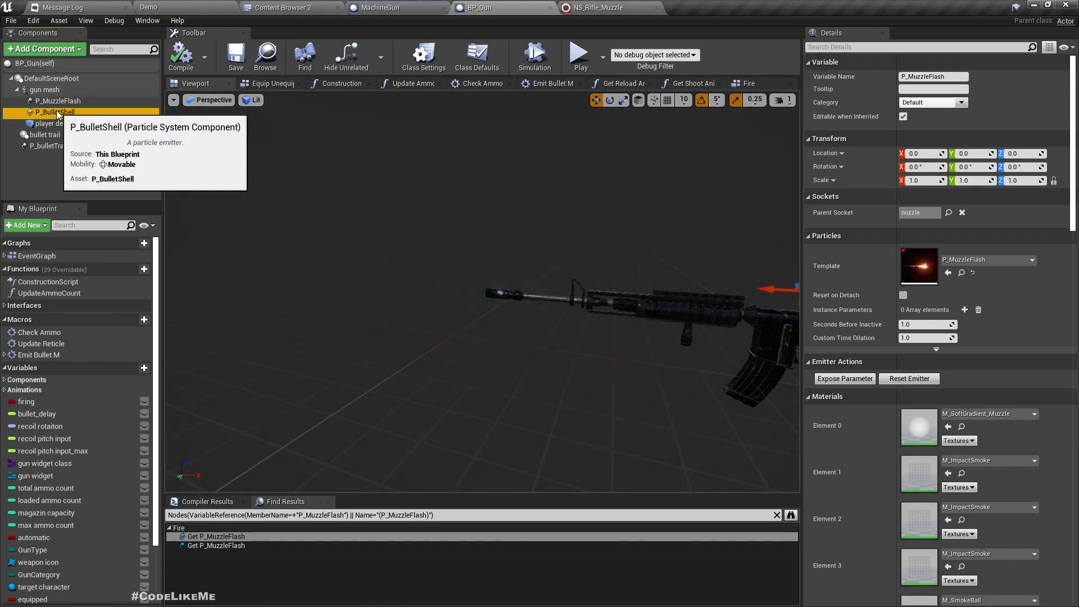
Add a Niagara Particle System component to BP_Gun and name it NS_flash
click(57, 100)
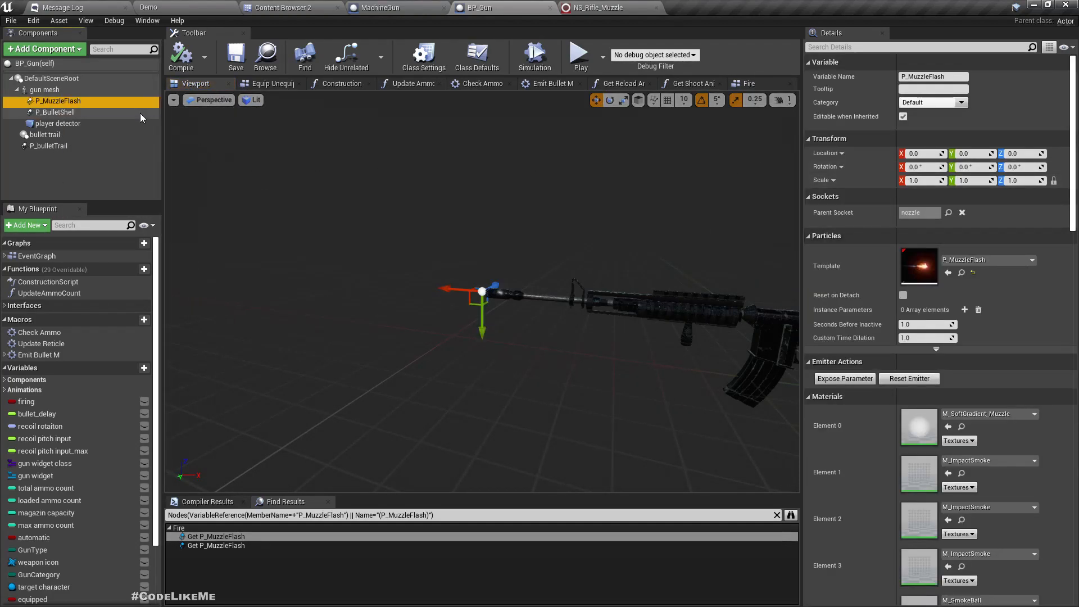
click(45, 90)
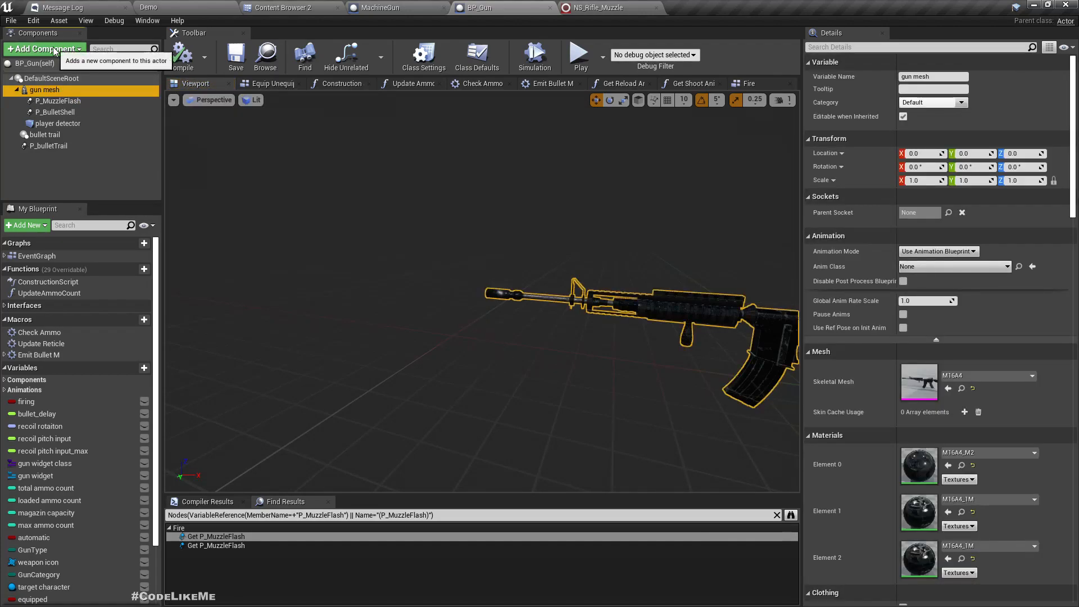
text(niaga)
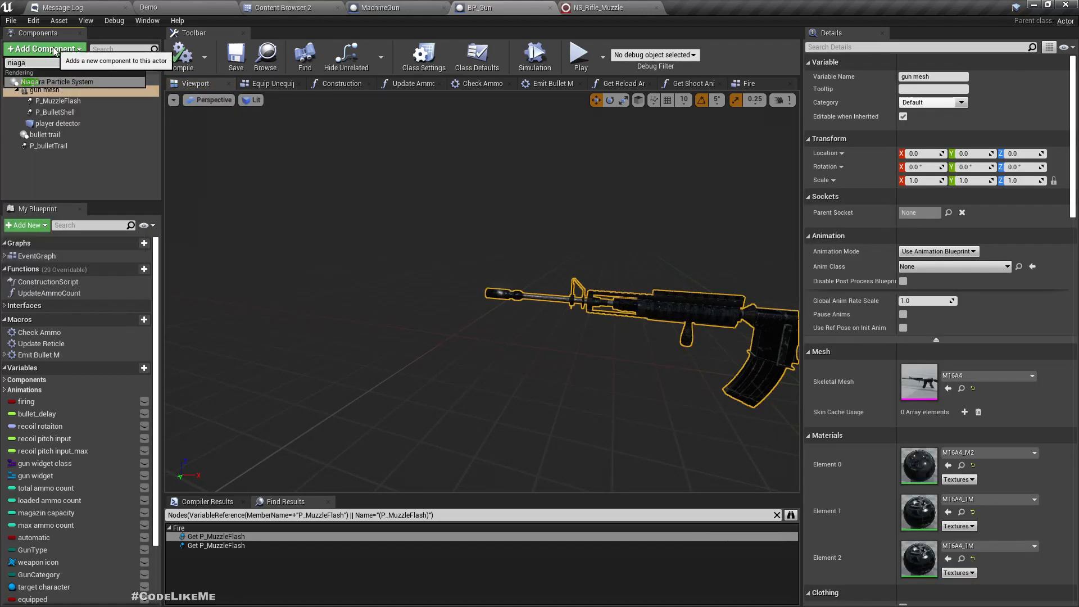
click(59, 81)
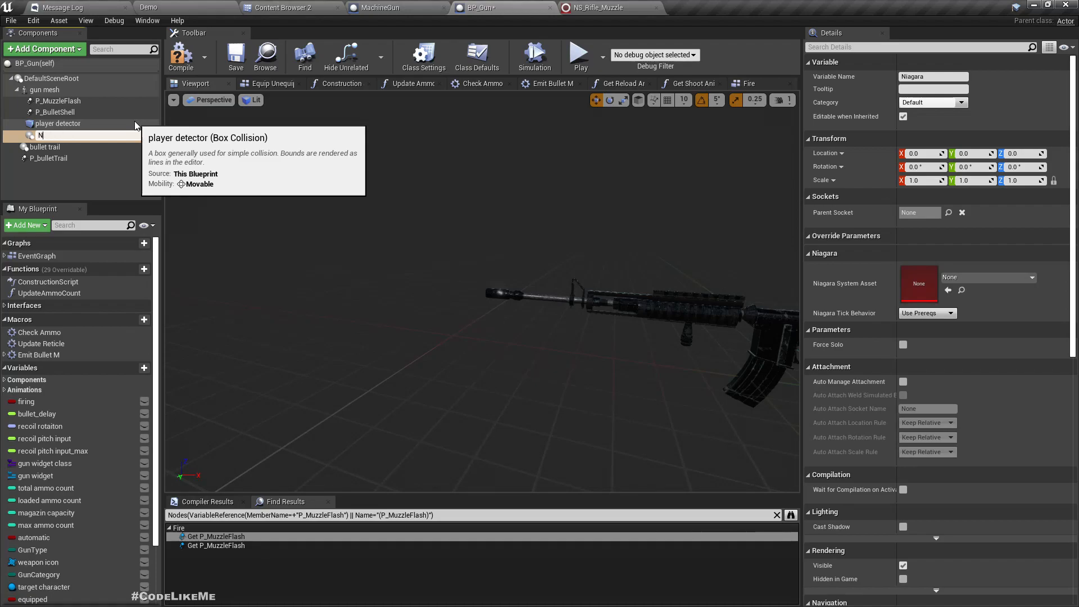
text(NS_muzz)
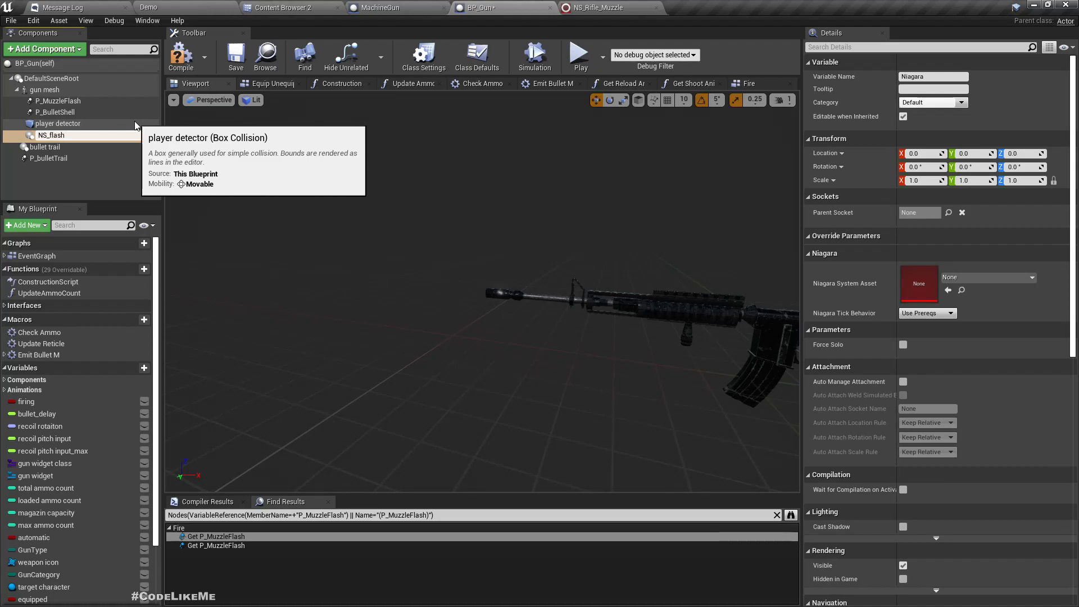
click(48, 135)
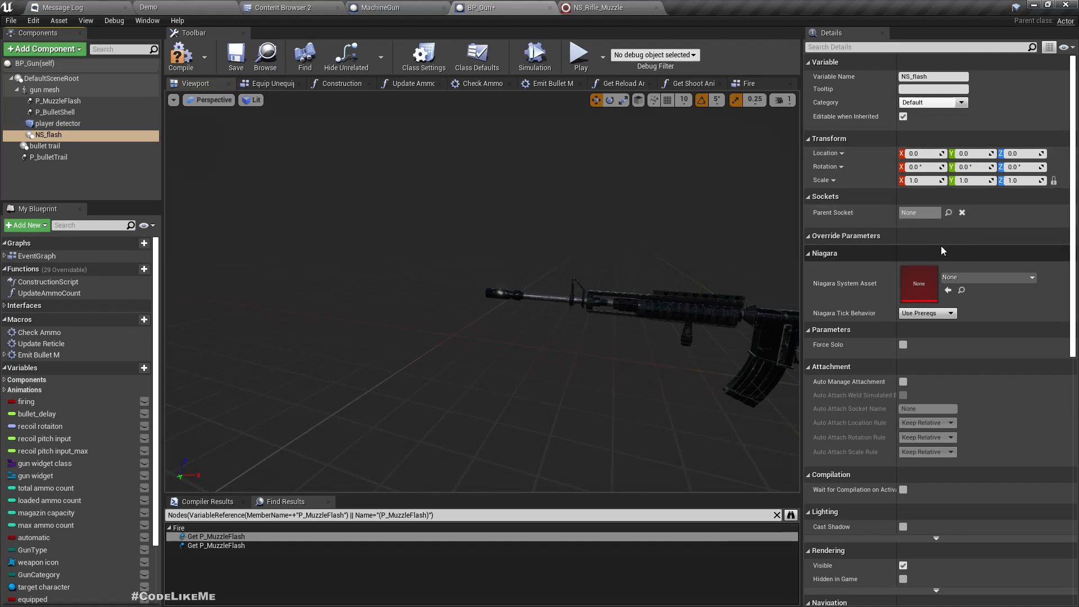
Compare the old P_MuzzleFlash component's details with the new NS_flash component
click(57, 101)
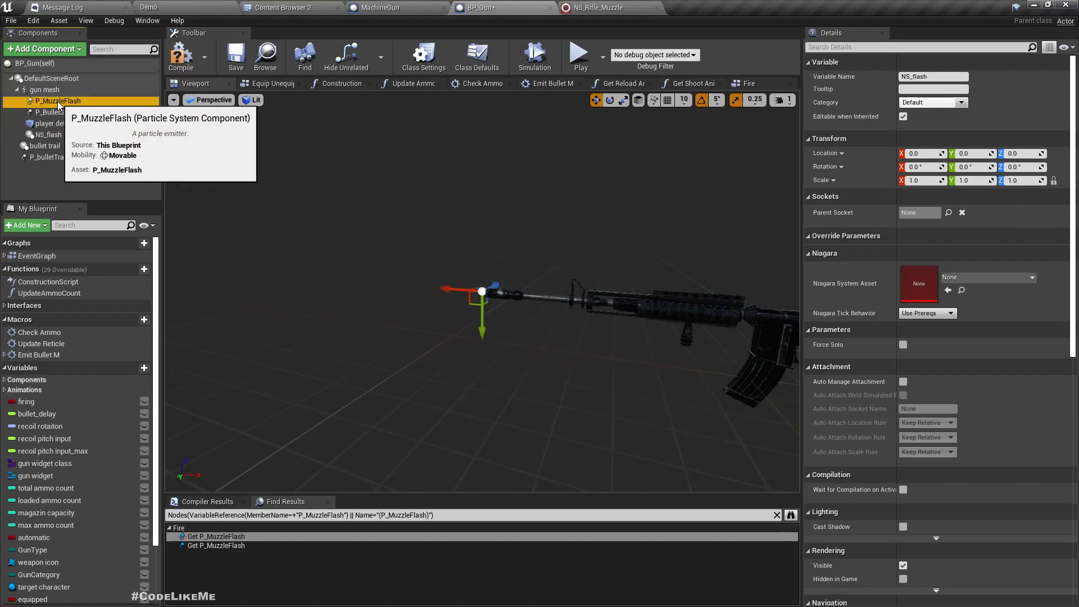
click(55, 100)
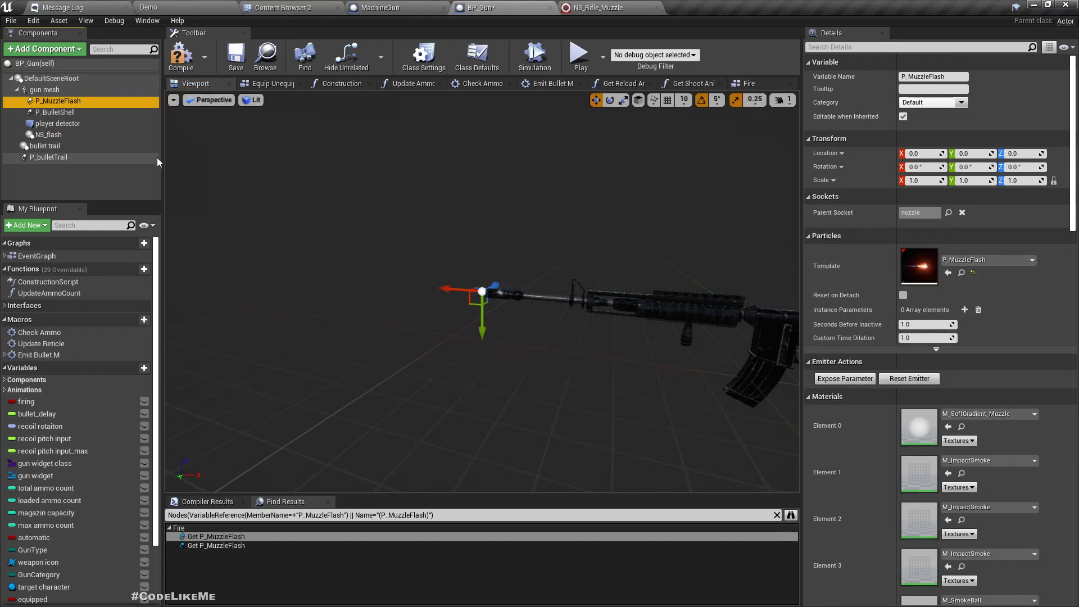
click(48, 134)
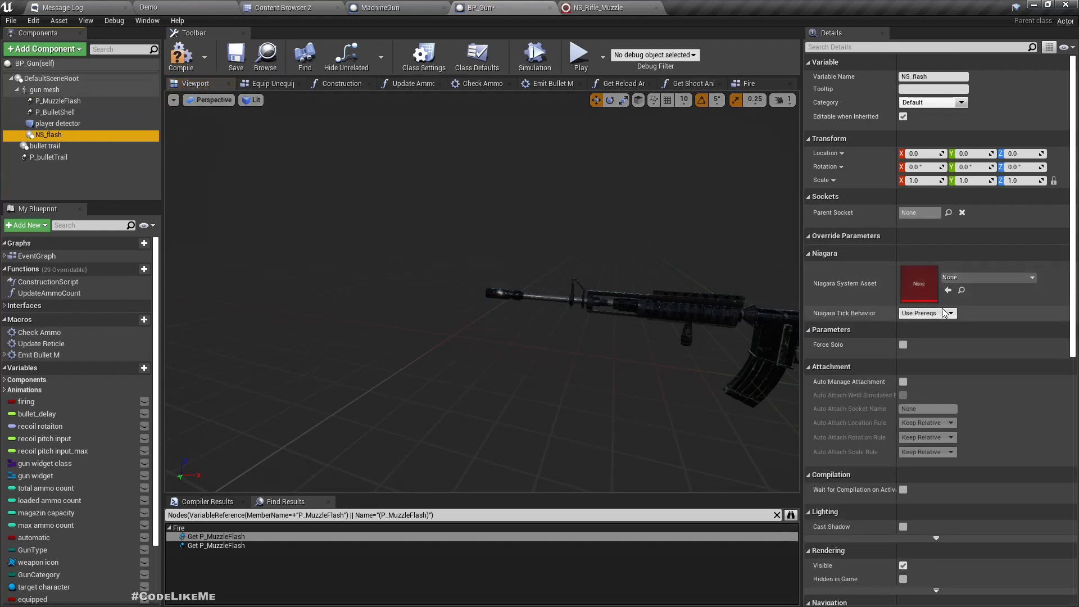
click(44, 90)
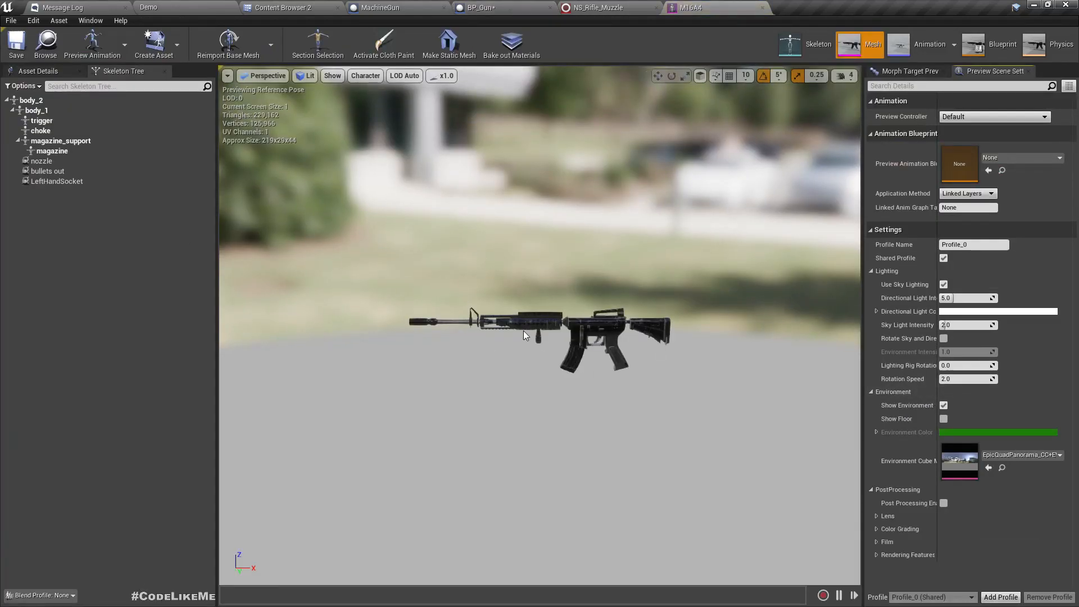
click(42, 161)
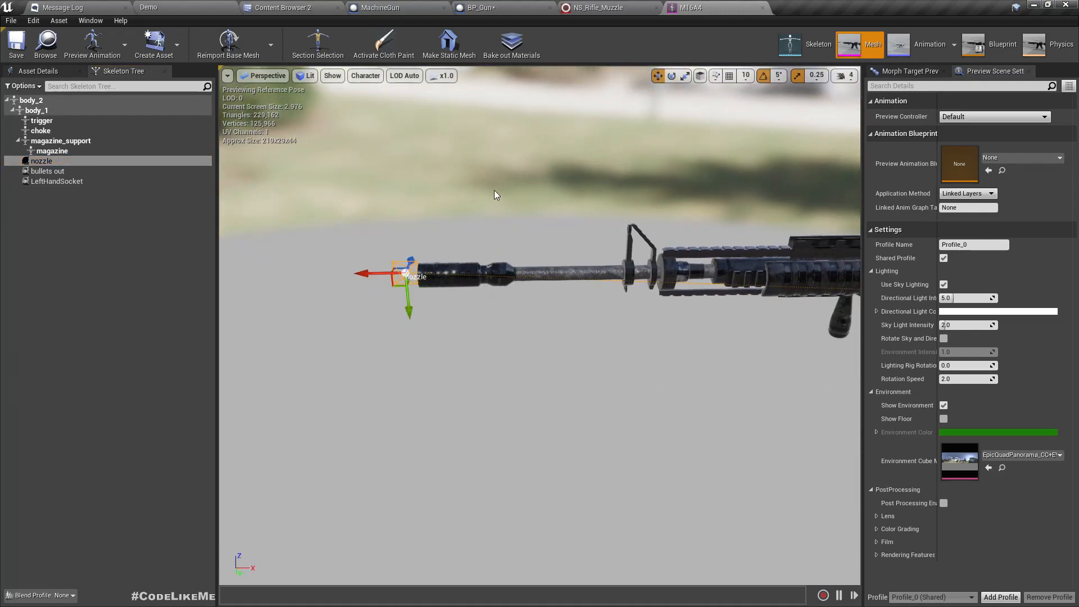
click(474, 8)
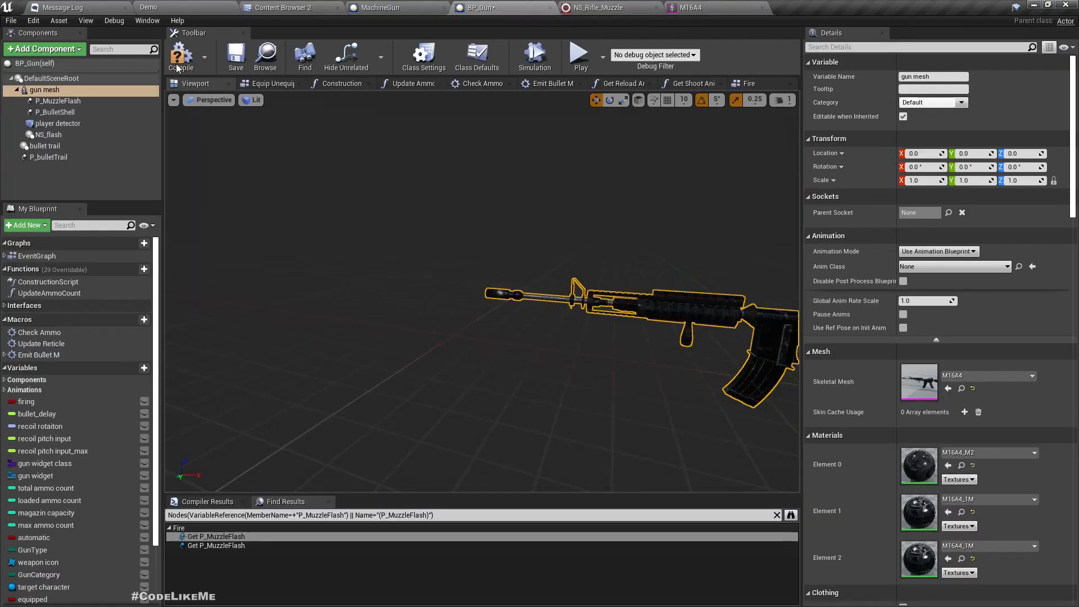
Attach NS_flash to the rifle's nozzle parent socket
click(49, 135)
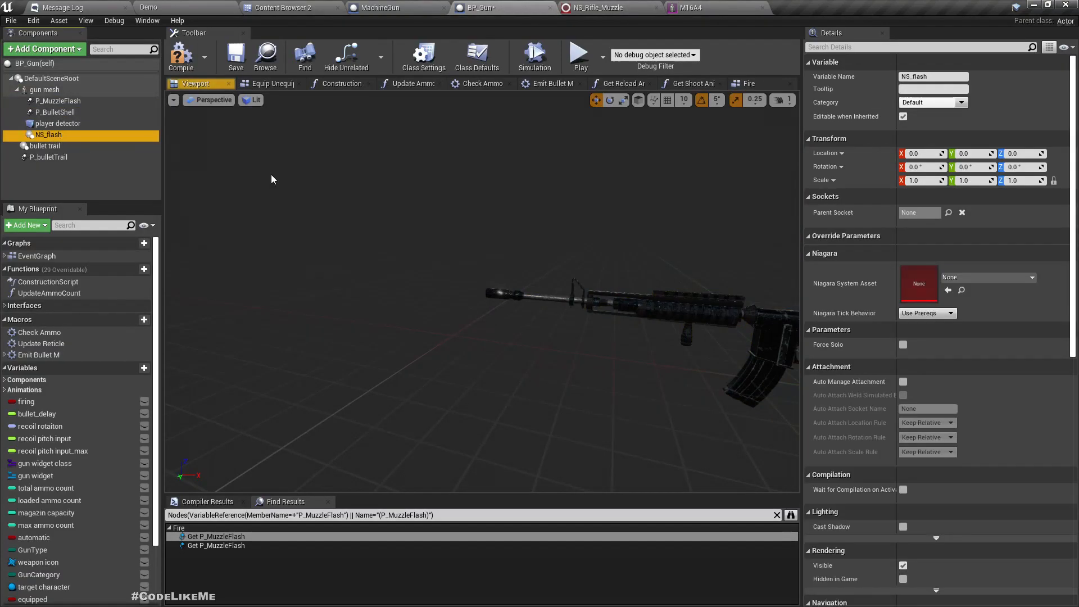
click(919, 212)
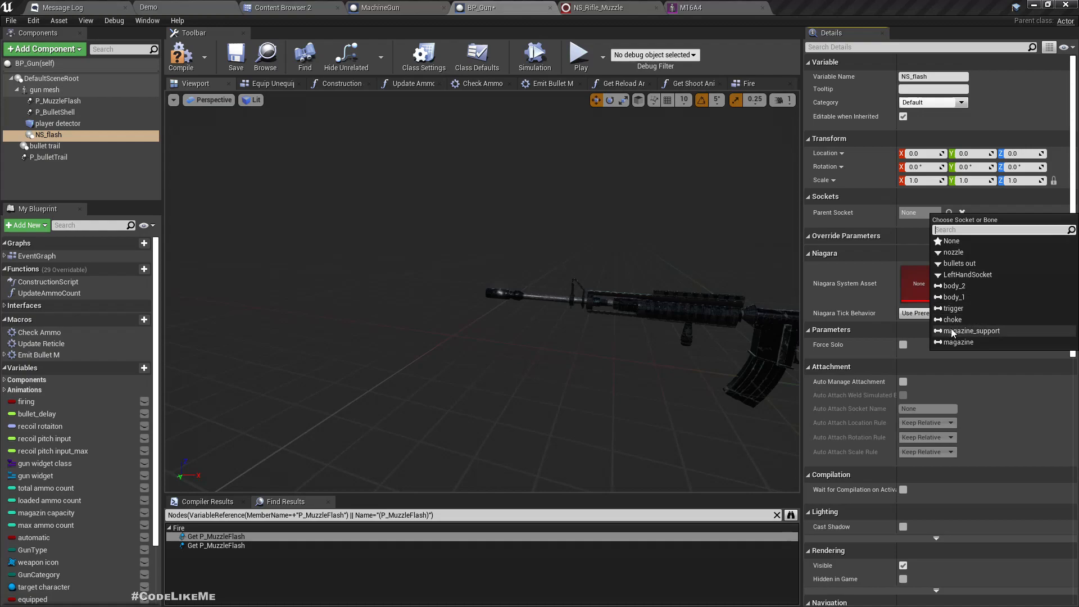
click(952, 252)
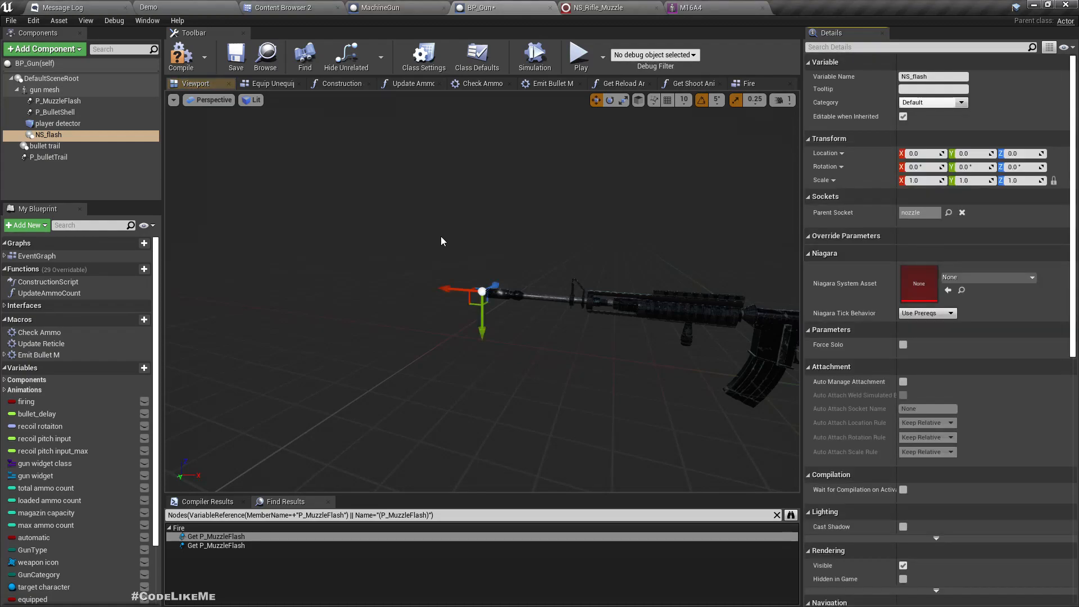
click(989, 278)
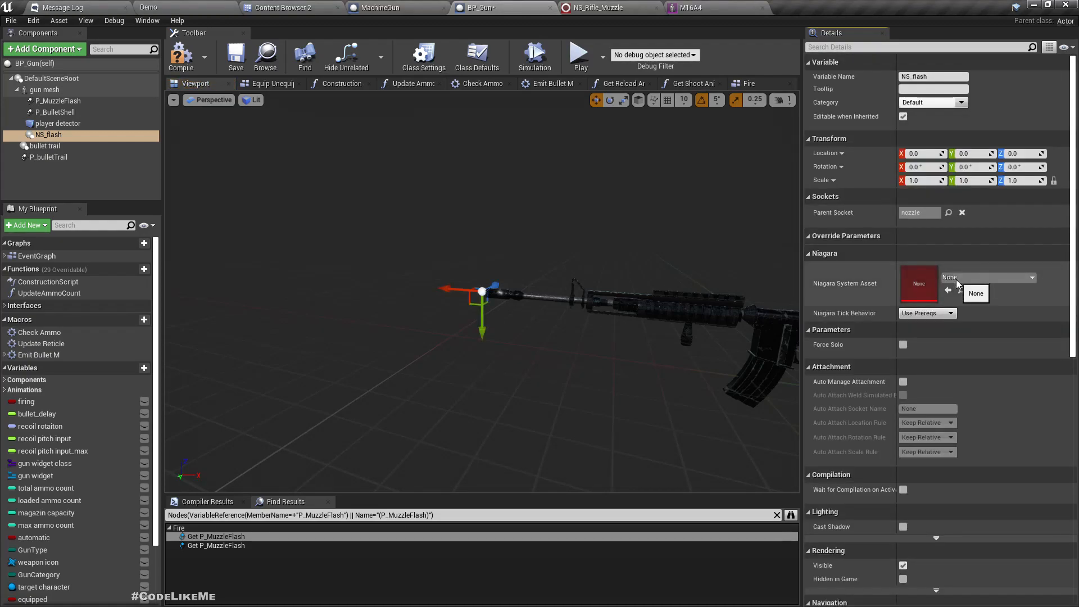
Assign NS_Rifle_Muzzle as NS_flash's Niagara System Asset and review its remaining details
click(1031, 278)
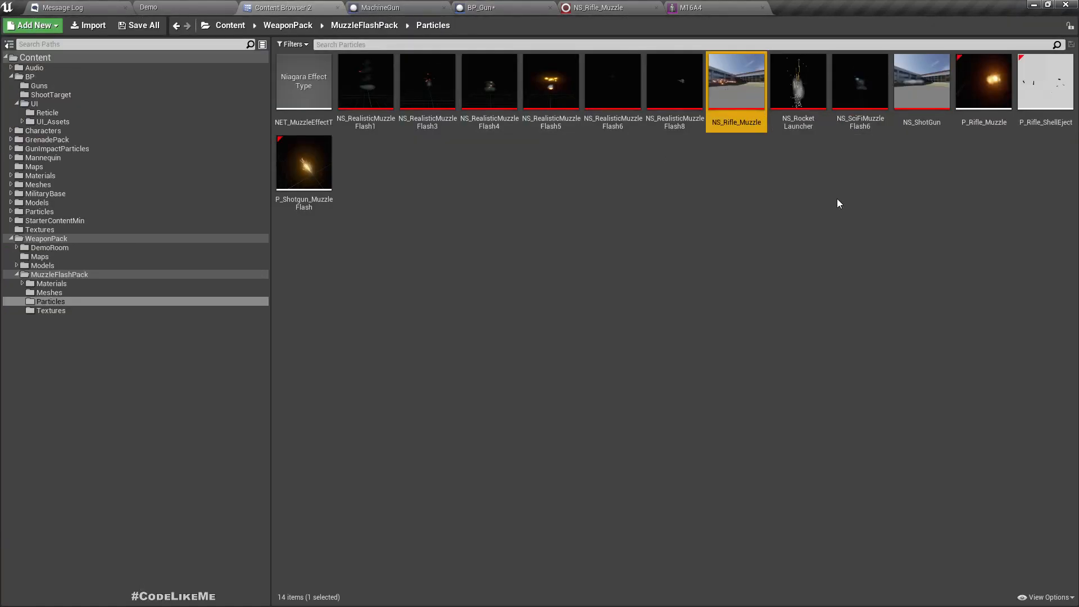
mouse_move(474, 8)
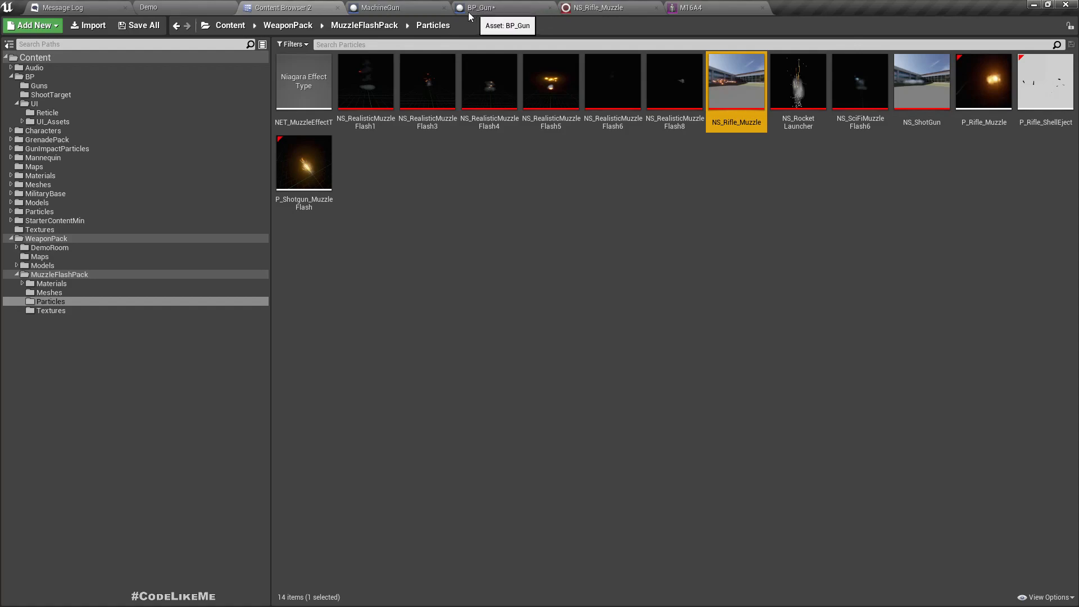
click(475, 8)
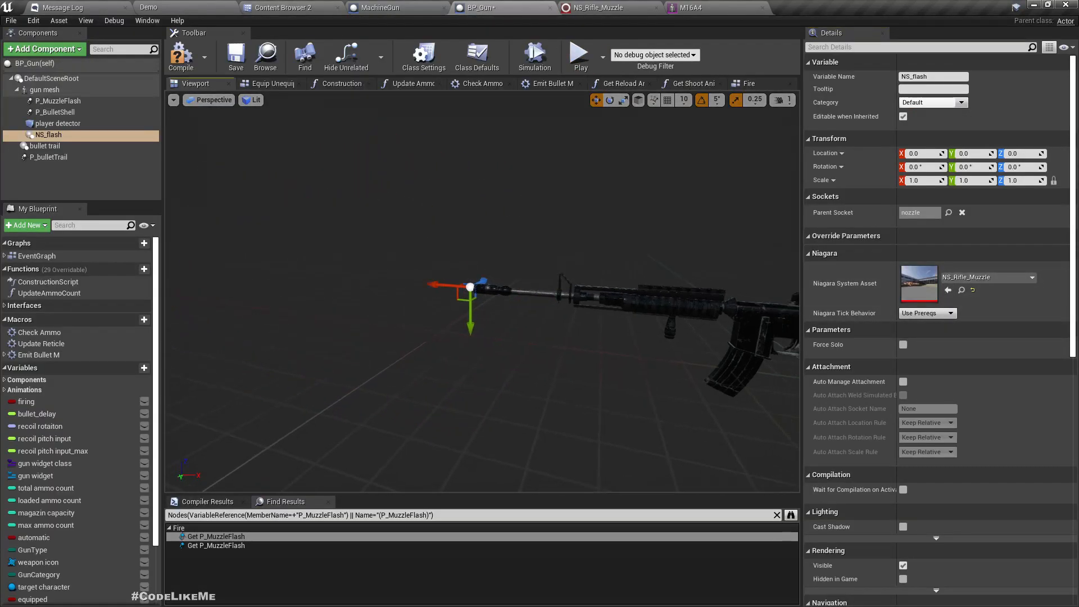
scroll(down, 3)
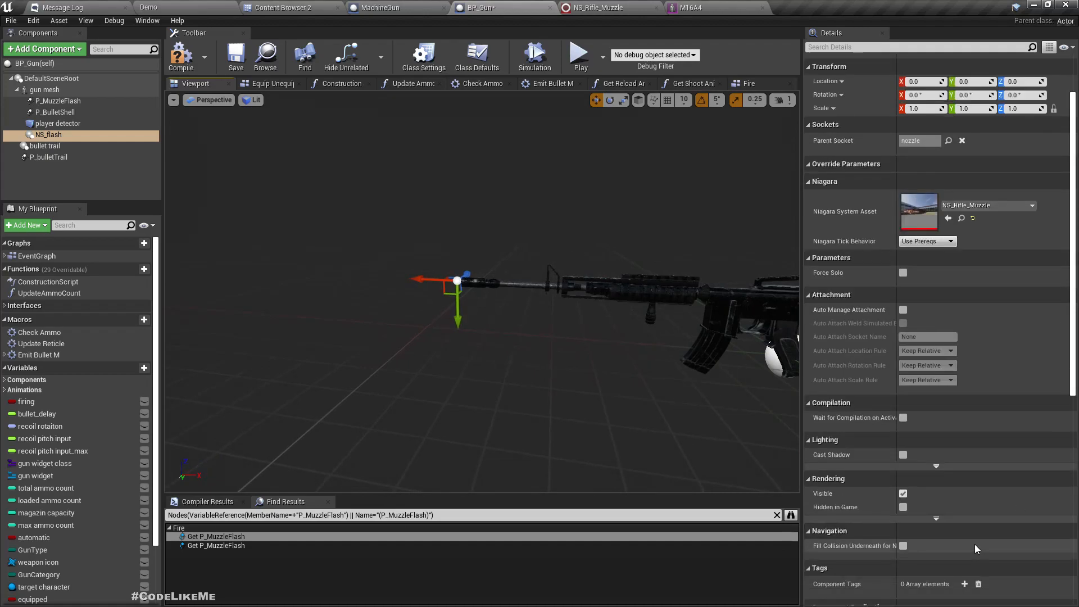
scroll(down, 3)
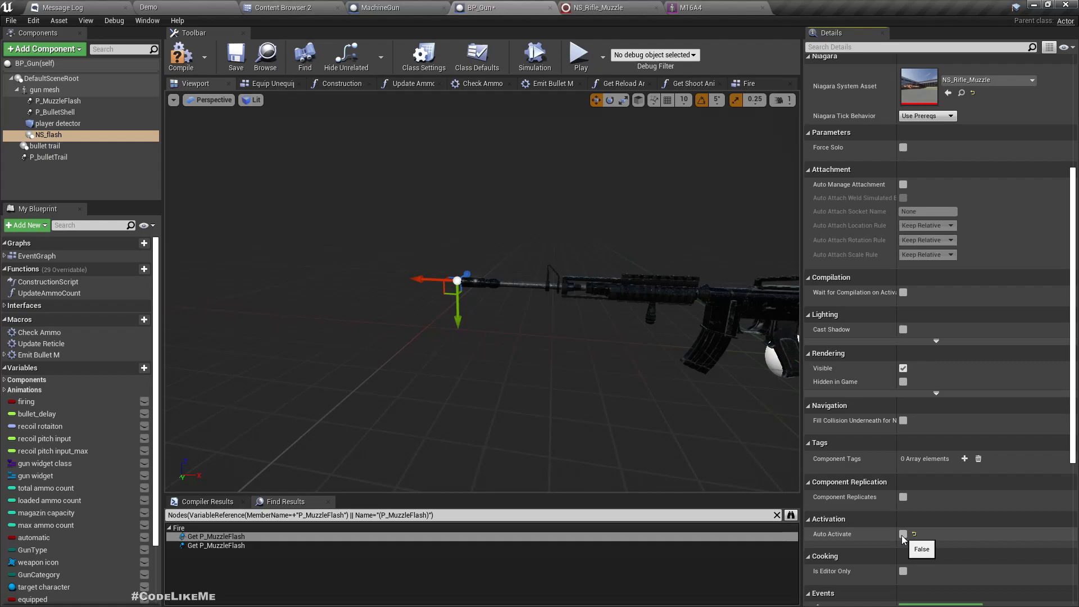
Turn off Auto Activate on NS_flash so the flash doesn't play on spawn
click(904, 533)
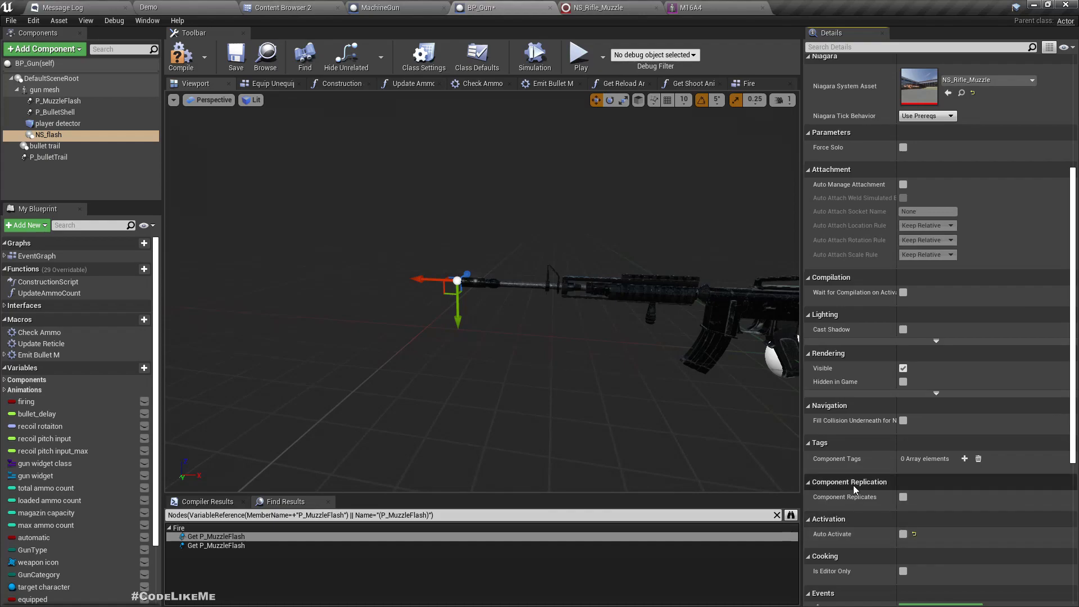
mouse_move(663, 335)
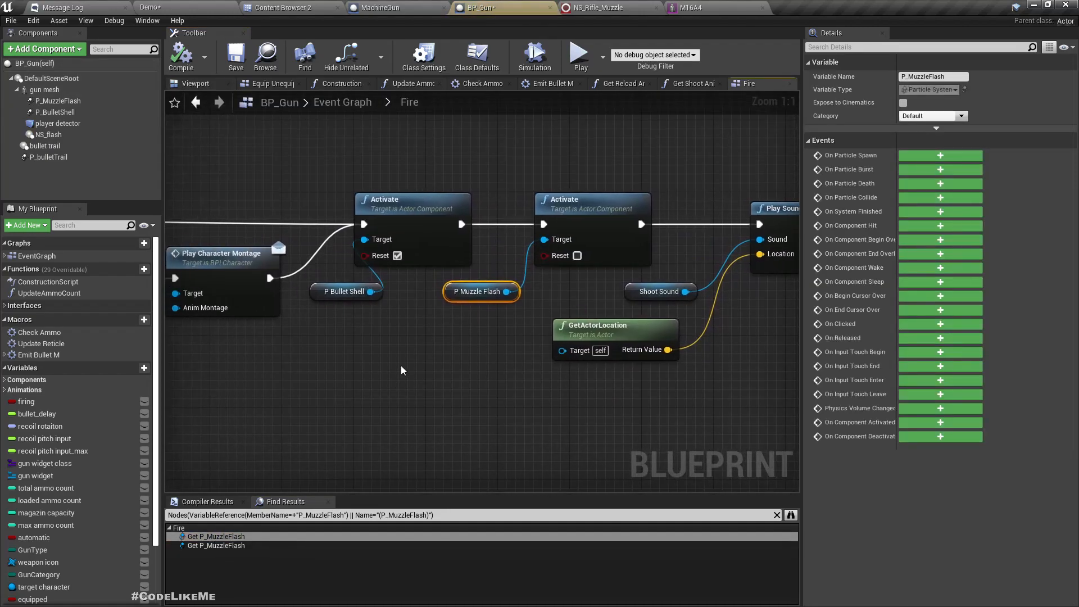
Add NS_flash Activate and Deactivate nodes in the Fire graph wired alongside the P_MuzzleFlash nodes
click(58, 101)
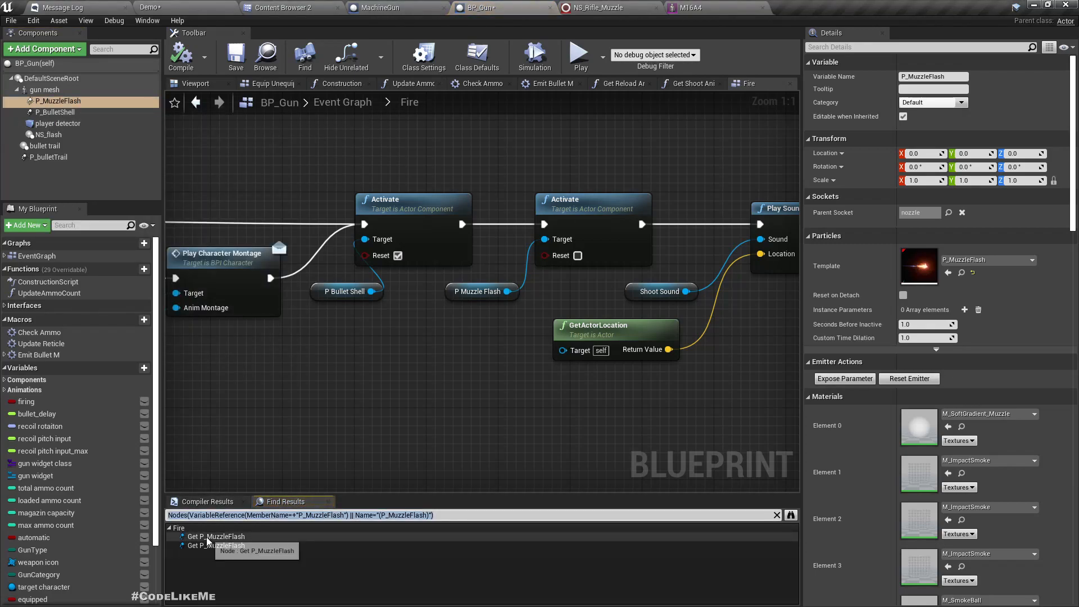
click(216, 536)
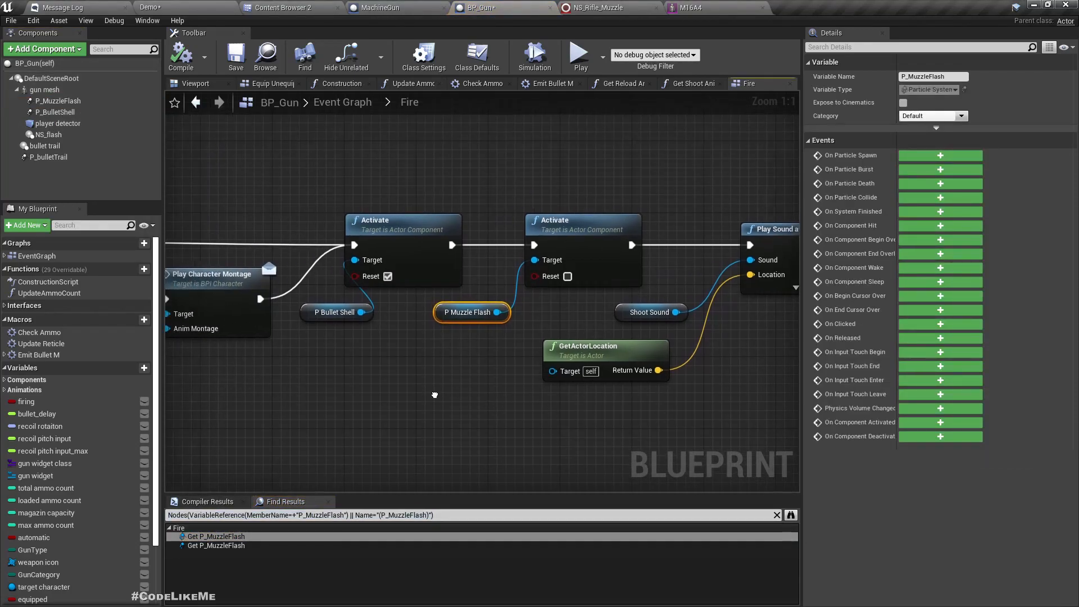
mouse_move(461, 297)
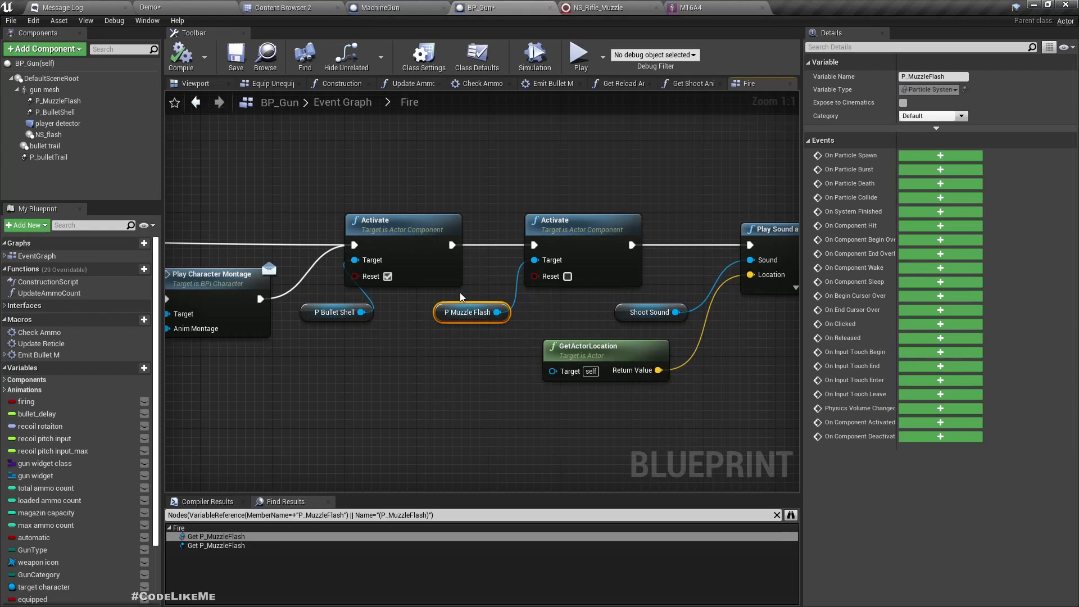
mouse_move(57, 101)
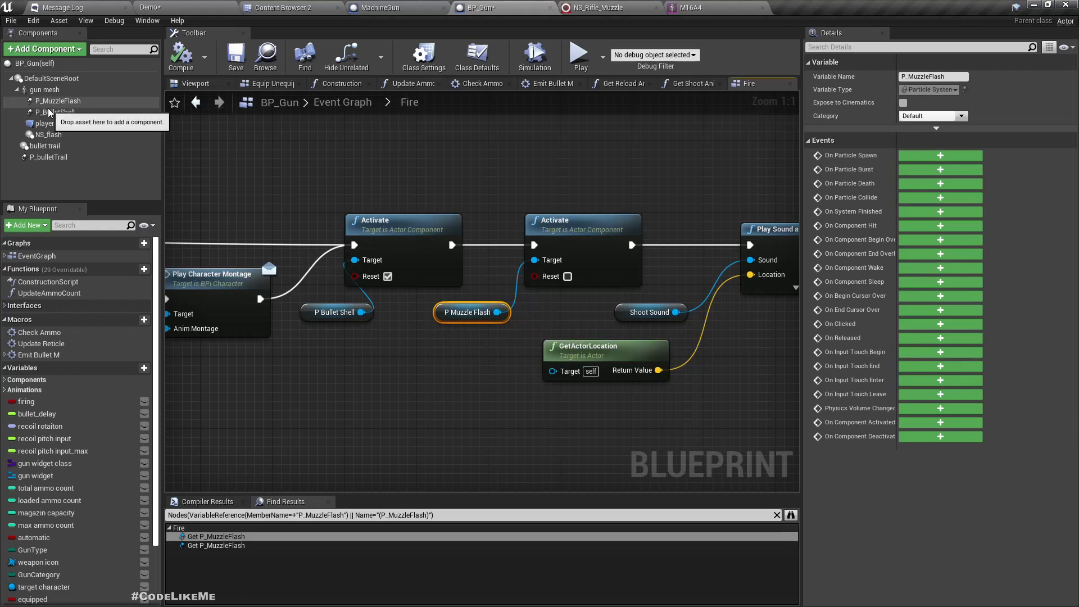
mouse_move(46, 135)
text(n)
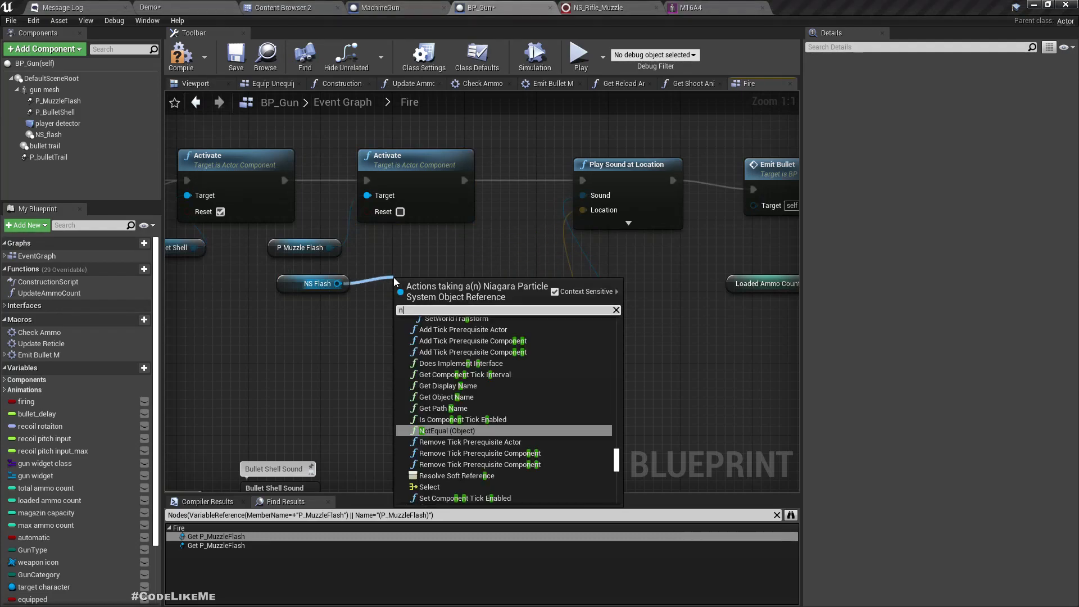
text(s mu)
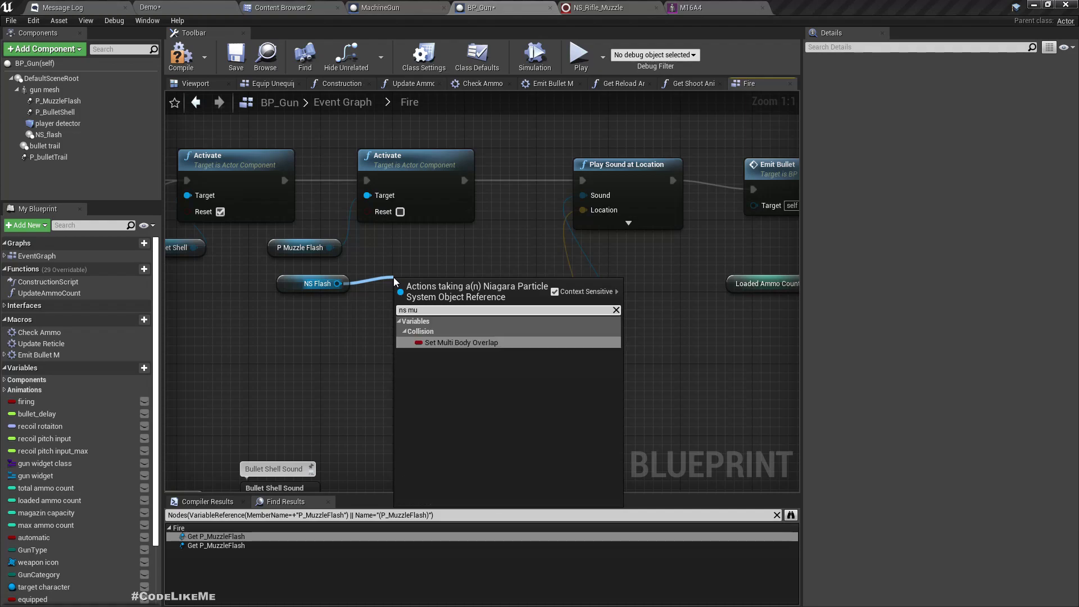
text(activ)
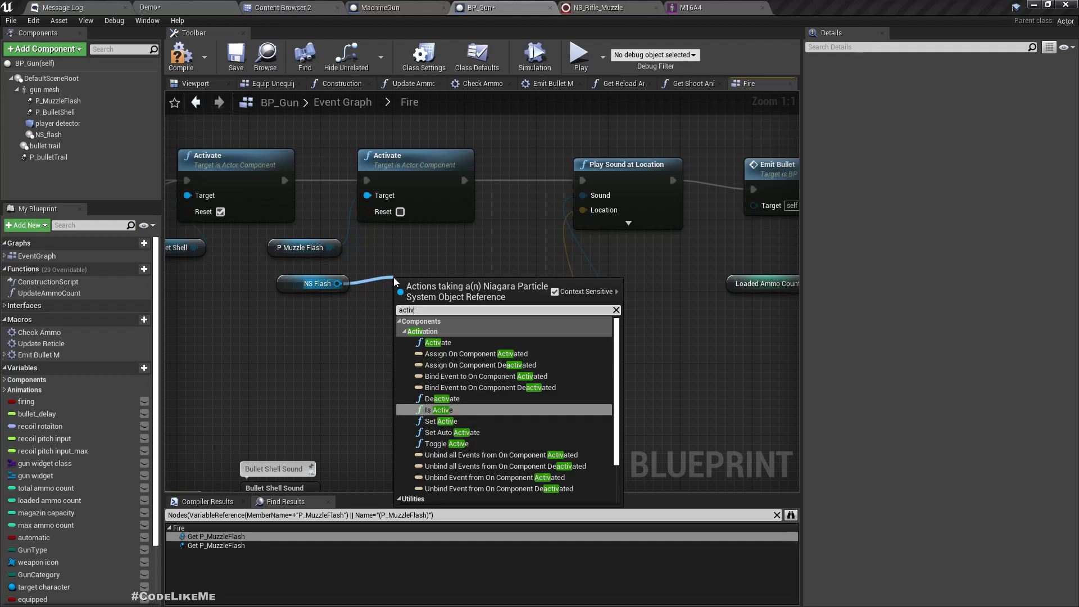
click(437, 342)
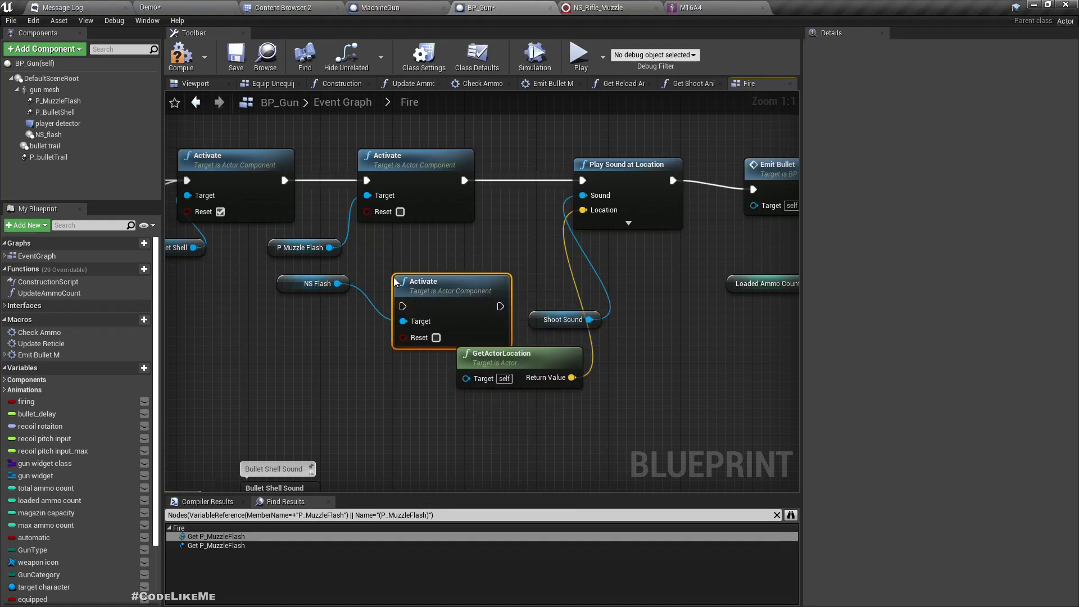
drag(450, 281, 415, 236)
text(deact)
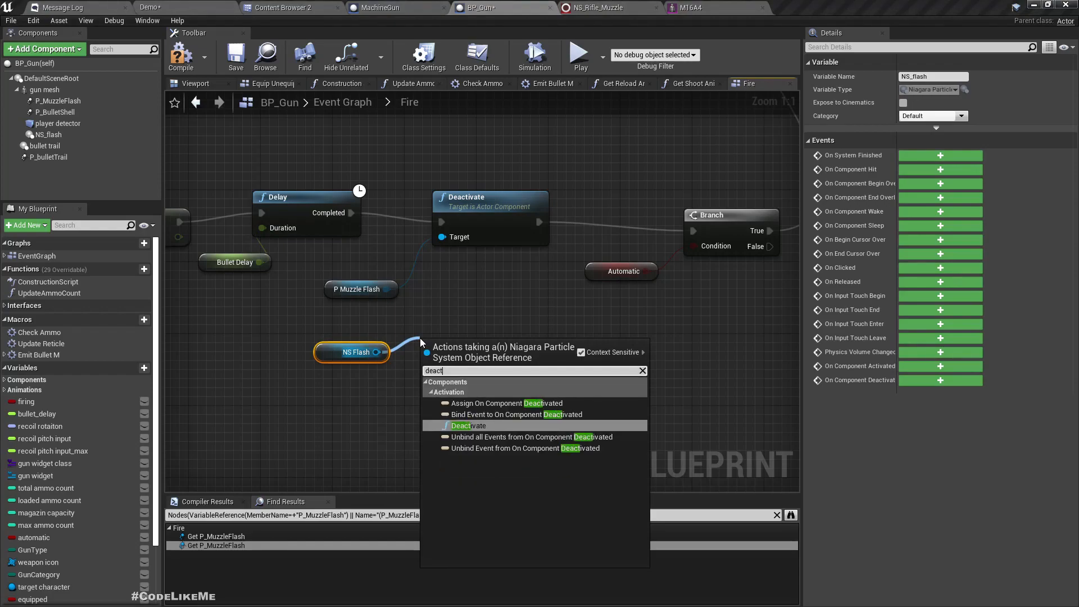
click(467, 425)
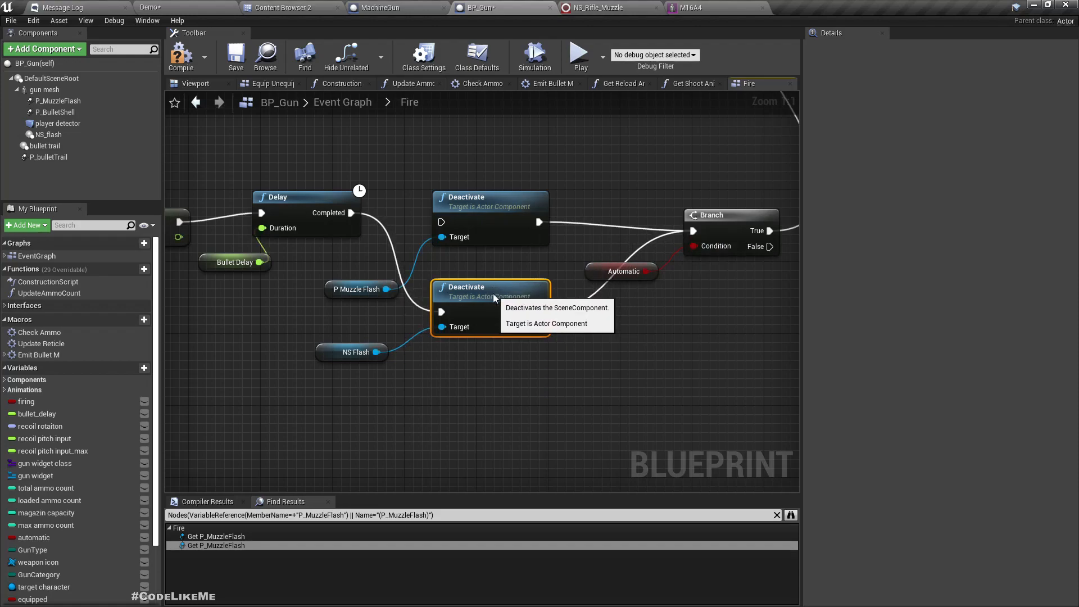
mouse_move(219, 102)
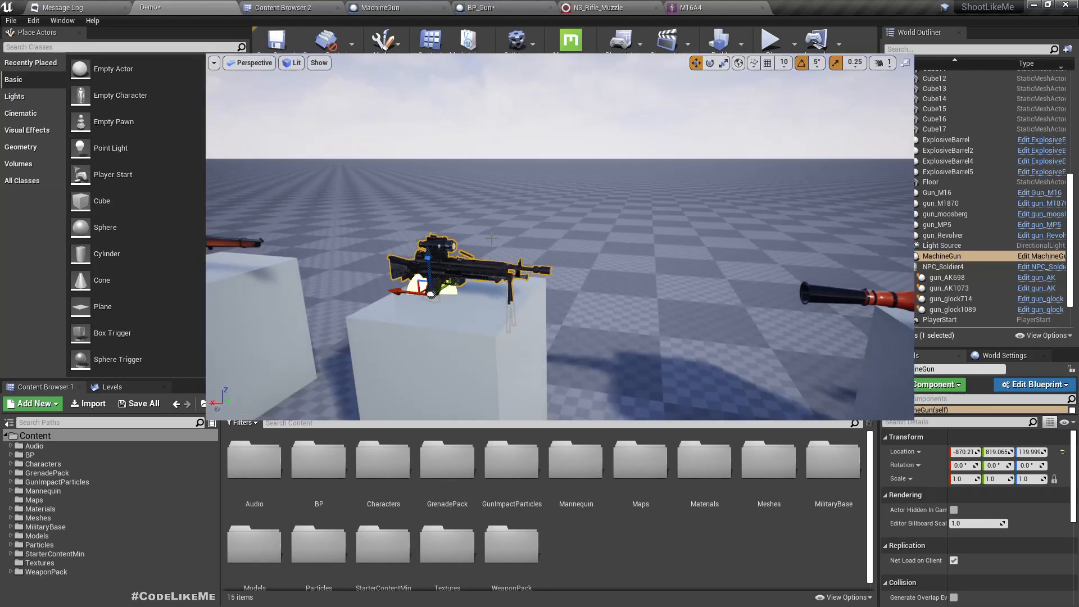
Play the level and test-fire the AK, reloading with R, to see the new muzzle flash
click(769, 40)
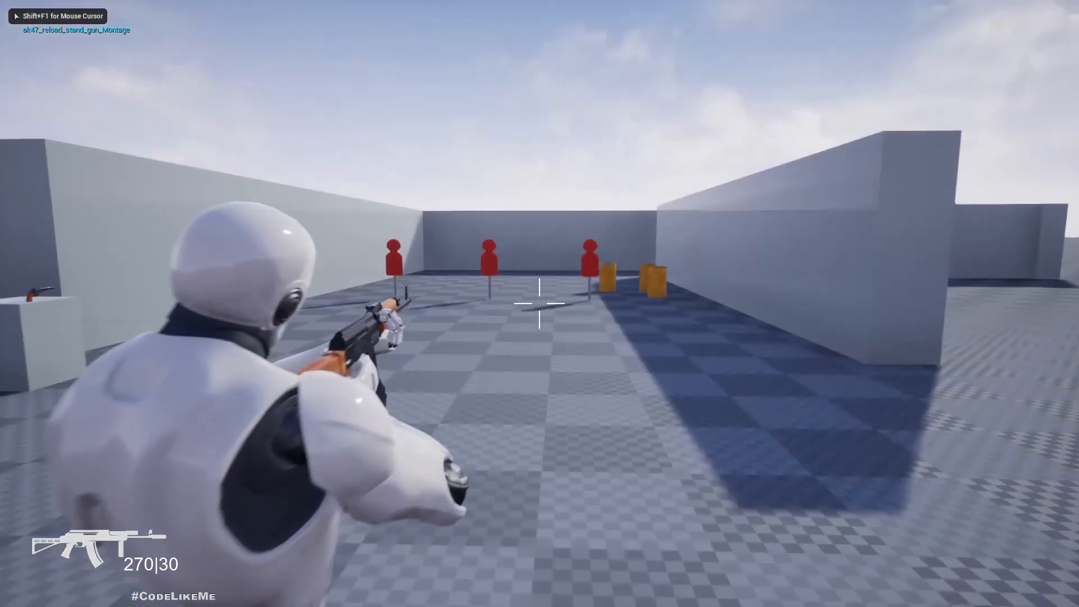
click(540, 302)
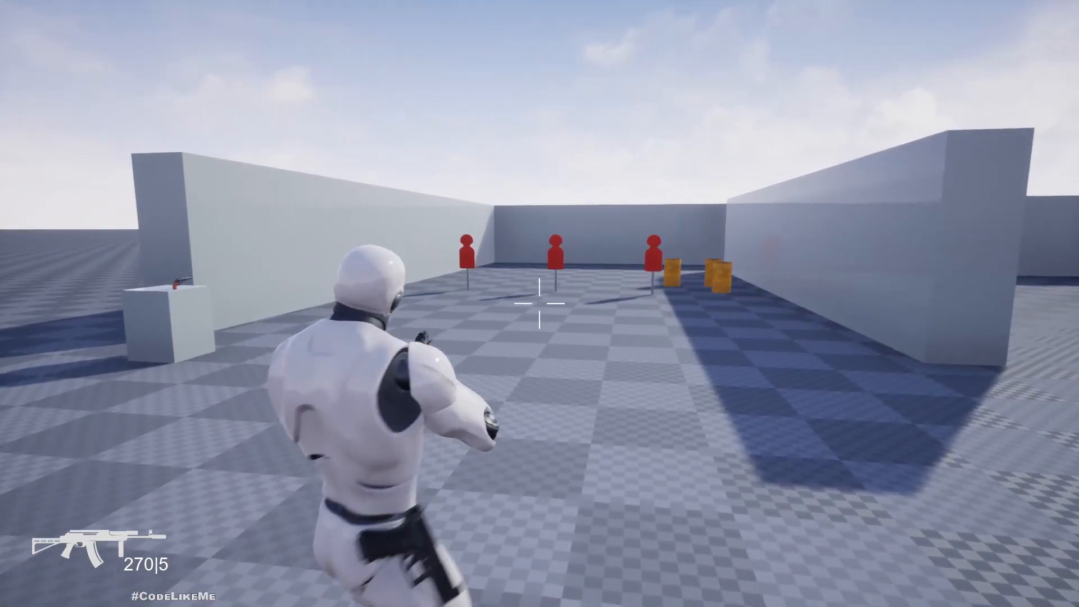
click(540, 303)
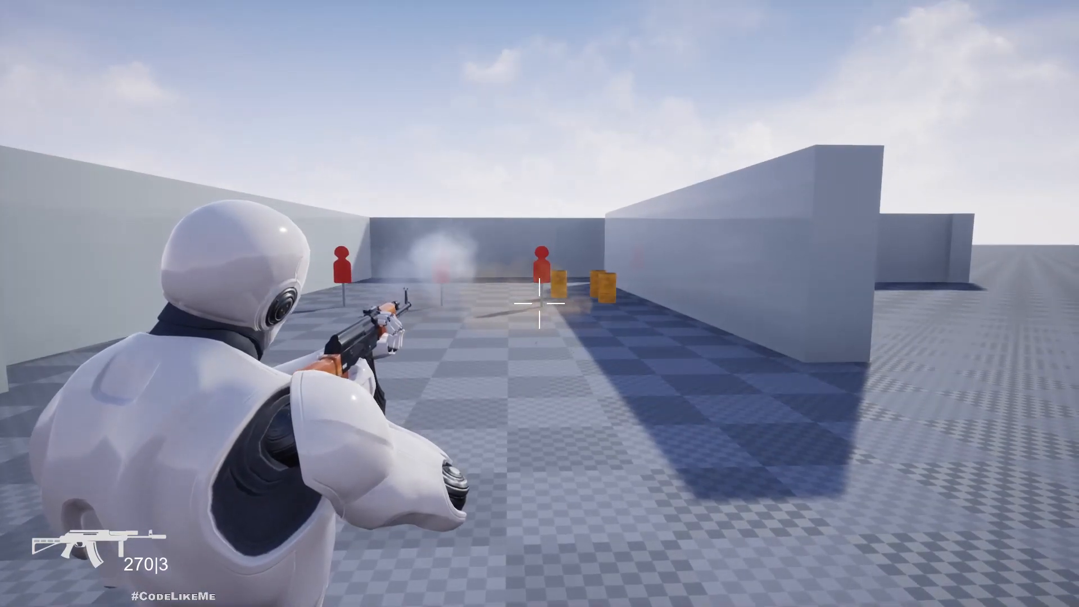
key(r)
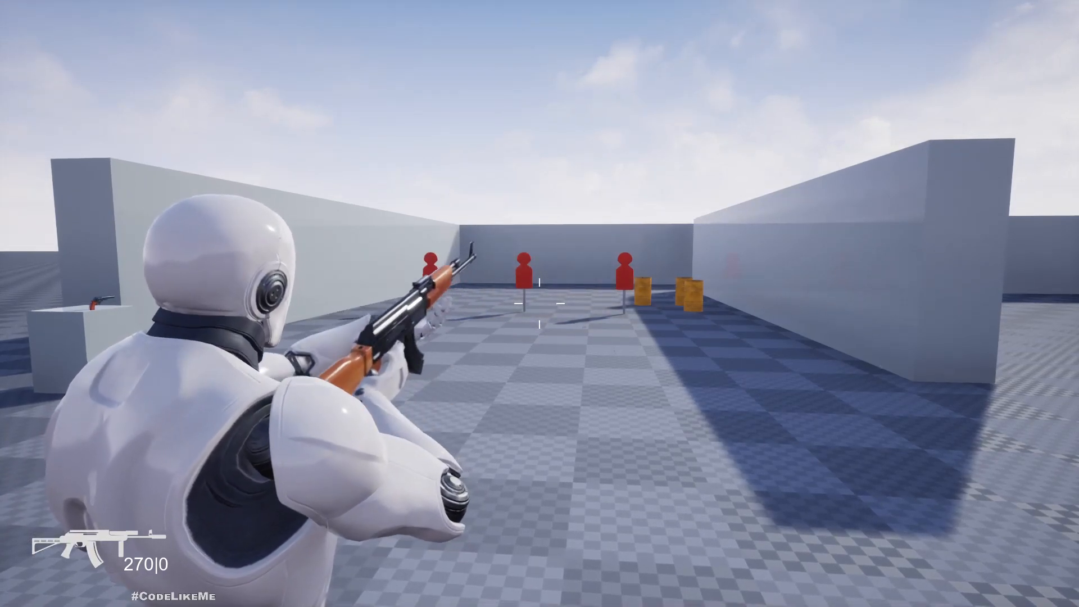
click(540, 304)
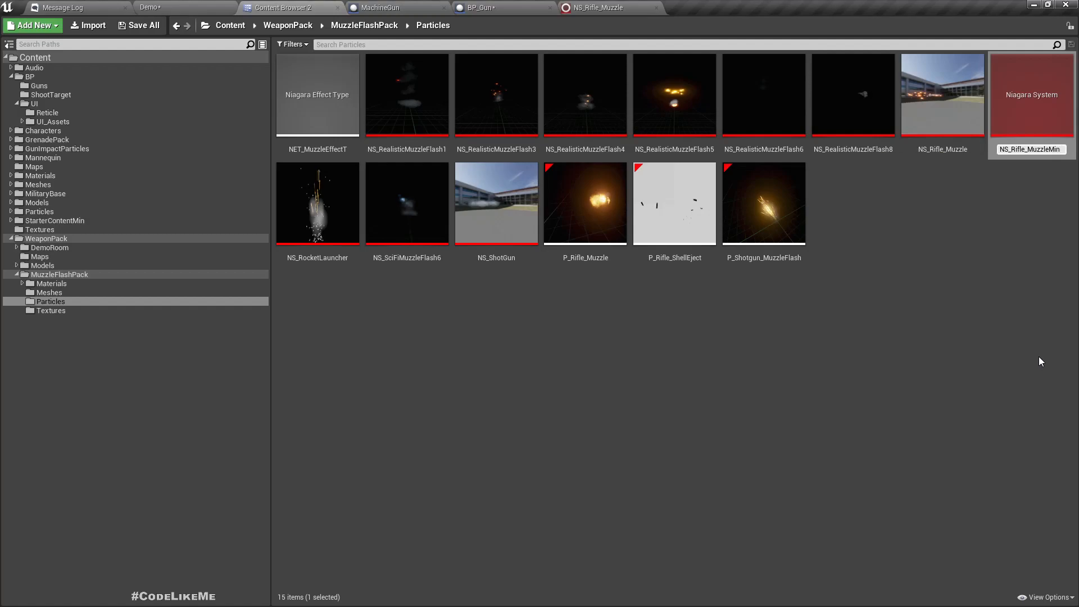
Lower OmnidirectionalBurst's Spawn Burst Instantaneous count in NS_Rifle_MuzzleMin to start at four particles
click(1031, 94)
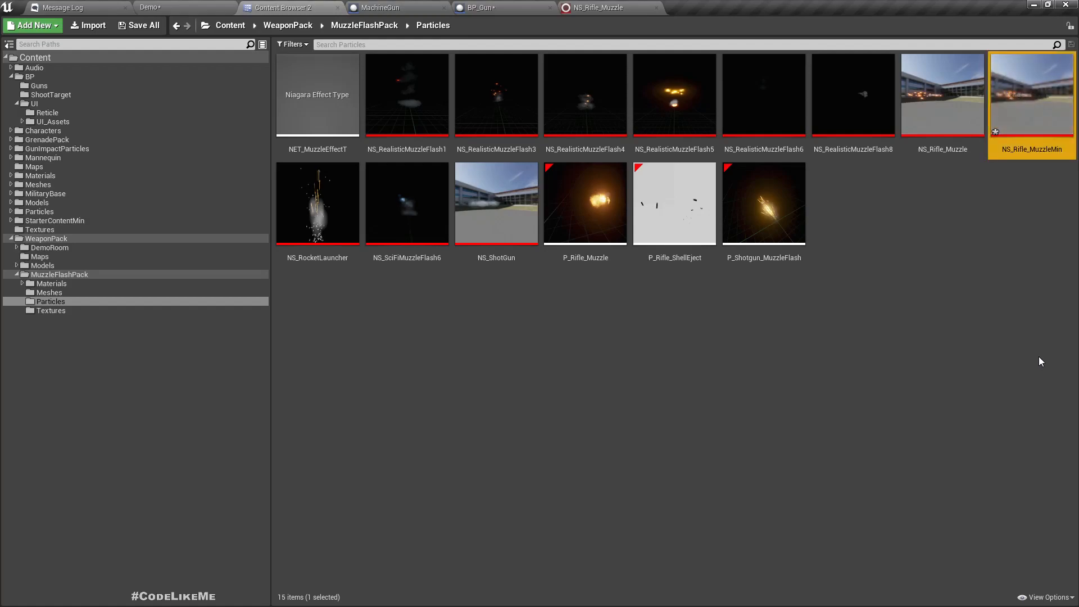
double_click(1032, 95)
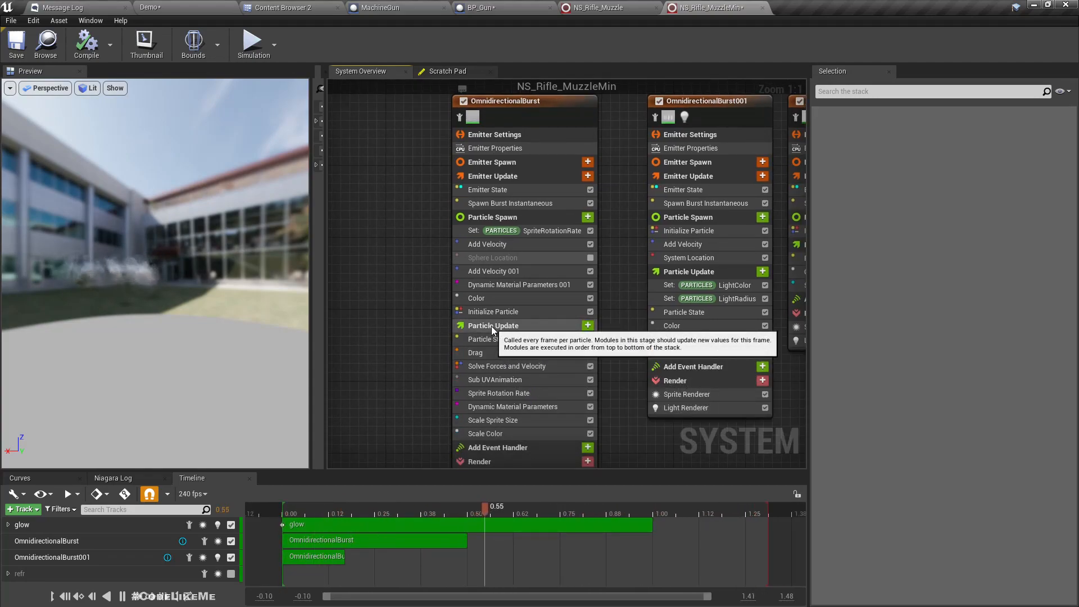
click(492, 217)
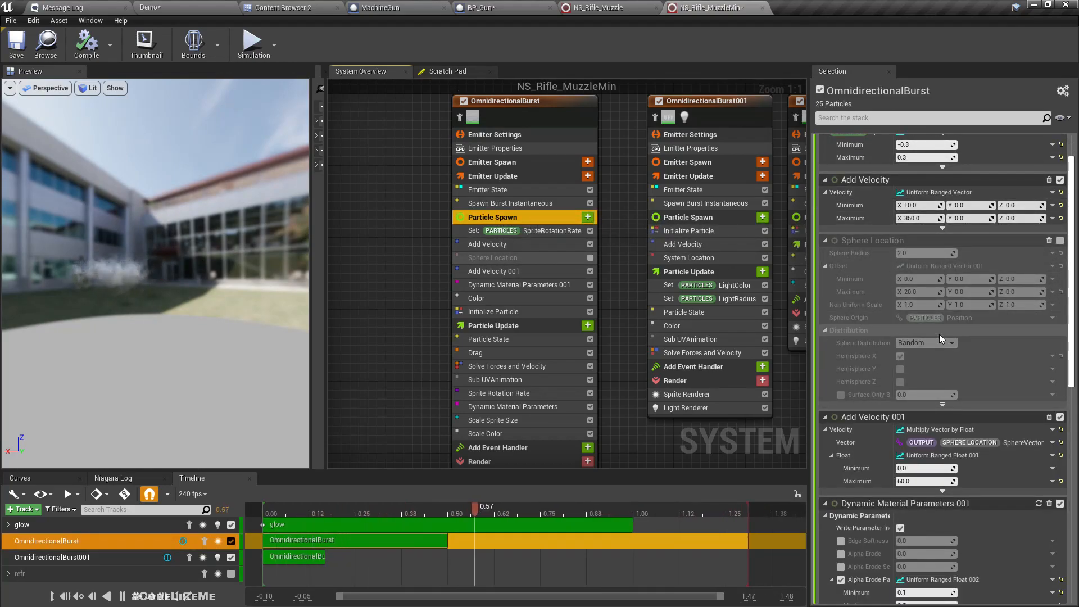
click(511, 204)
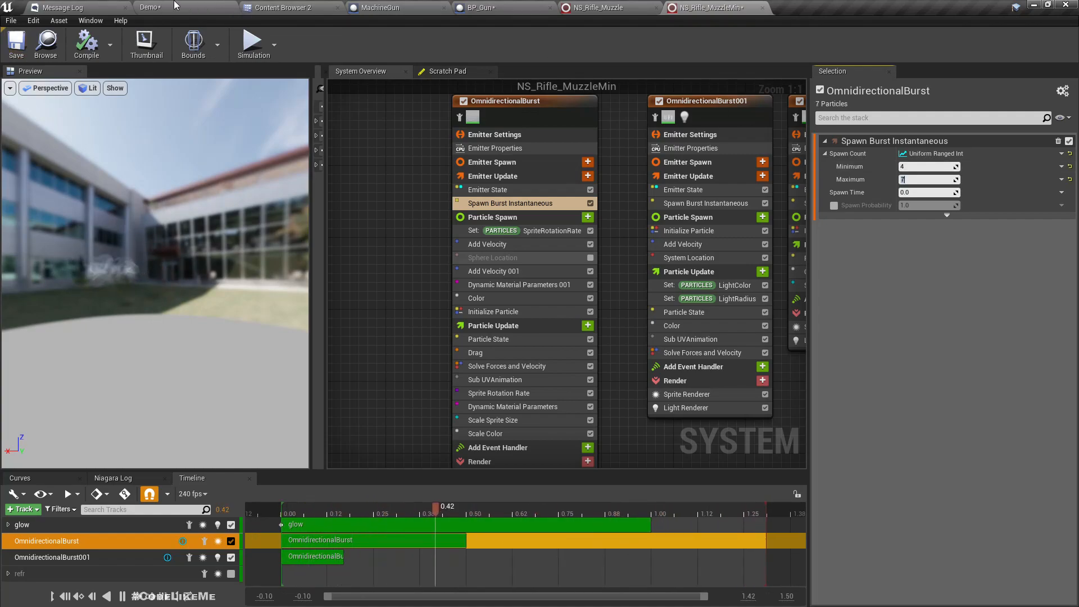
click(474, 8)
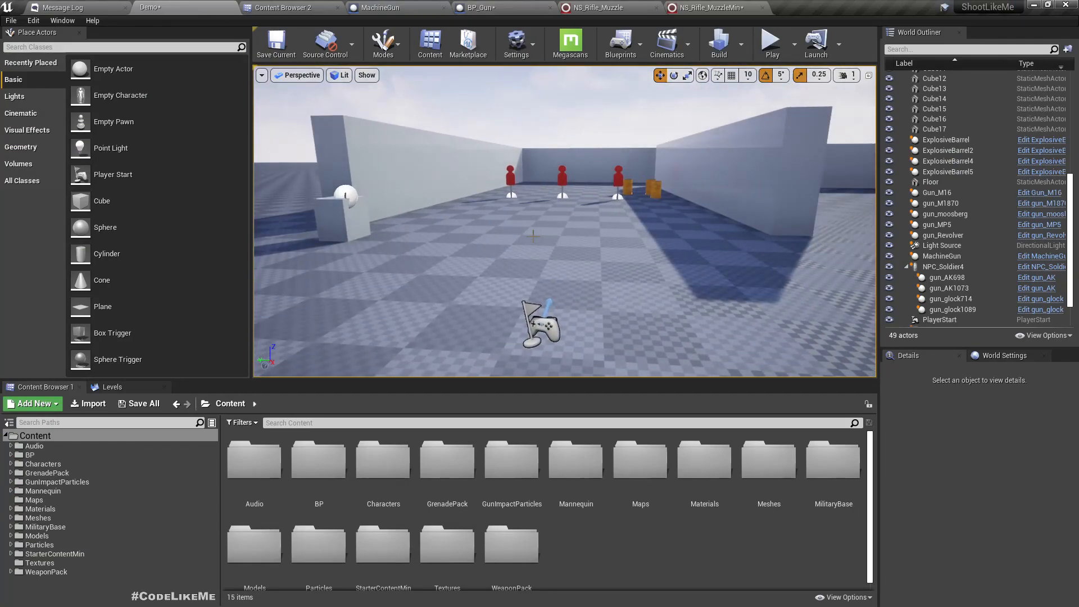
Playtest the level, firing the AK then swapping it for the MP5 and firing that
click(772, 40)
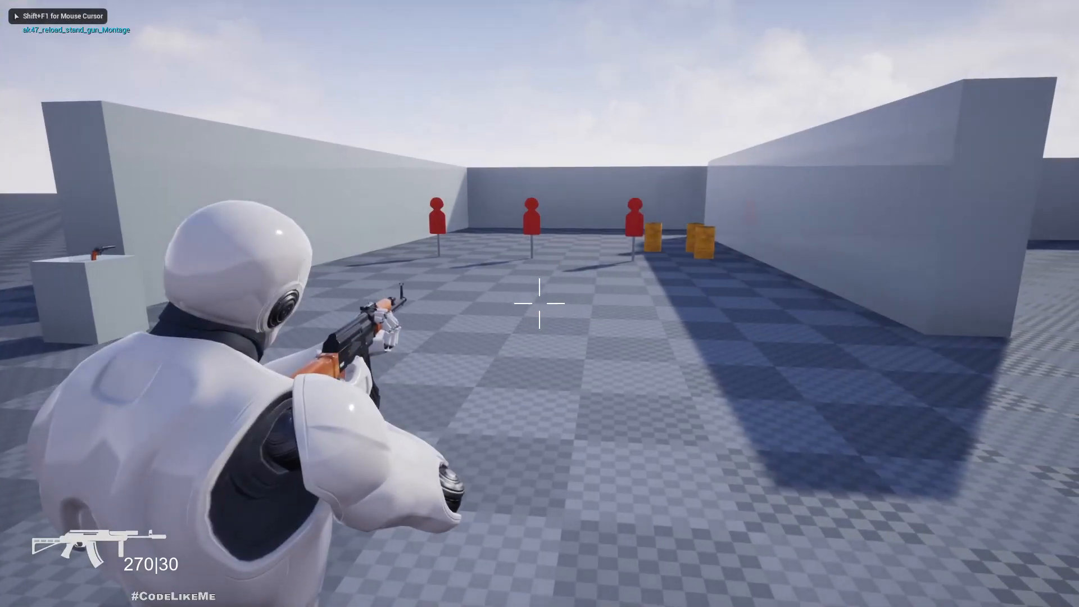
click(539, 305)
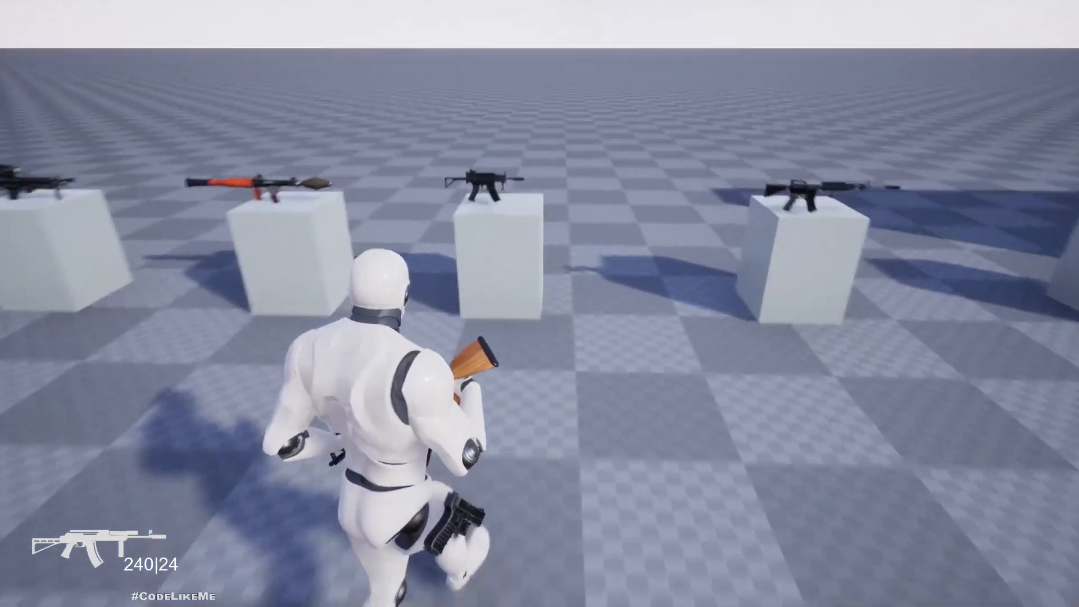
key(w)
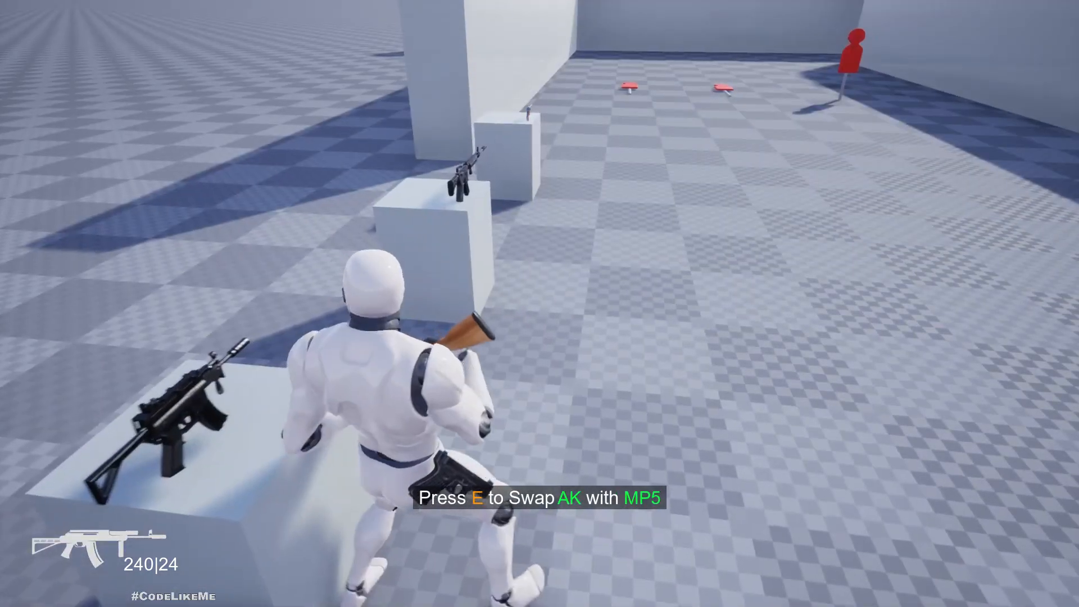
key(e)
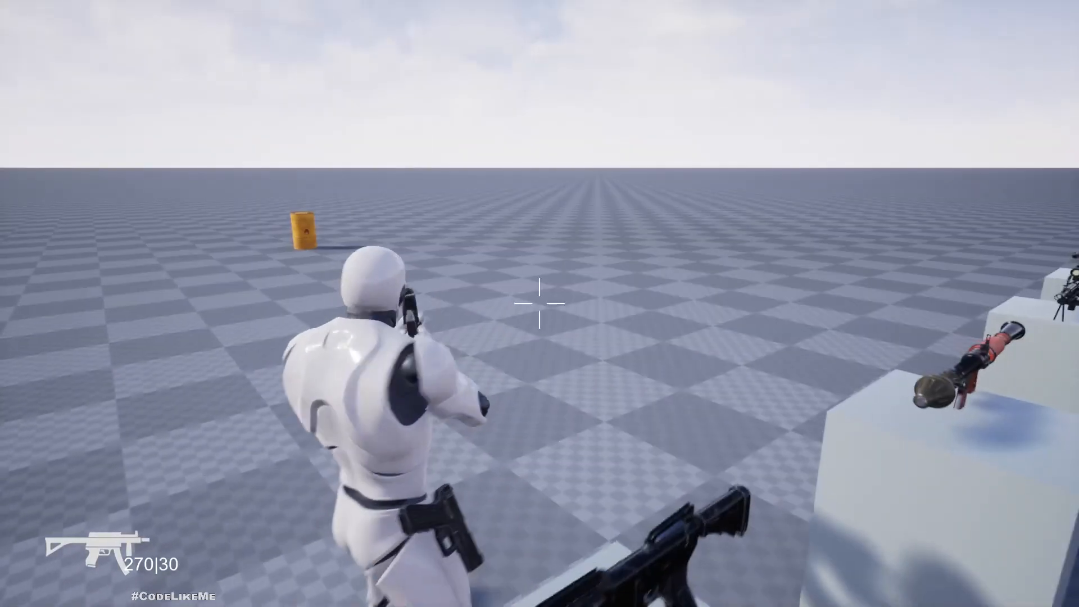
click(540, 303)
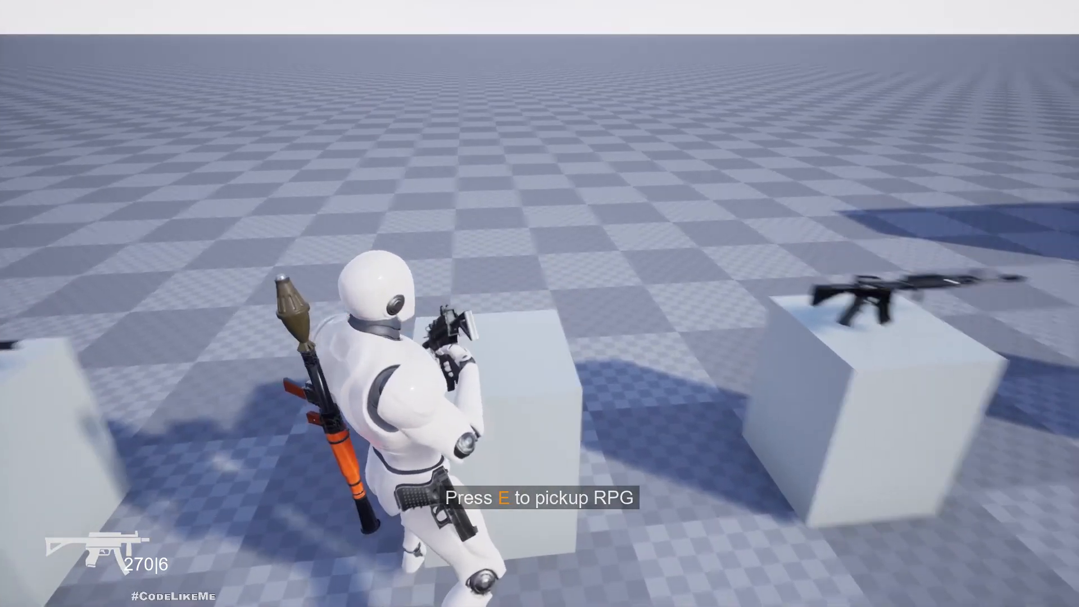
Pick up the RPG and fire a rocket toward the targets
key(e)
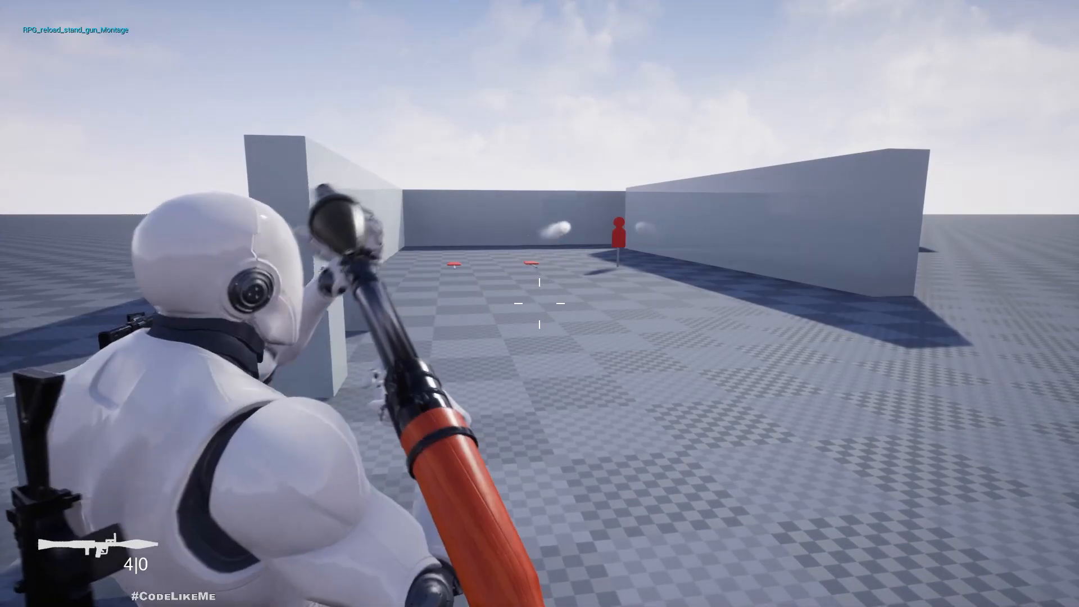
click(540, 303)
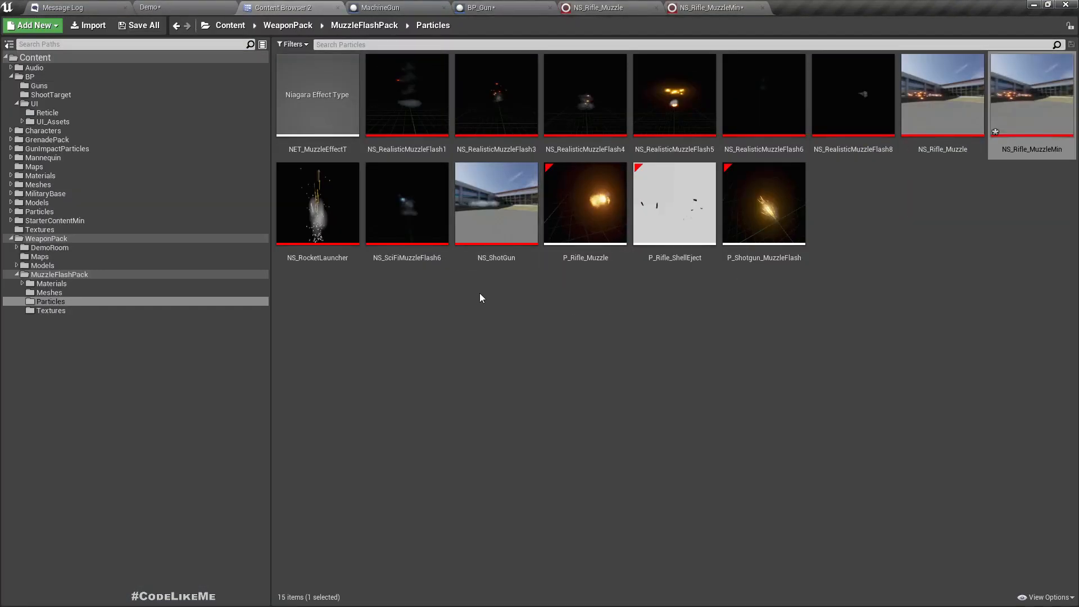
mouse_move(546, 292)
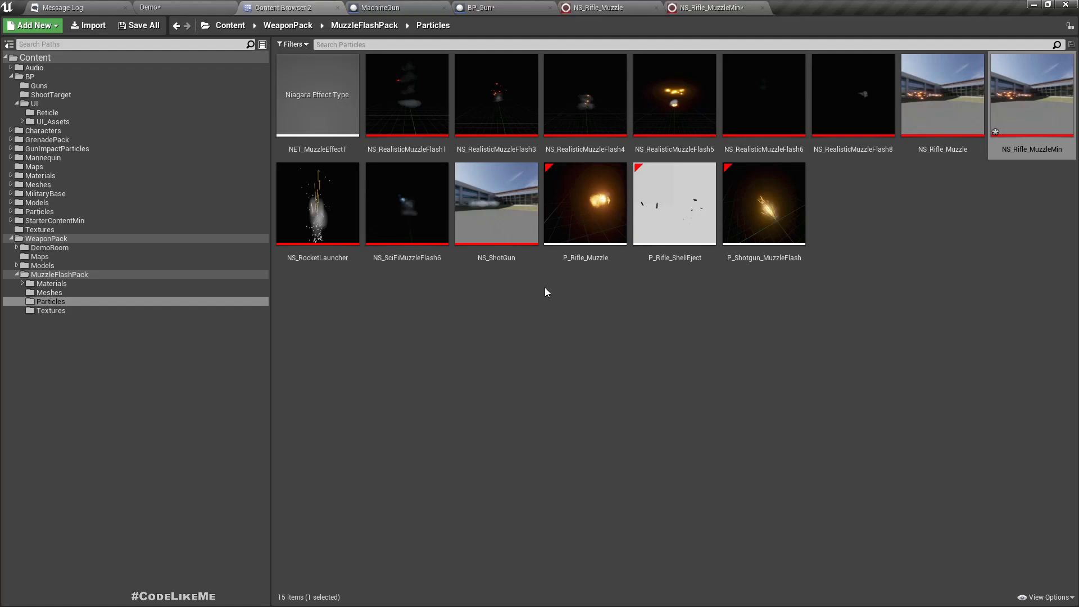
mouse_move(189, 5)
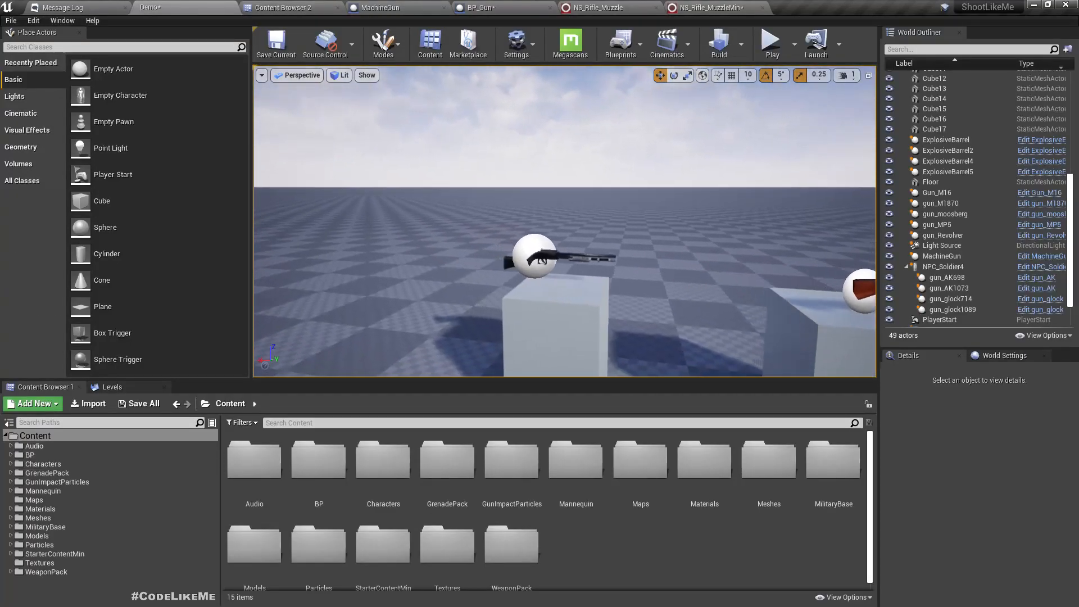
Select the gun_moosberg shotgun, view its defaults and the NS_ShotGun Niagara effect
click(946, 214)
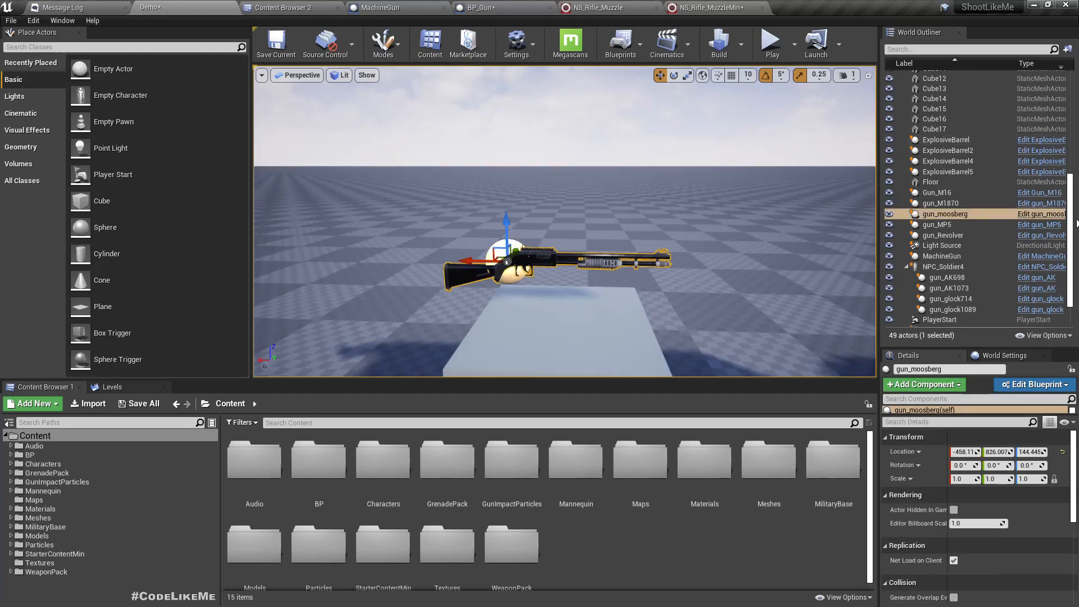
click(1032, 384)
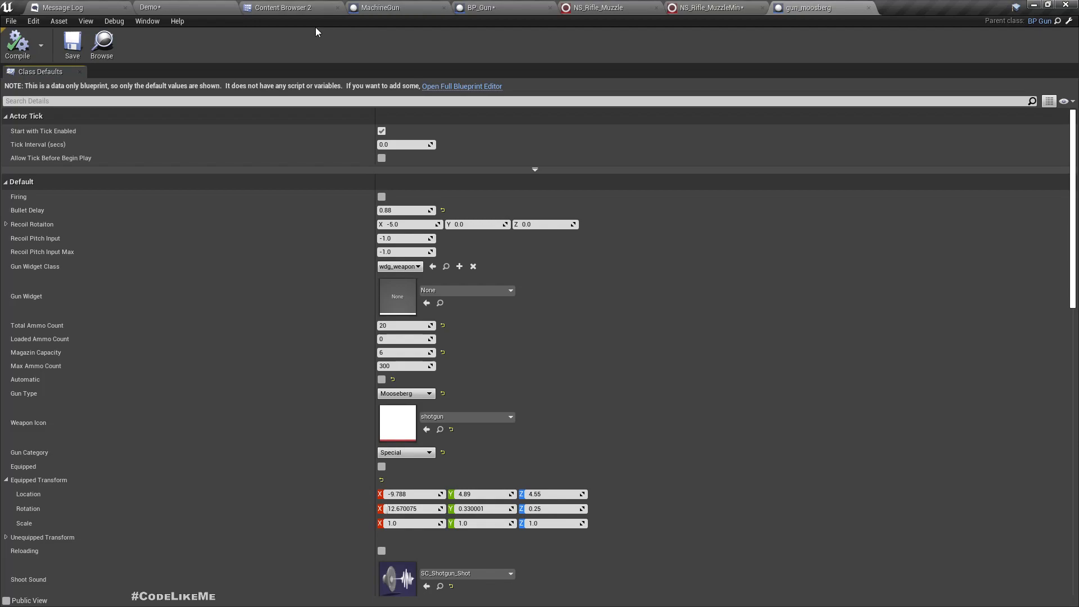
click(285, 8)
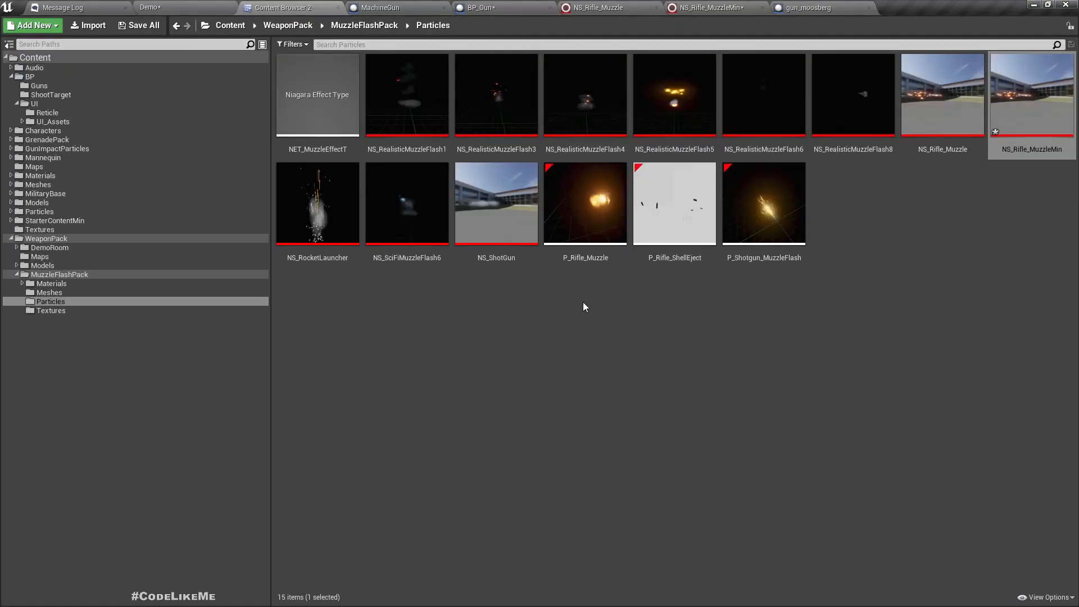
double_click(496, 203)
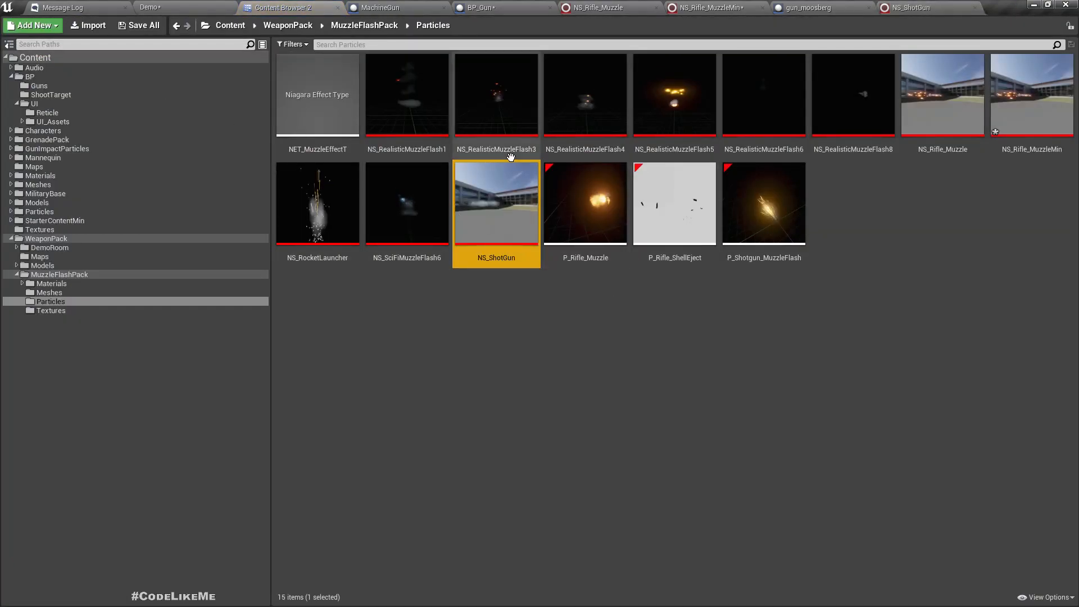
mouse_move(822, 8)
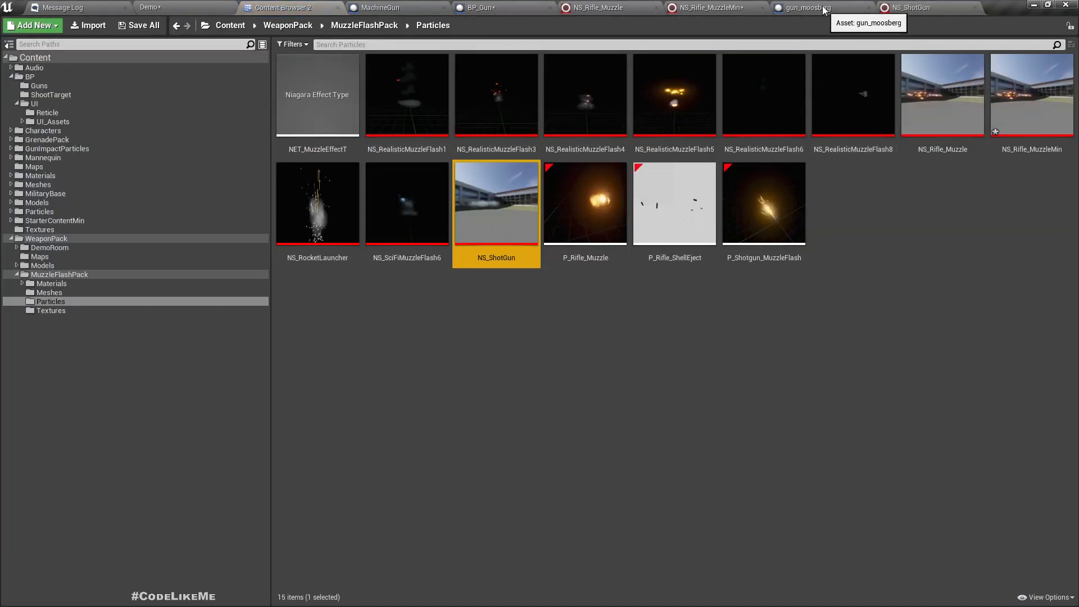
Inspect the Mossberg blueprint's NS_flash component in the full editor, then return to the level
click(805, 8)
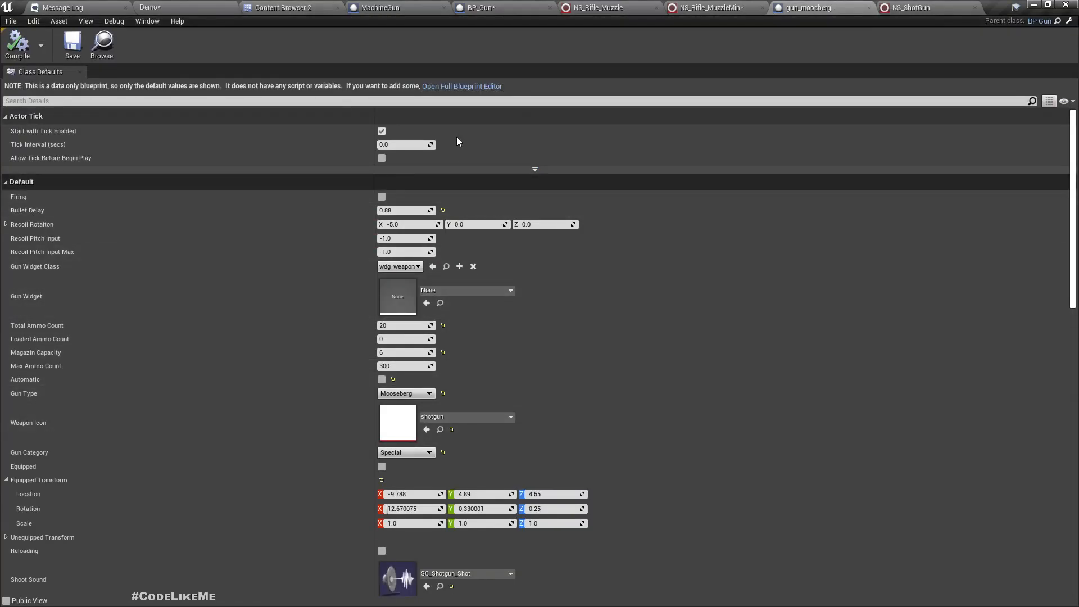
click(462, 87)
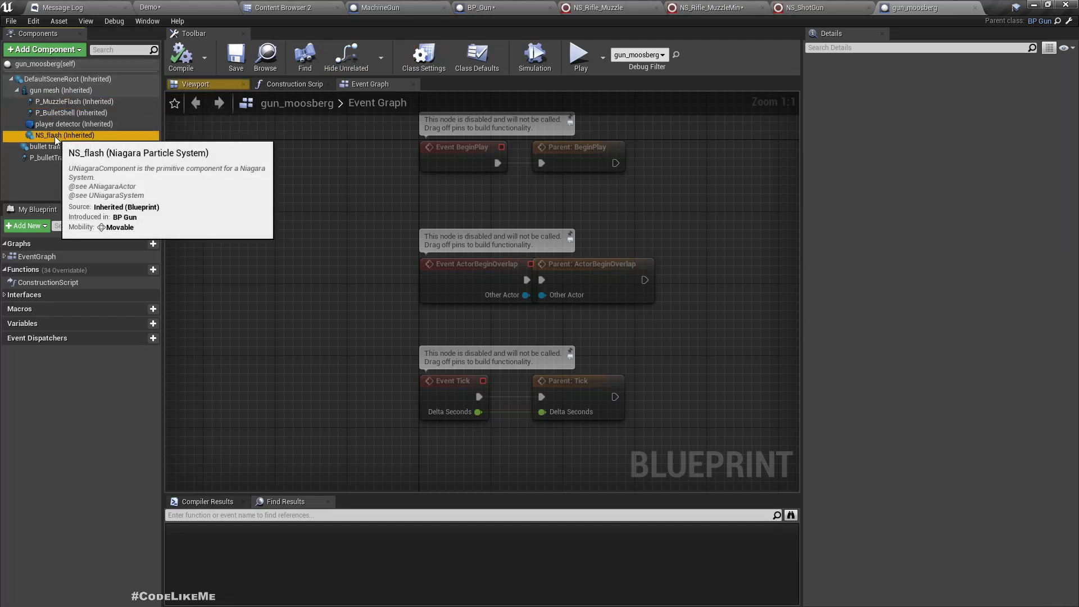
click(66, 135)
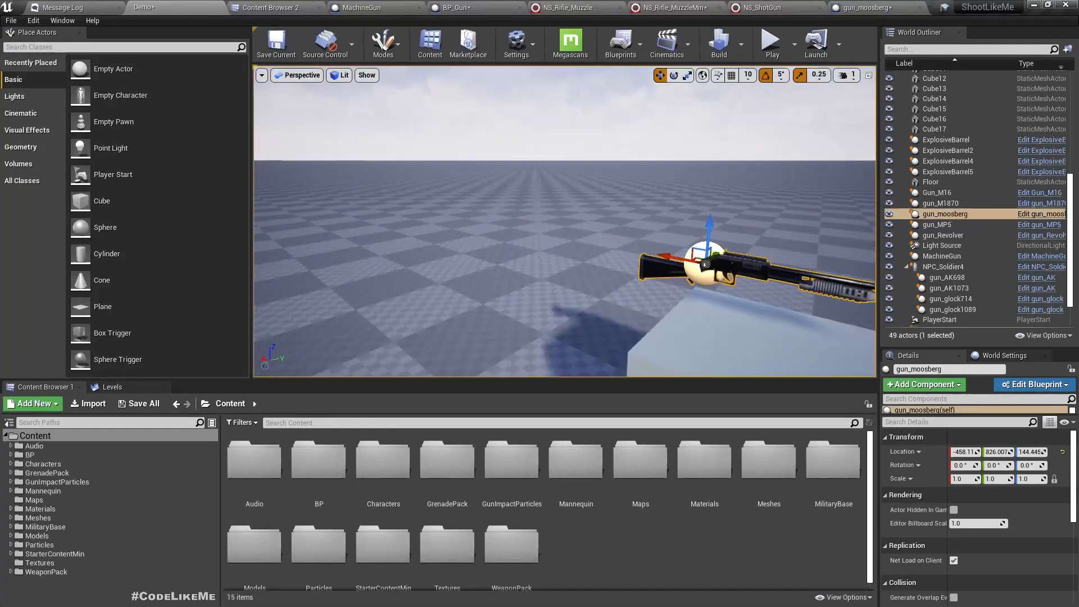
click(771, 41)
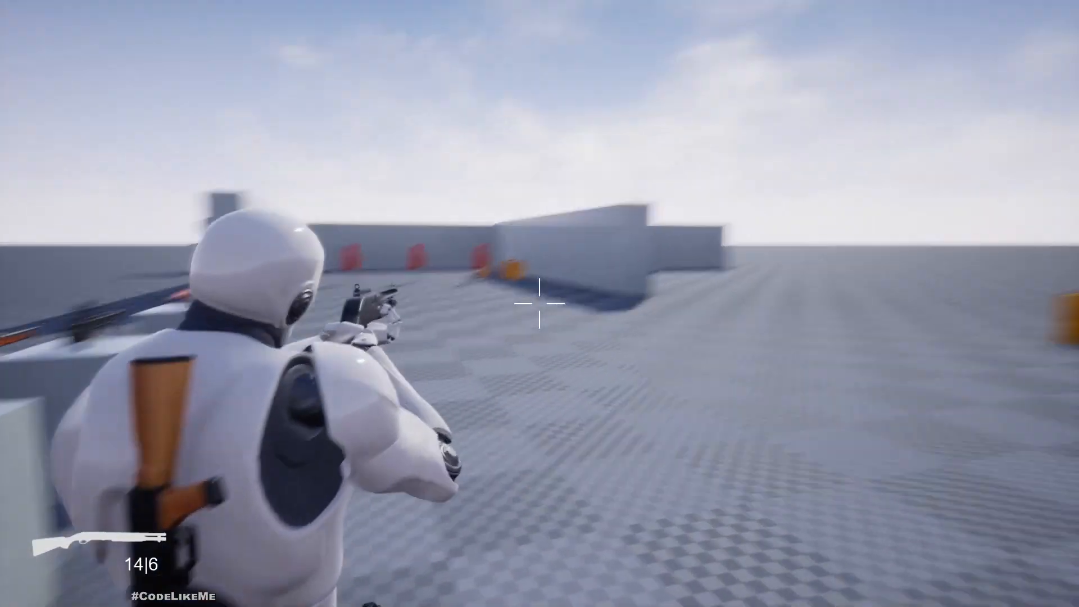
click(540, 303)
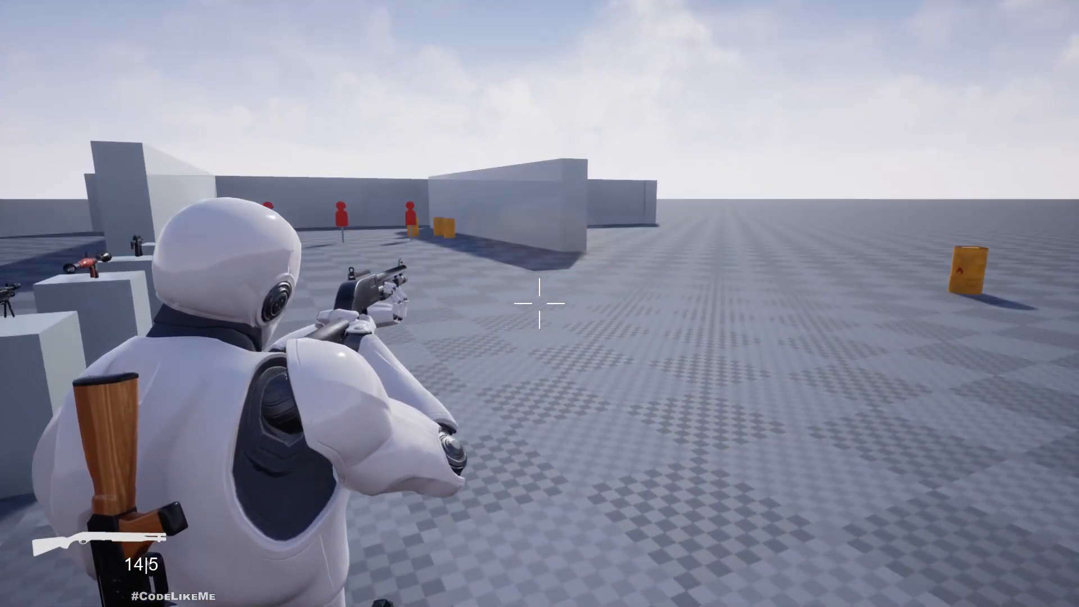
click(540, 303)
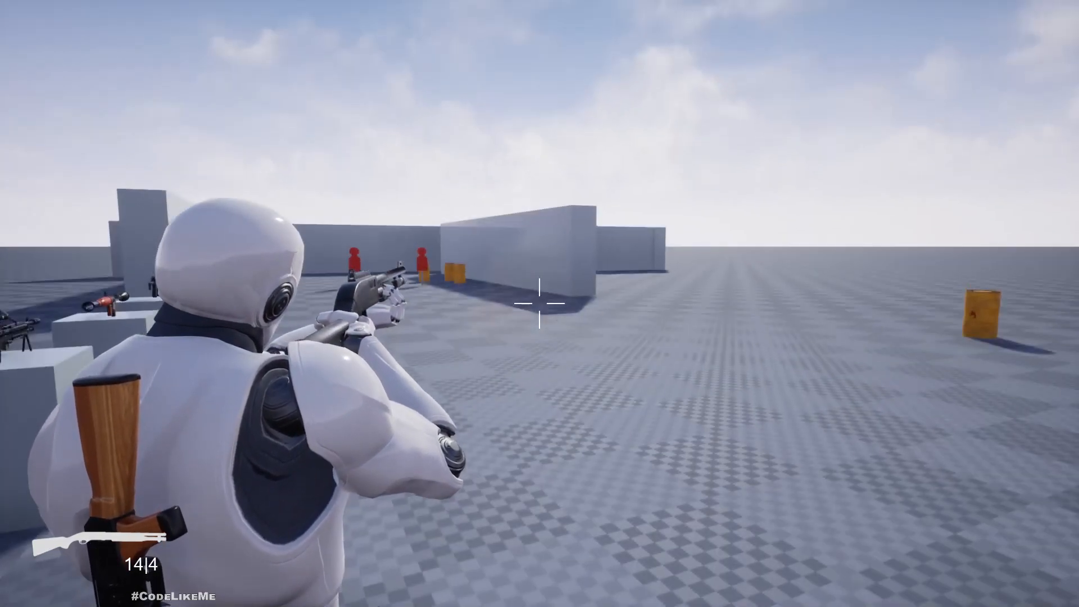
click(540, 303)
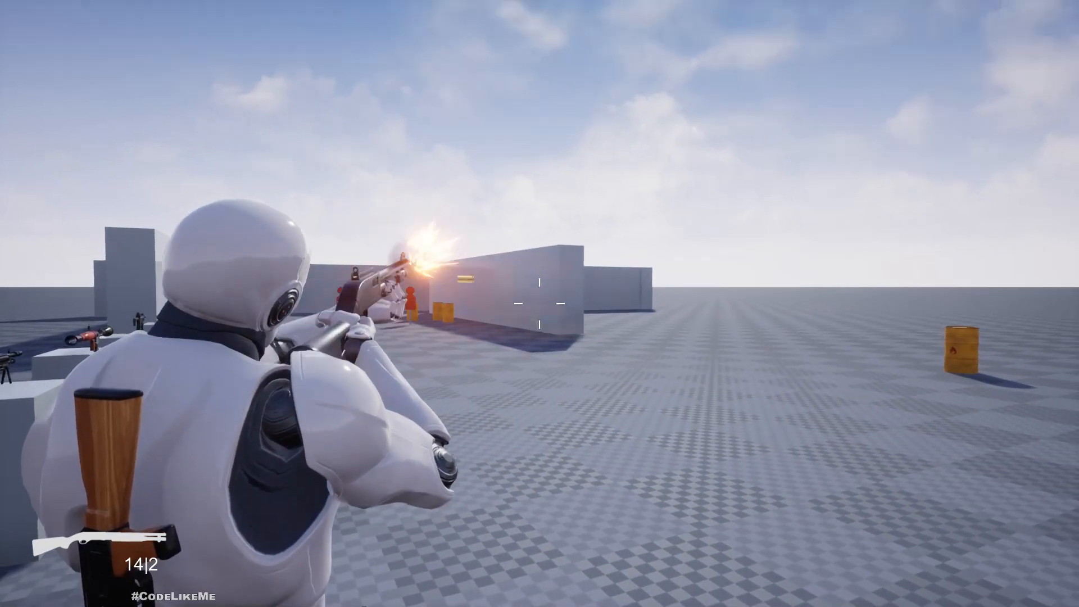
click(540, 303)
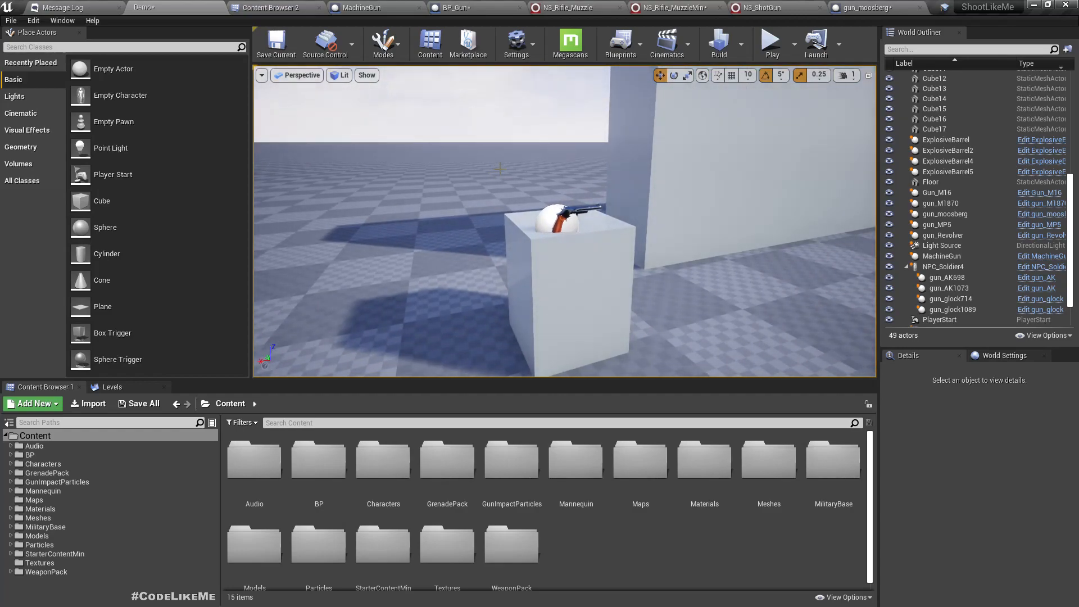
click(943, 235)
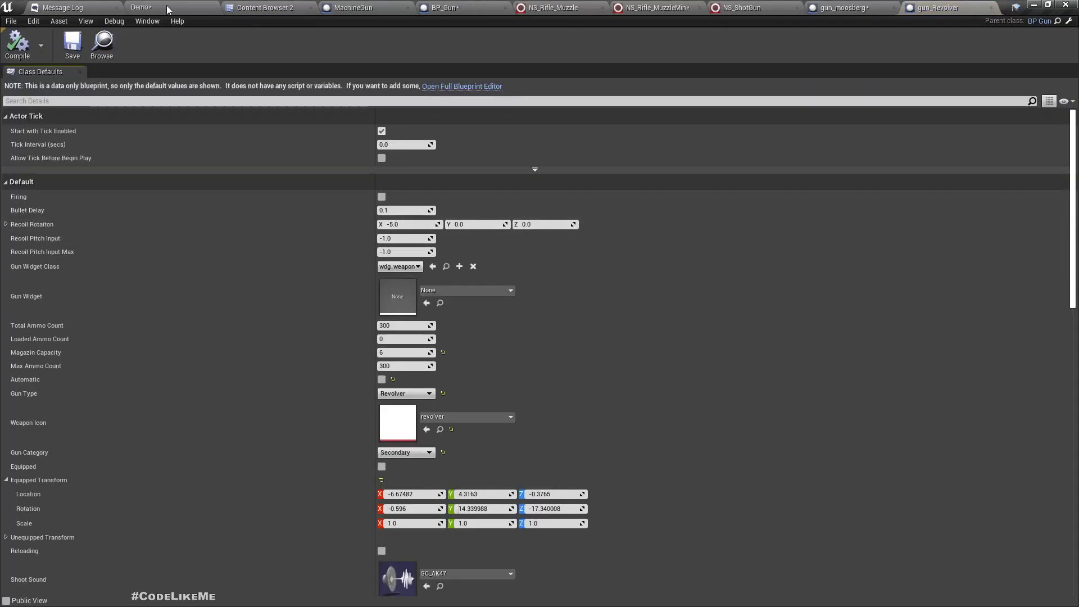
Review NS_RealisticMuzzleFlash4, then inspect the revolver blueprint's NS_flash component in the full editor
click(265, 8)
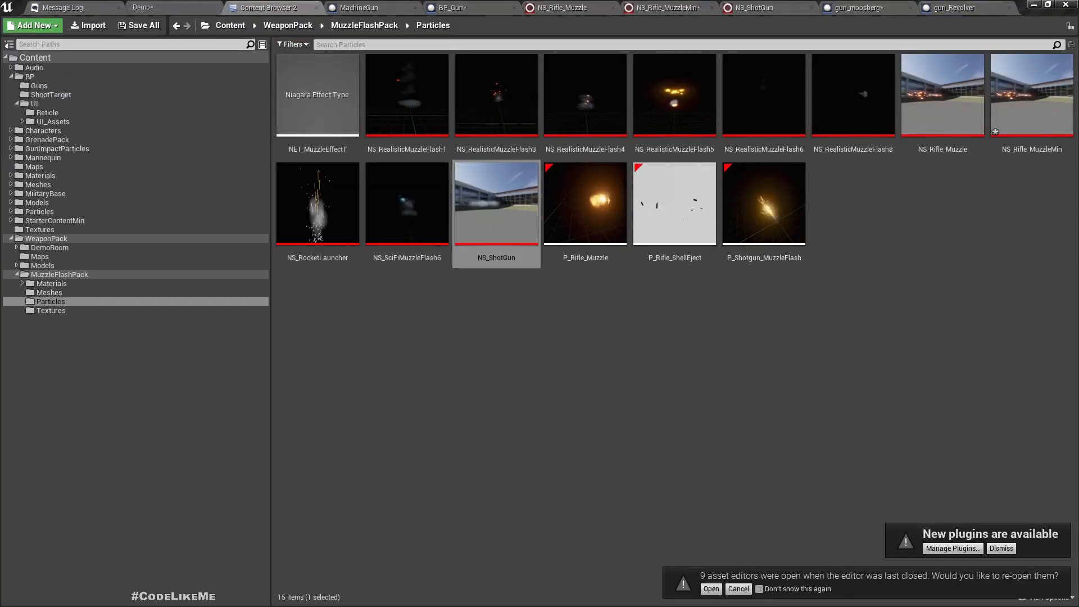
click(585, 96)
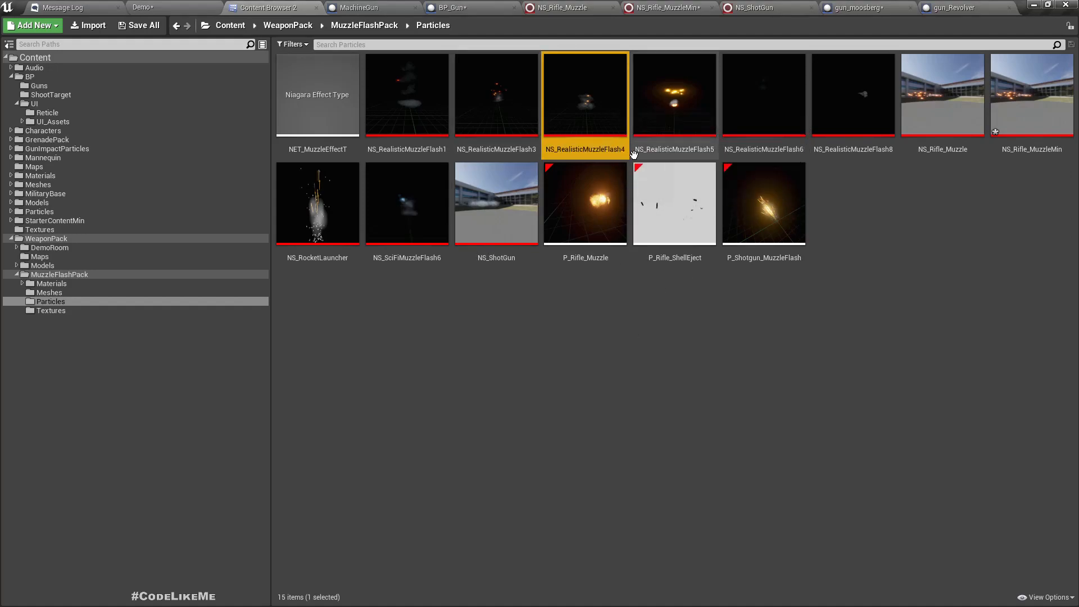
click(955, 8)
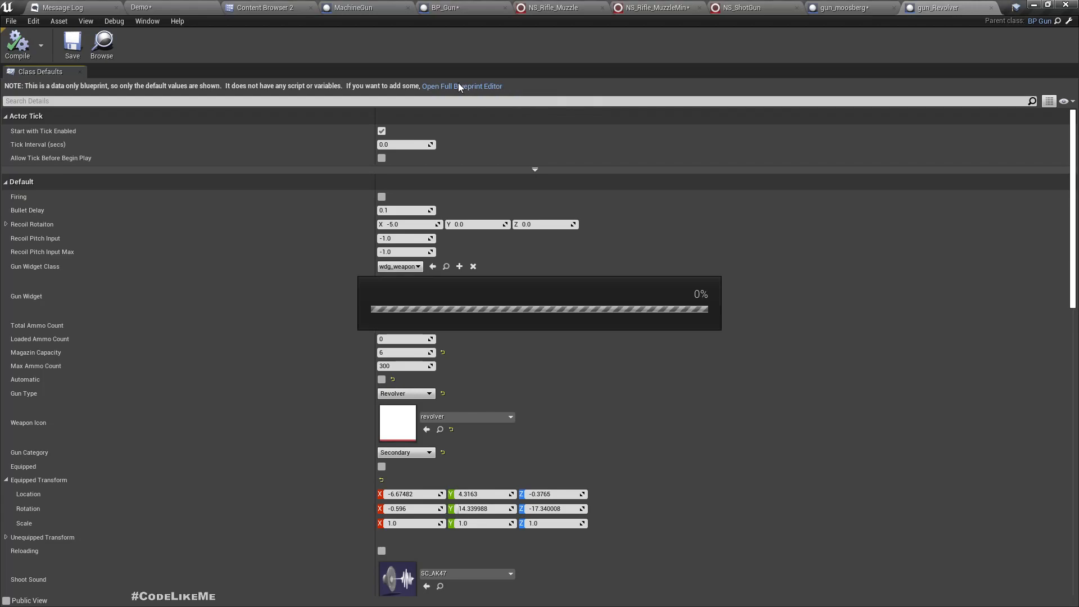
click(461, 87)
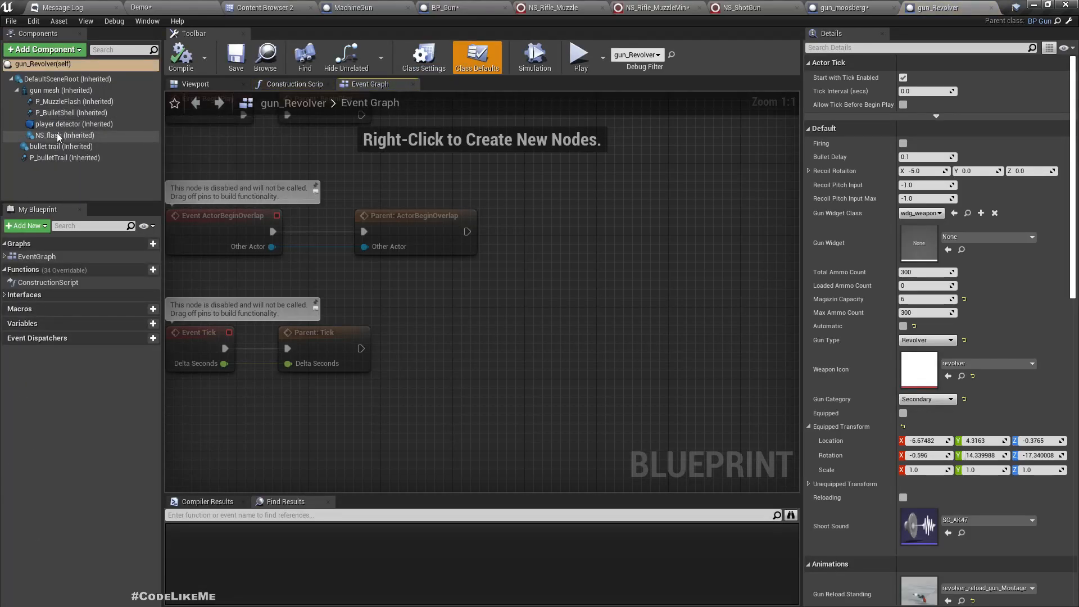
click(62, 135)
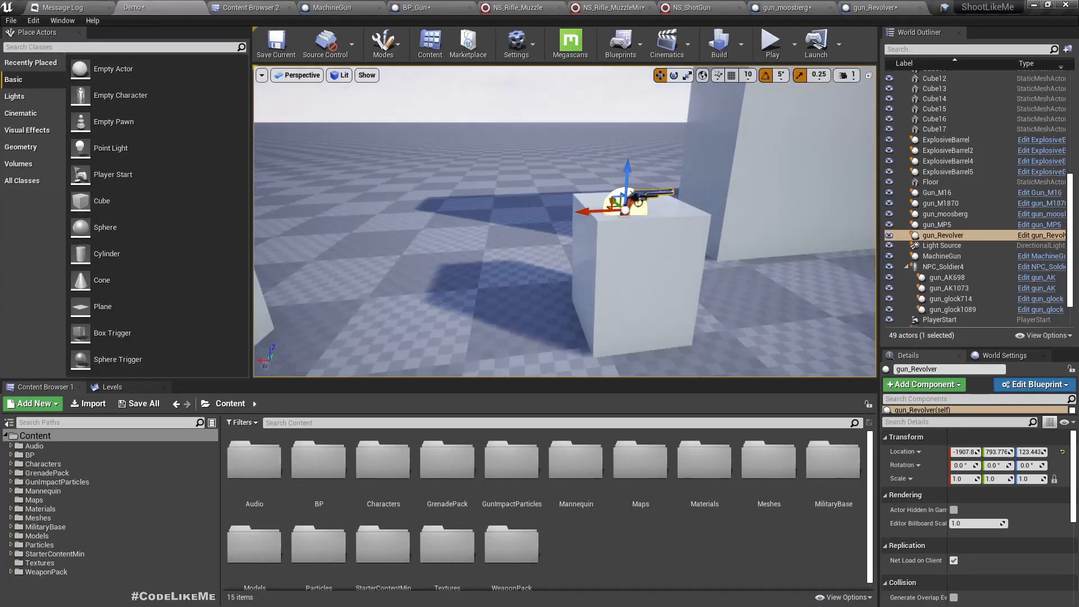
Playtest the level, firing the revolver five times at the targets
click(771, 42)
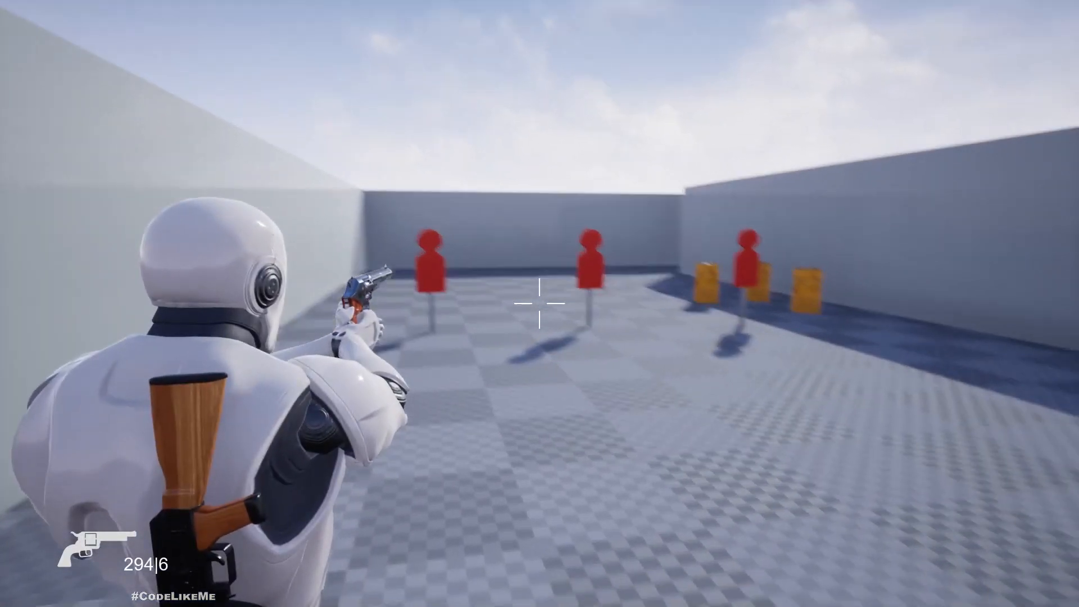
click(539, 303)
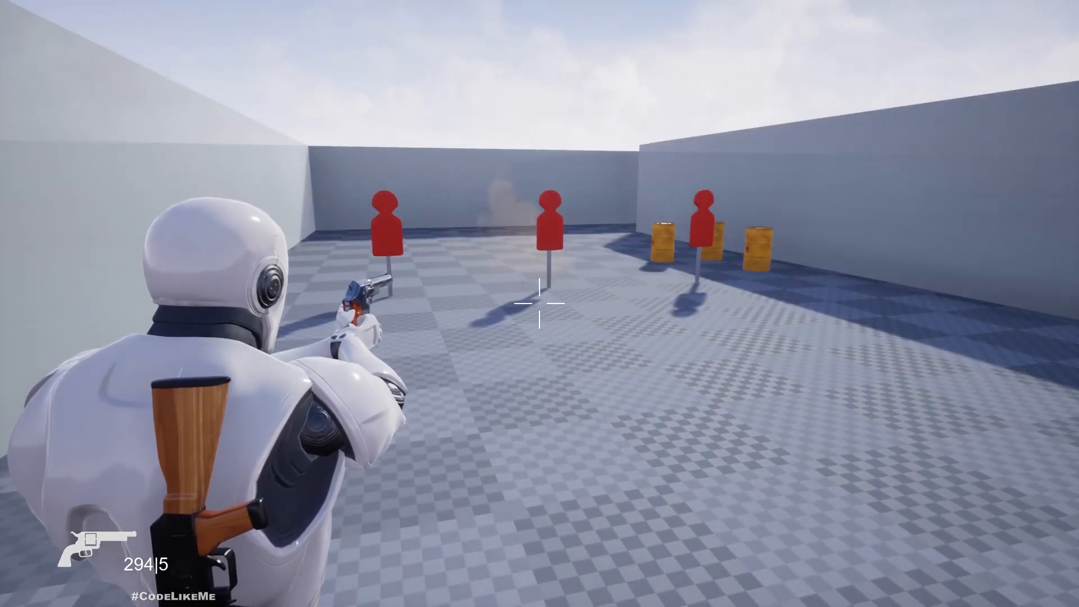
click(540, 304)
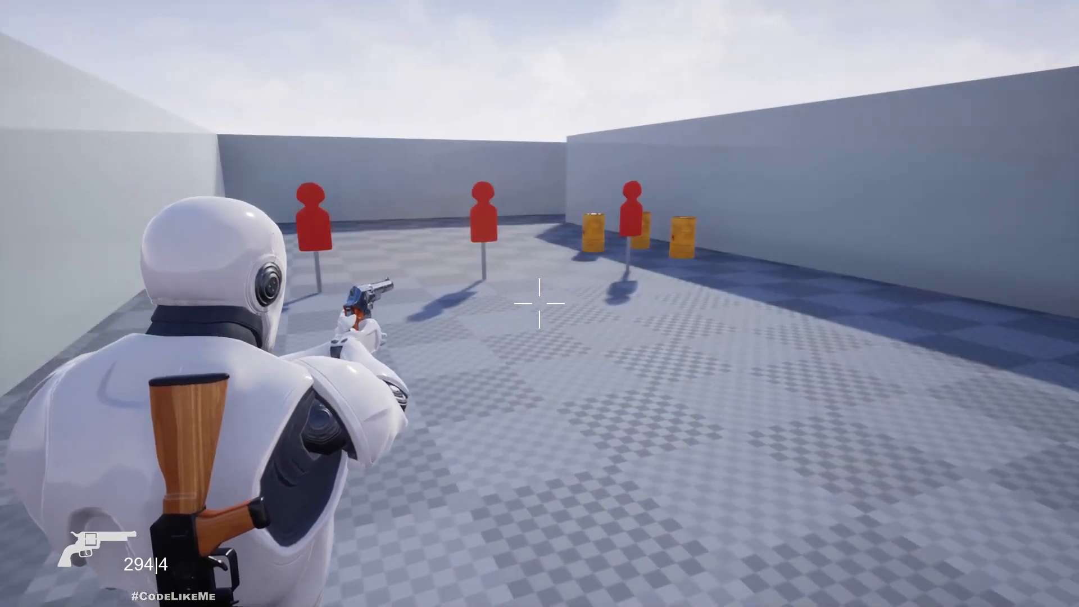
click(540, 304)
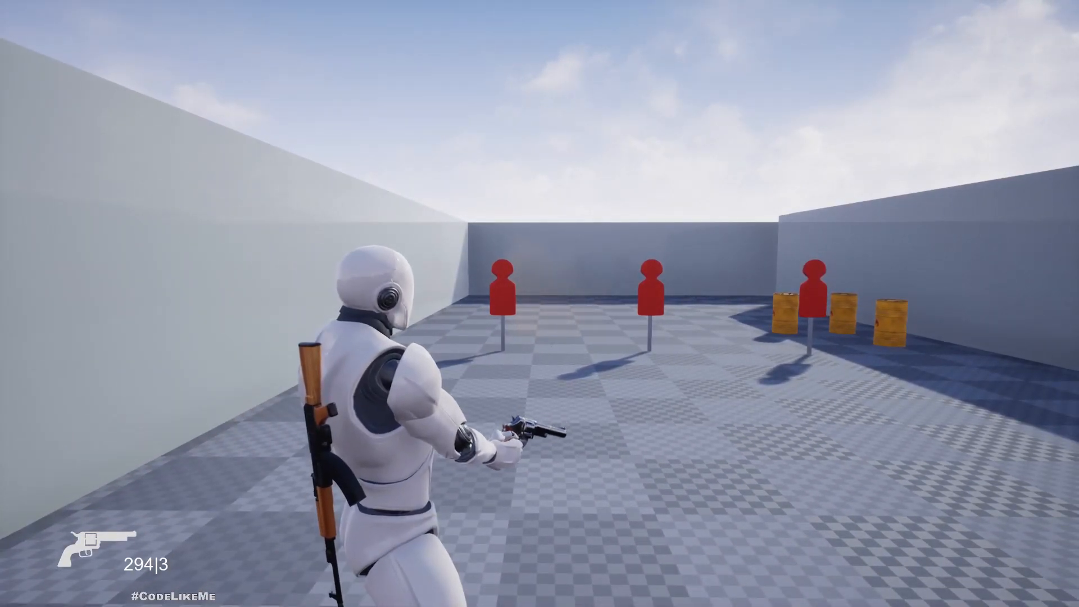
click(539, 303)
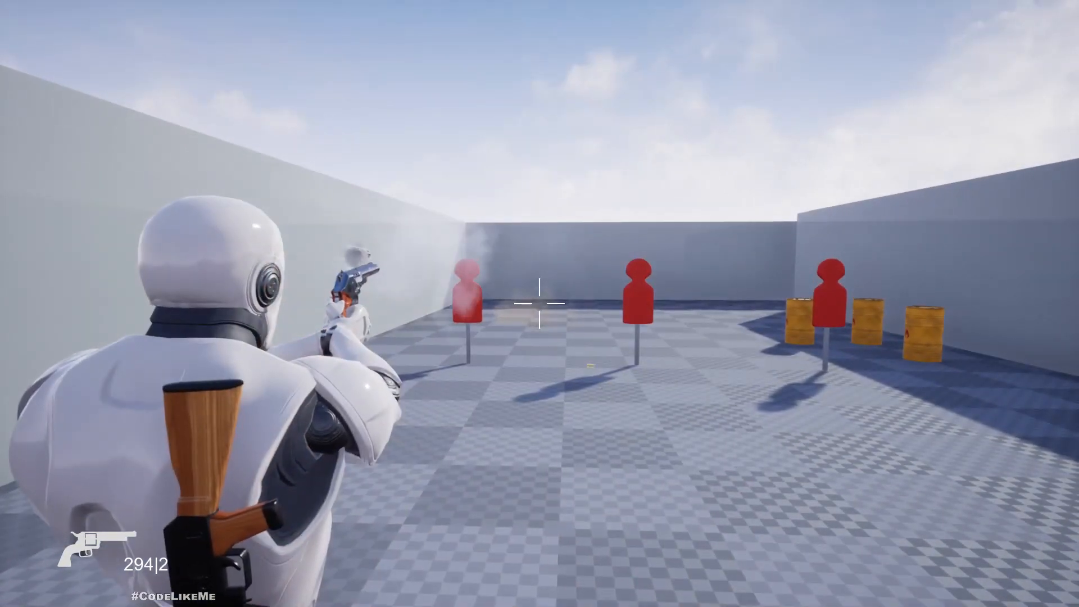
click(540, 303)
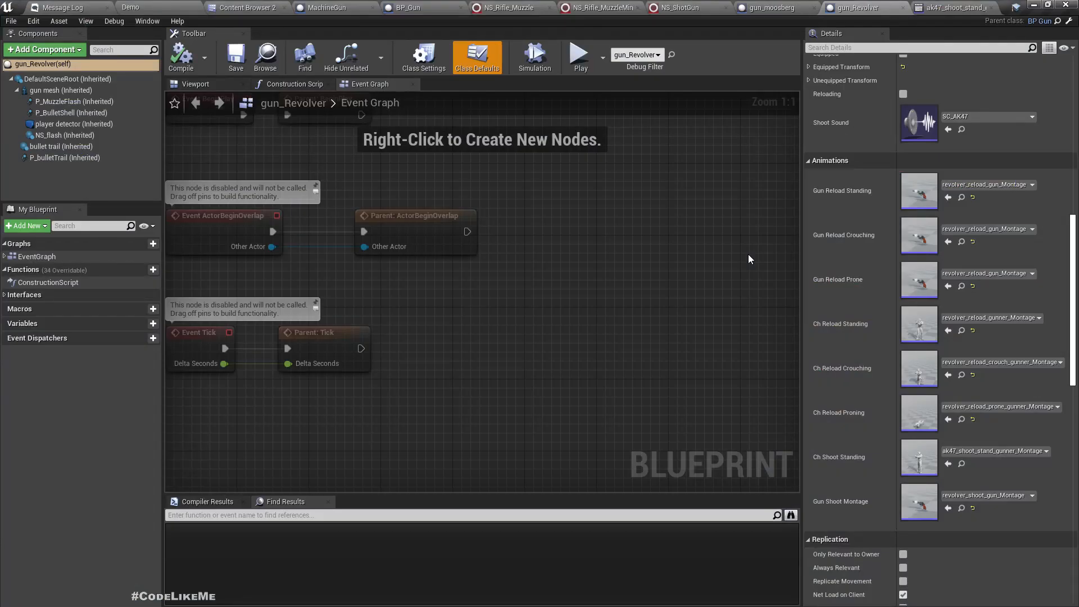
Review the revolver's animation montages and browse to the Mannequin revolver animations folder
click(988, 8)
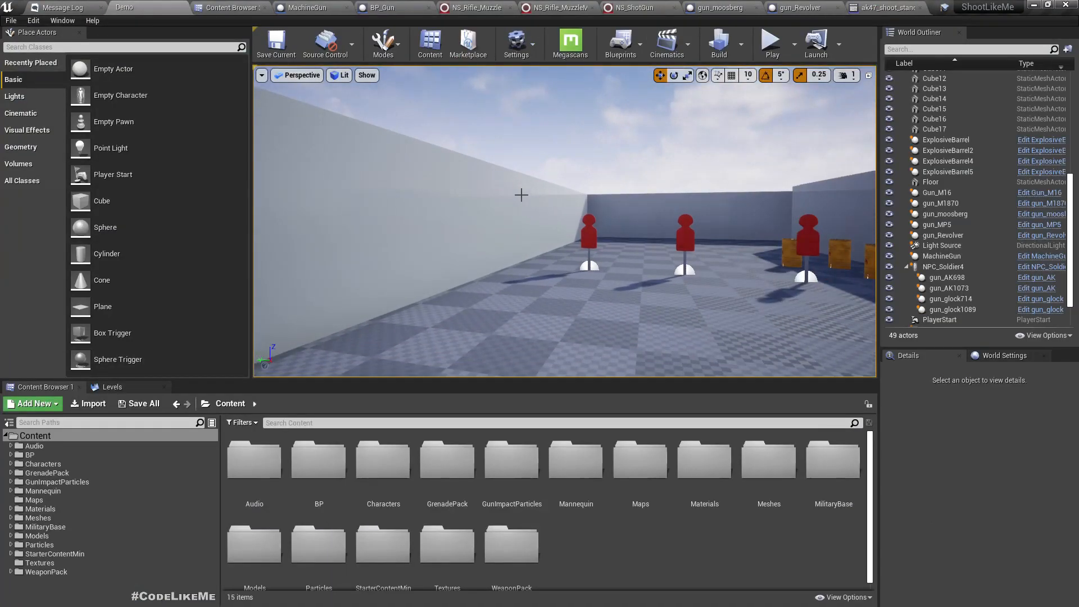
click(772, 39)
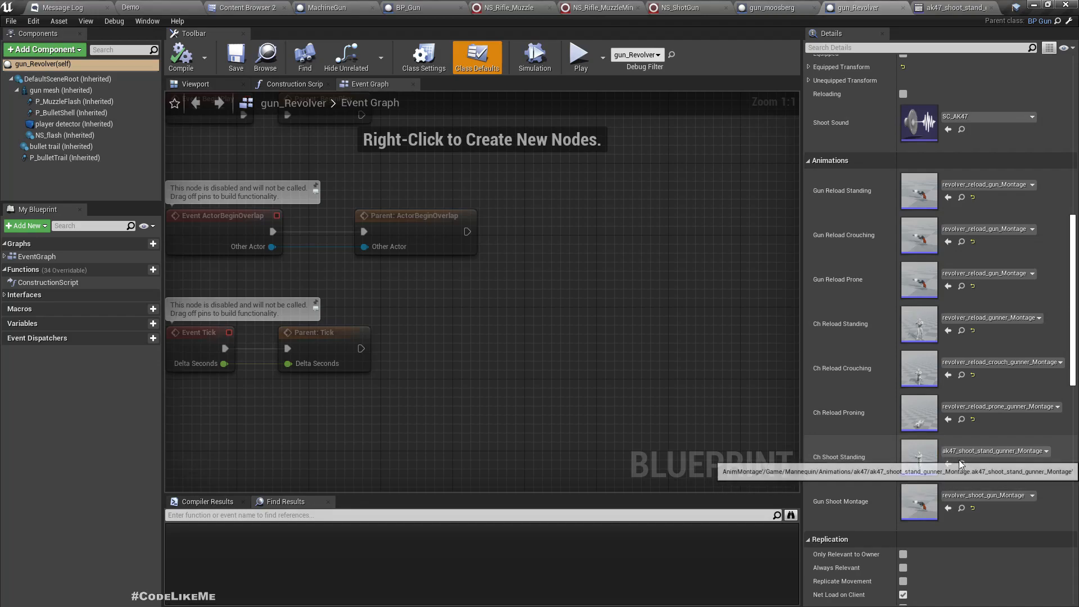
click(250, 8)
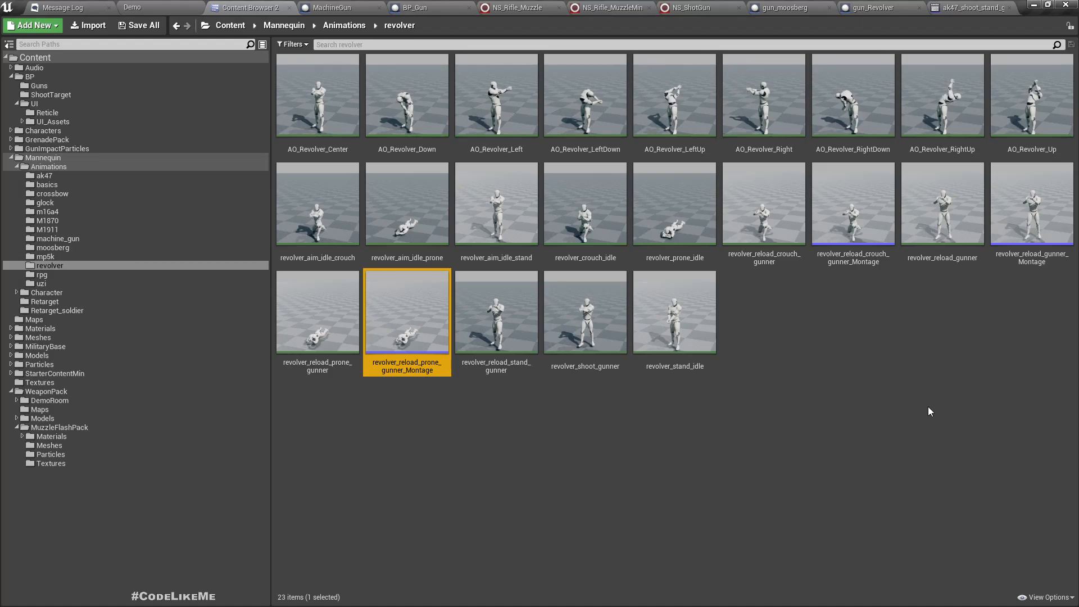
mouse_move(446, 479)
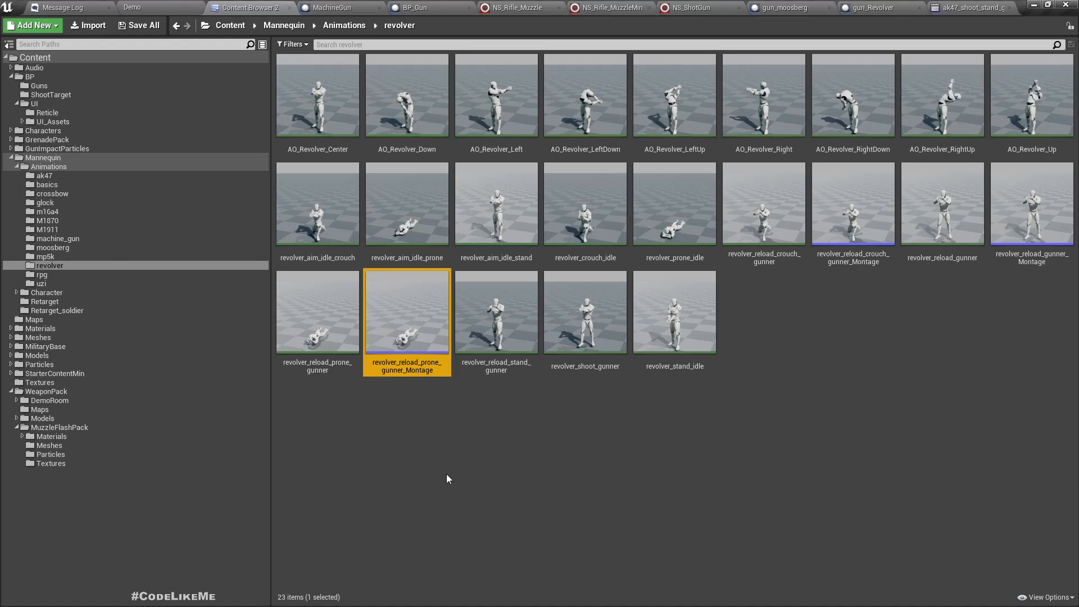
Create revolver_shoot_gunner_Montage from the shoot animation with its slot set to DefaultGroup.Upperbody
right_click(585, 311)
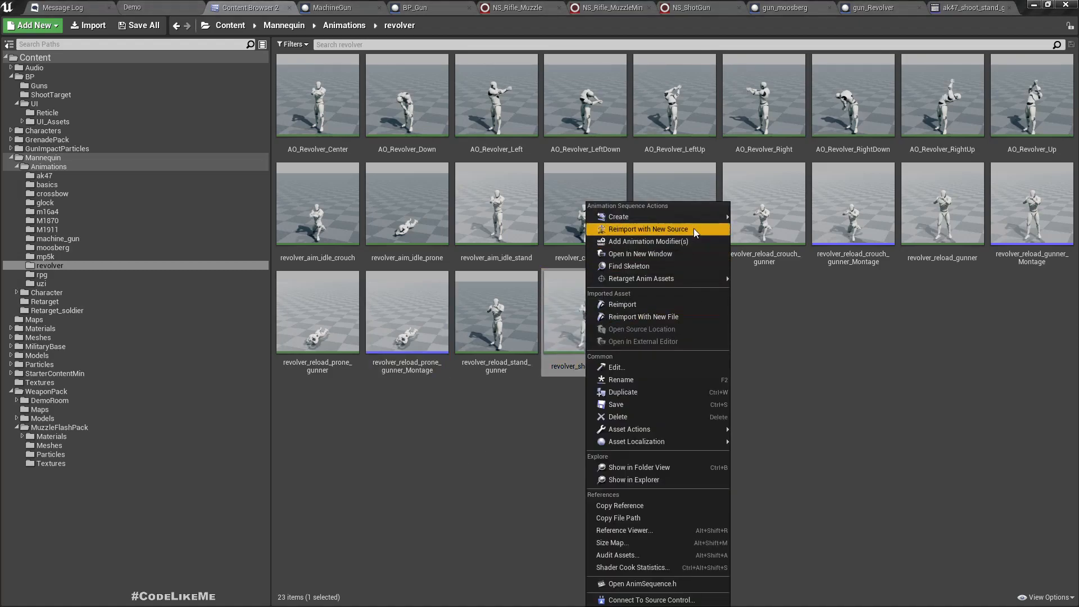
mouse_move(619, 216)
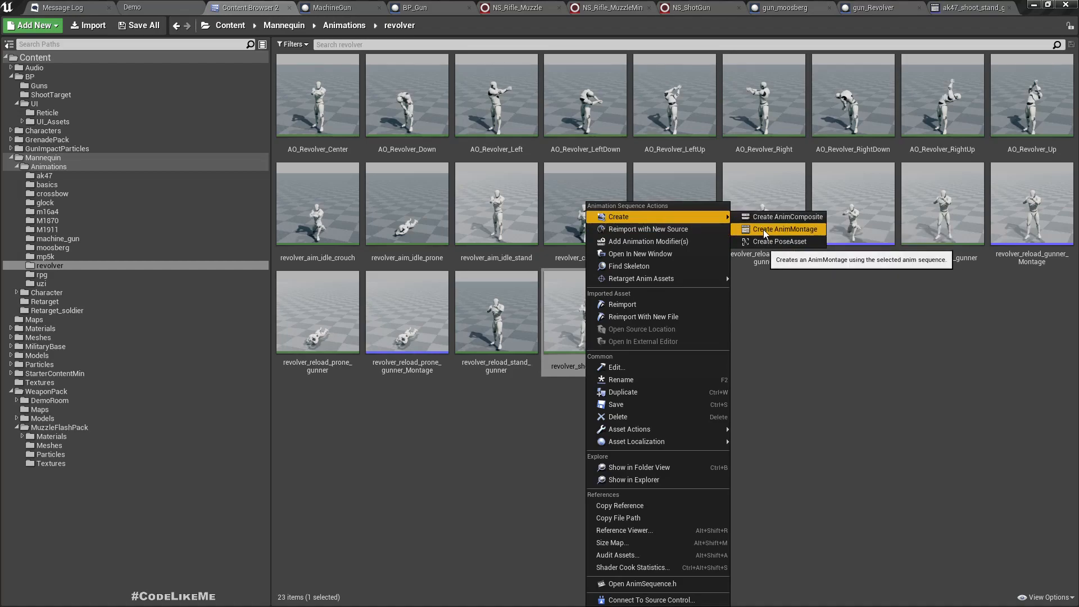
click(784, 229)
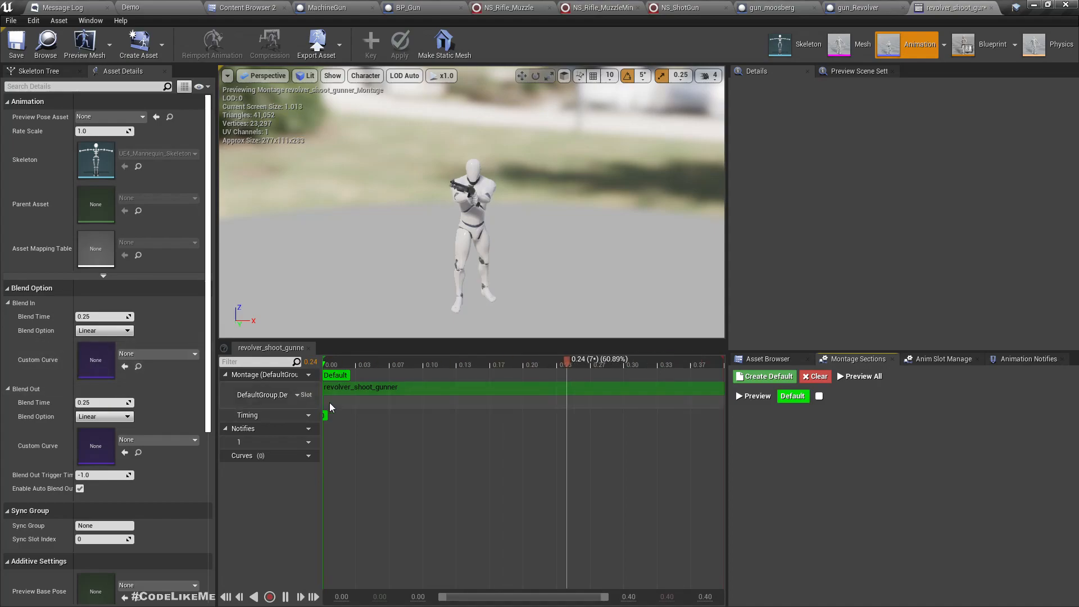
click(304, 395)
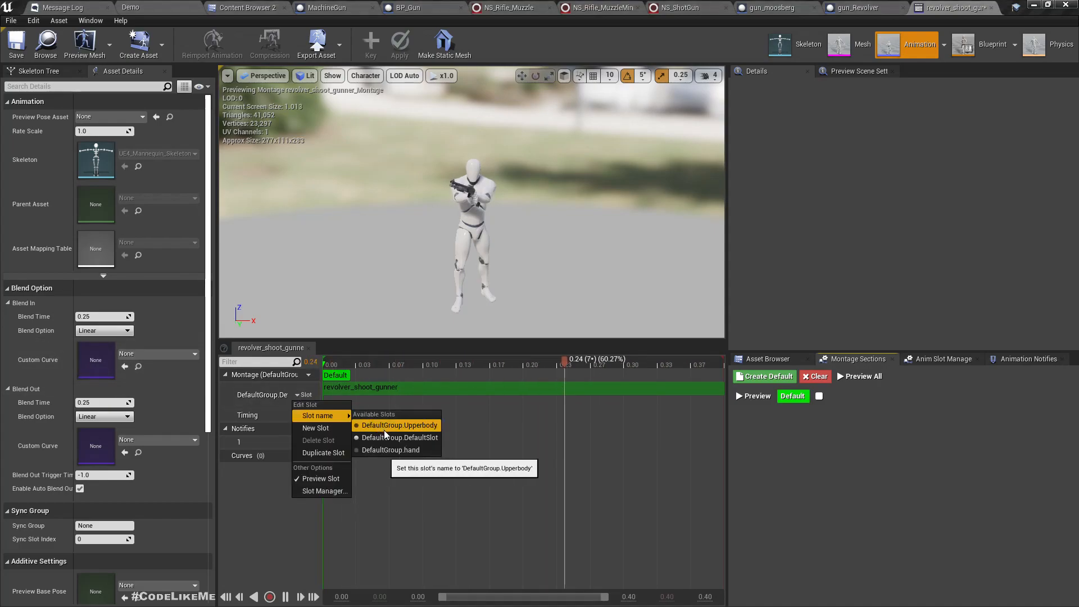
click(398, 425)
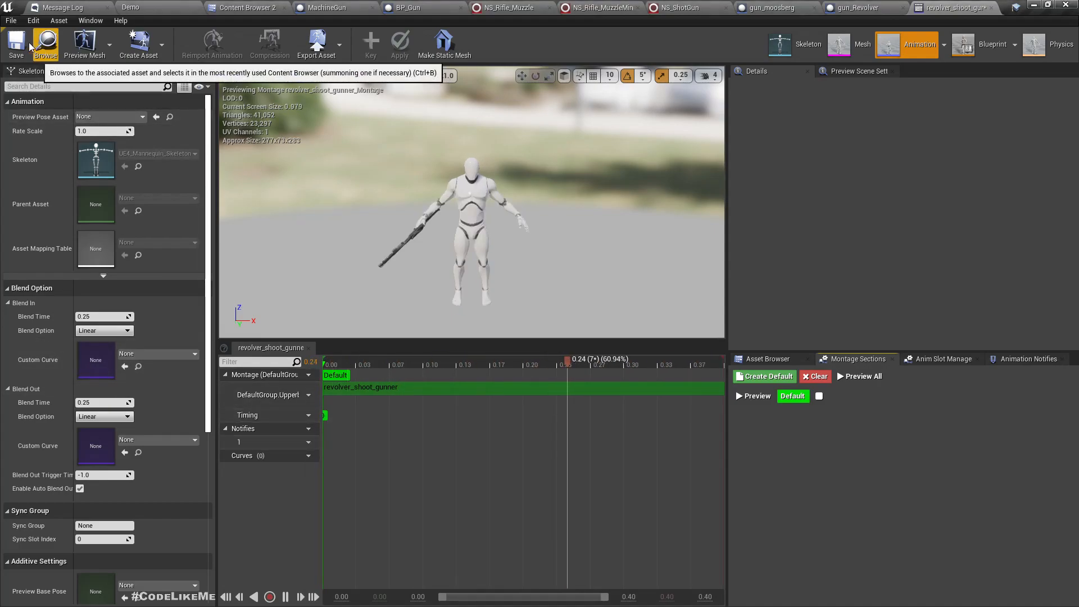
click(407, 364)
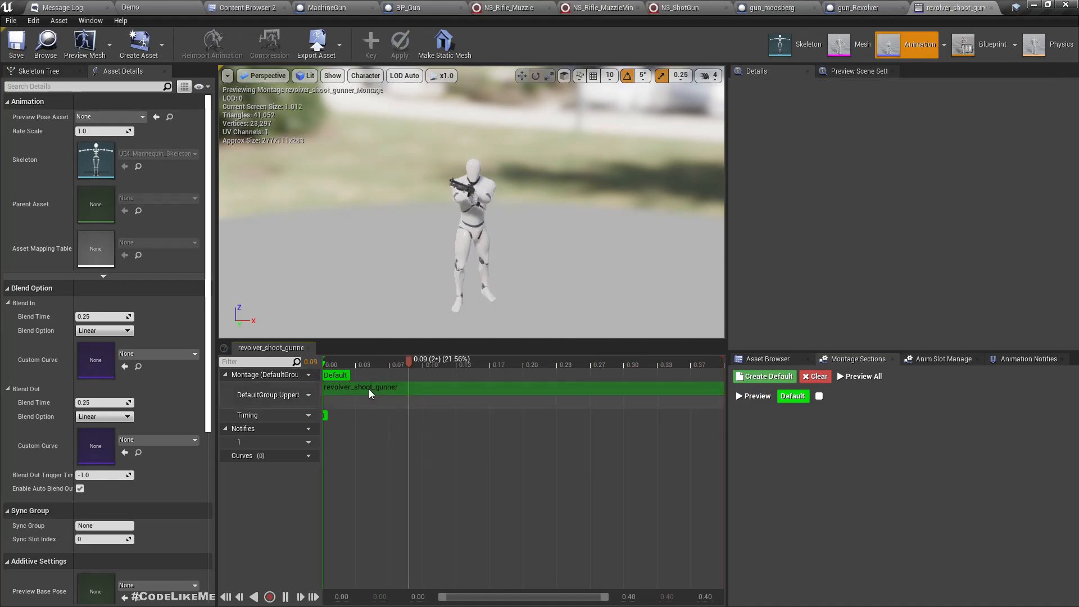
Locate the new montage among the revolver animations and return to the demo level
click(253, 8)
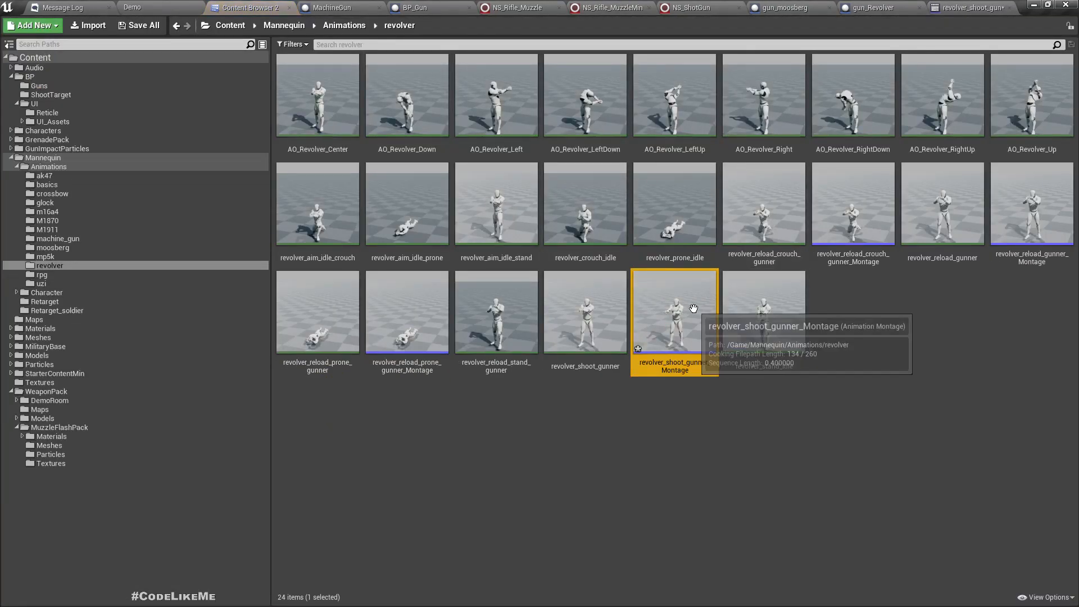
click(863, 8)
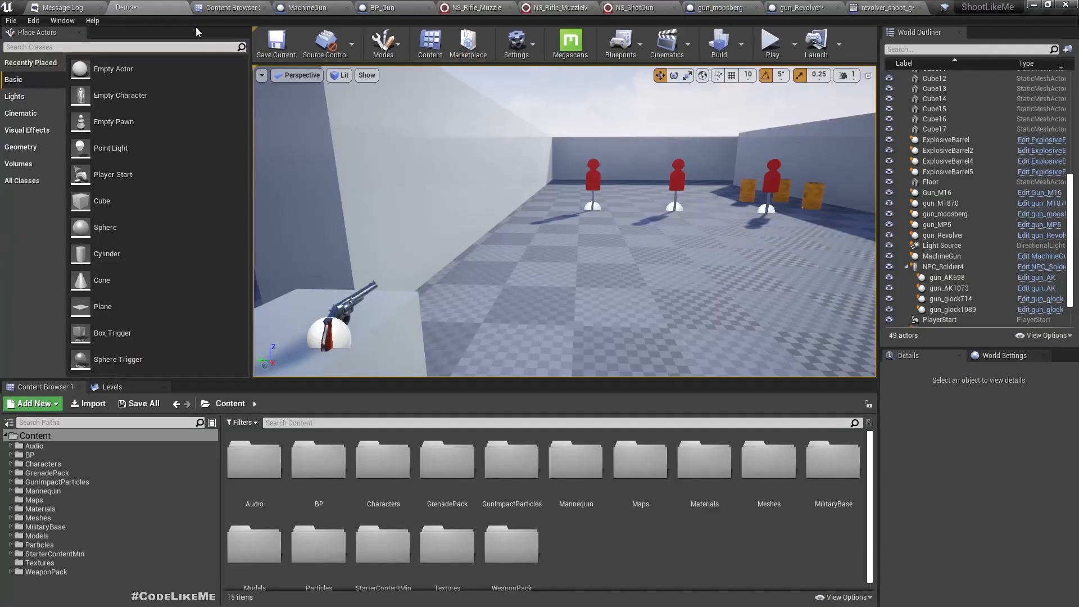
click(771, 39)
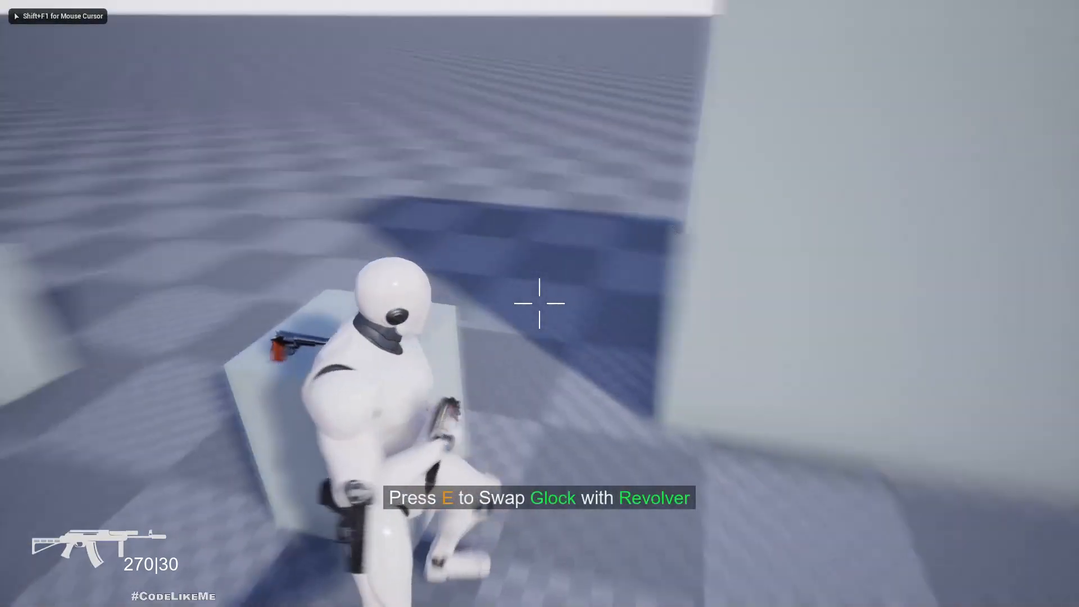
key(e)
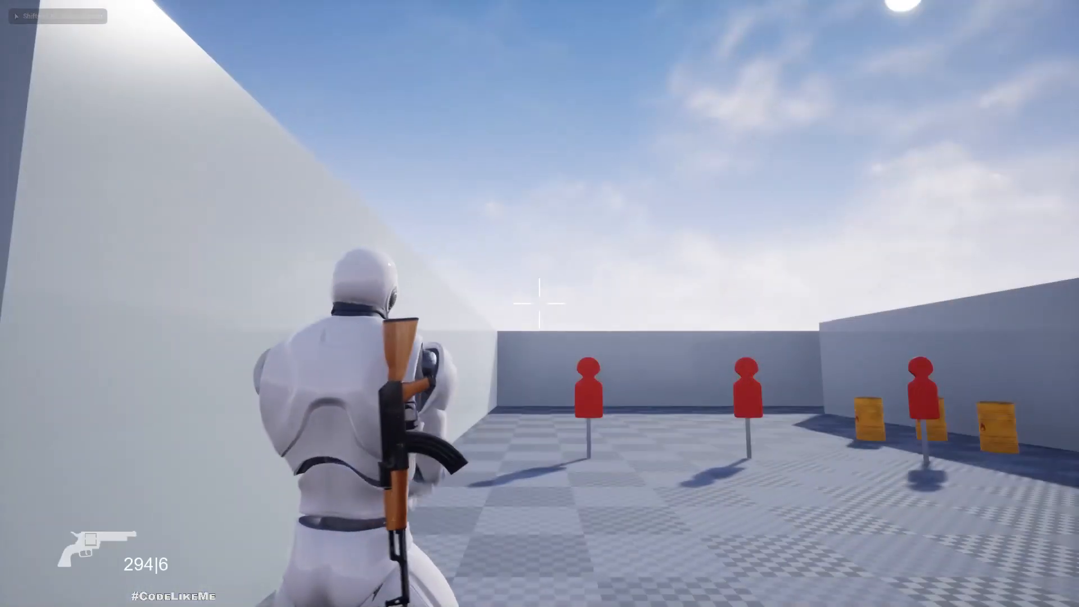
click(540, 303)
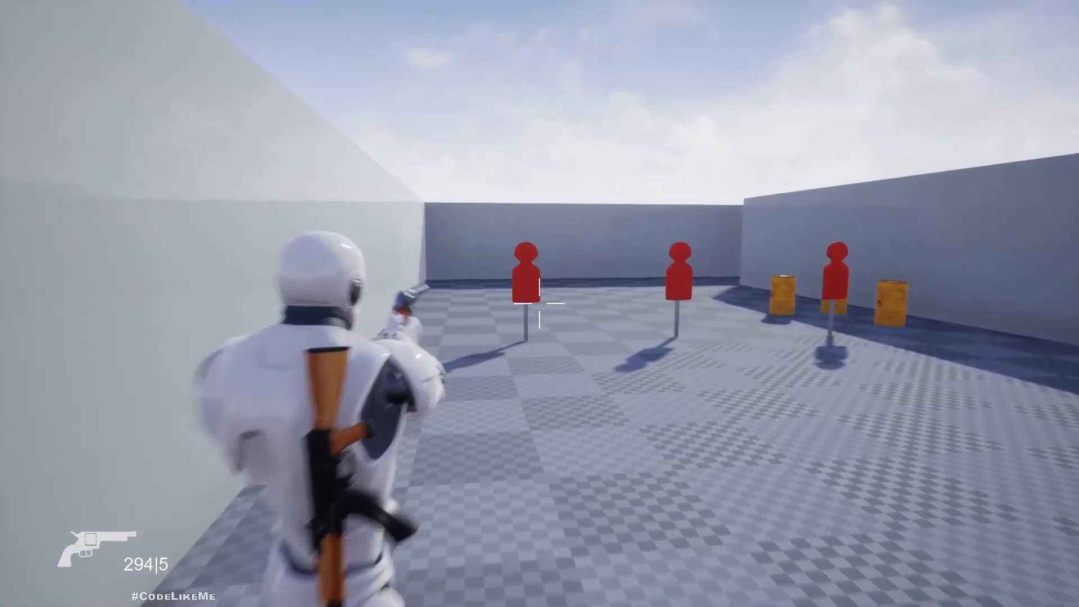
click(540, 304)
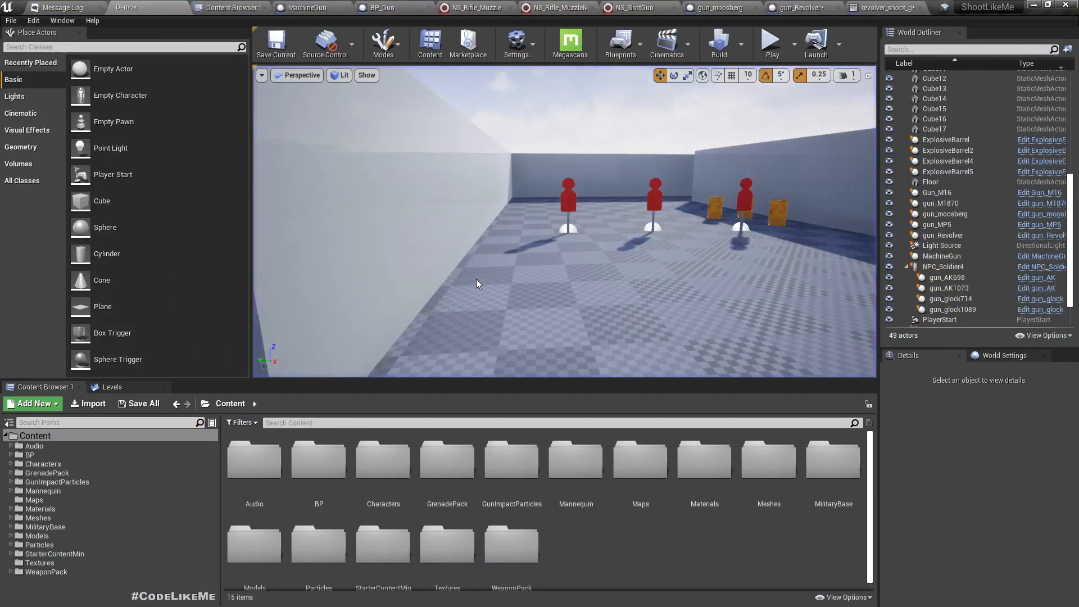
Set the revolver's Ch Shoot Standing to revolver_shoot_gunner_Montage and start a playtest
click(854, 8)
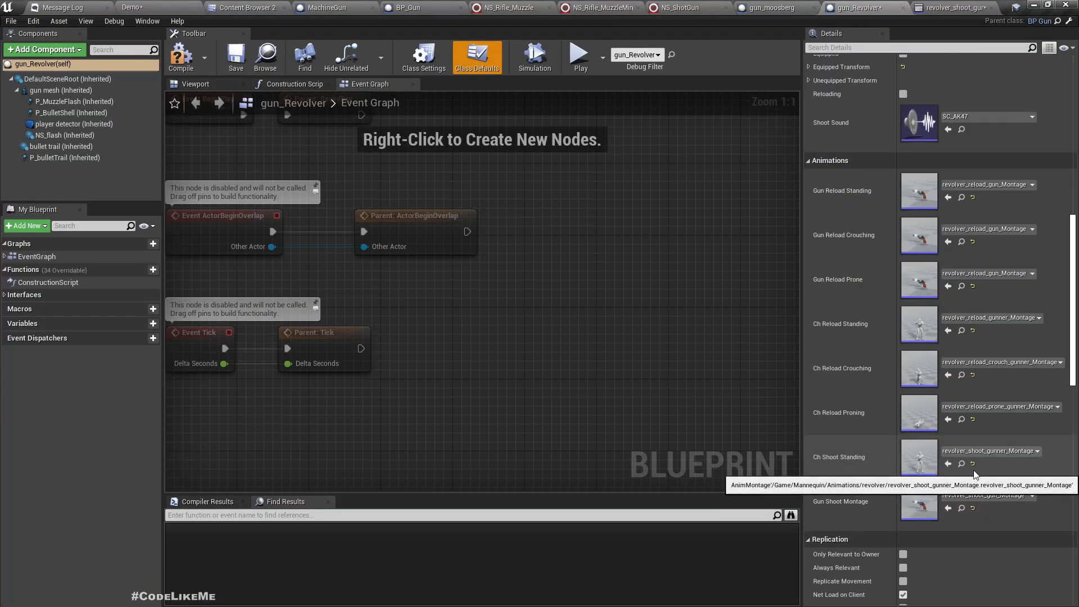
mouse_move(1071, 530)
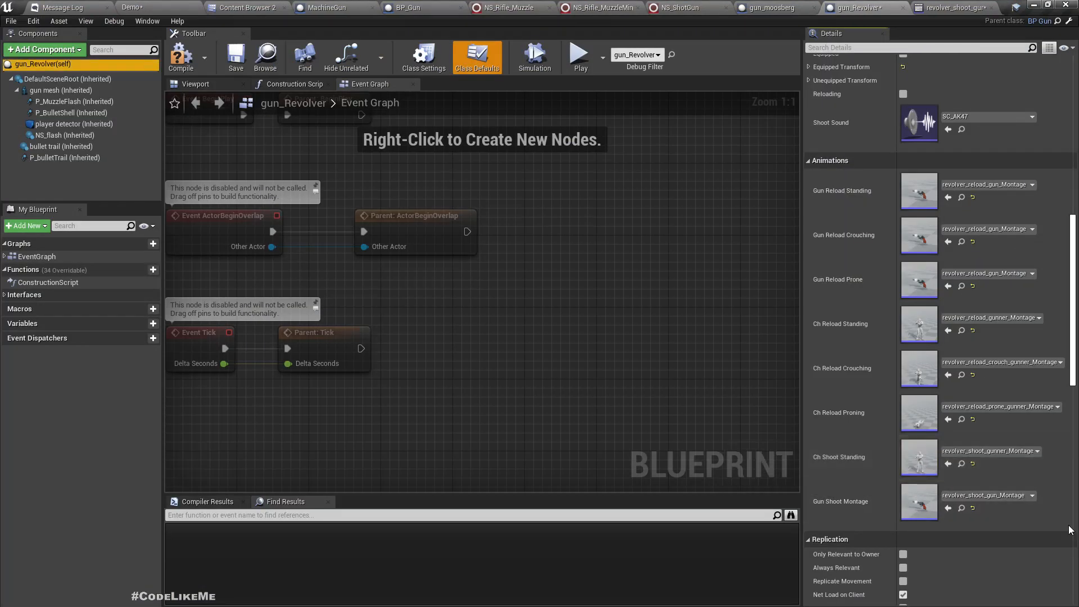
click(1033, 451)
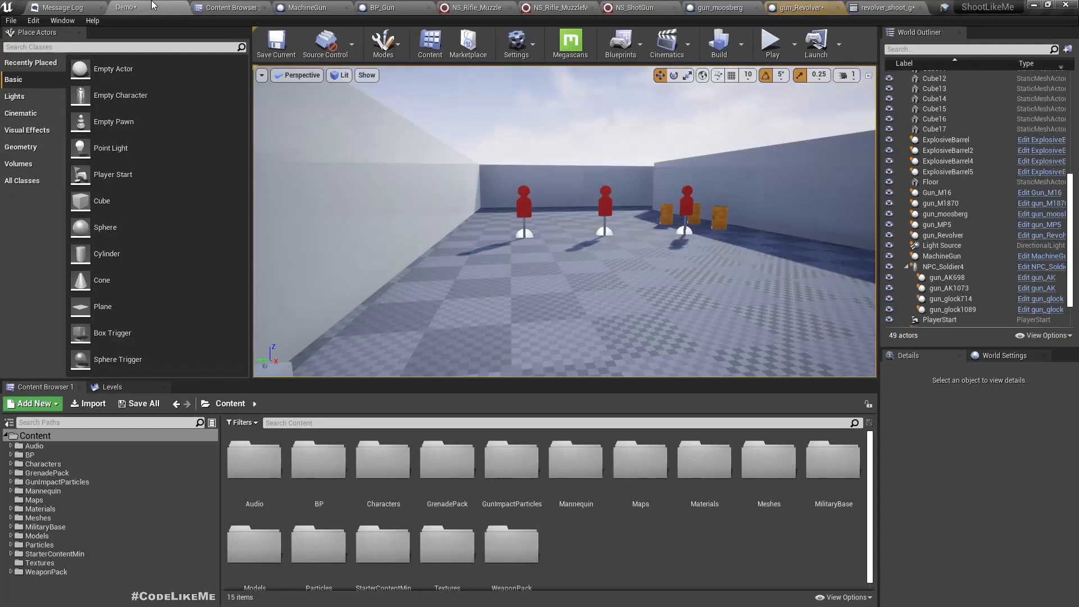
click(770, 43)
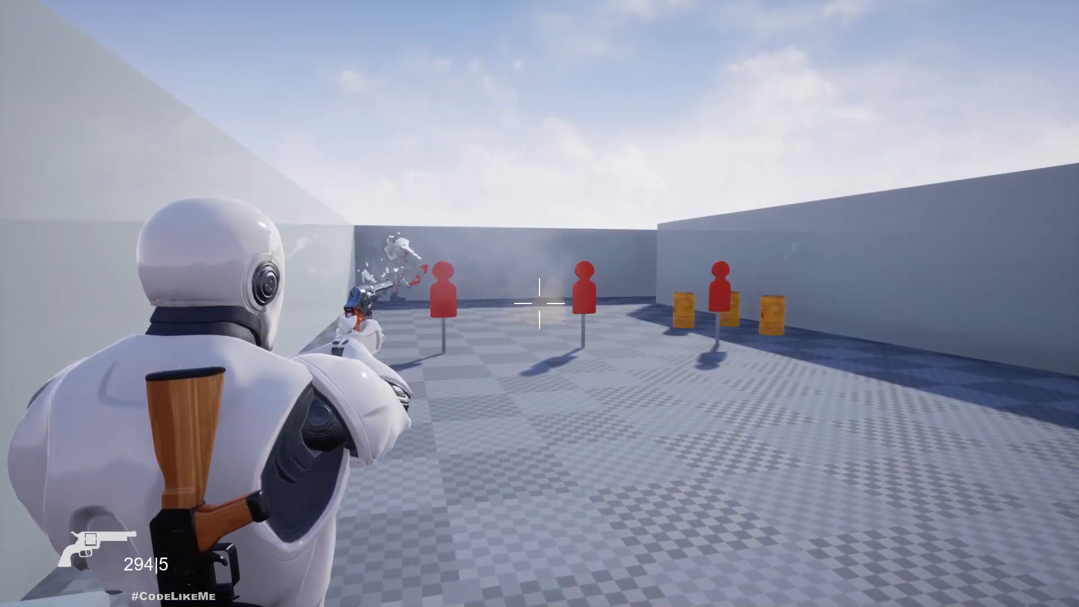
click(540, 303)
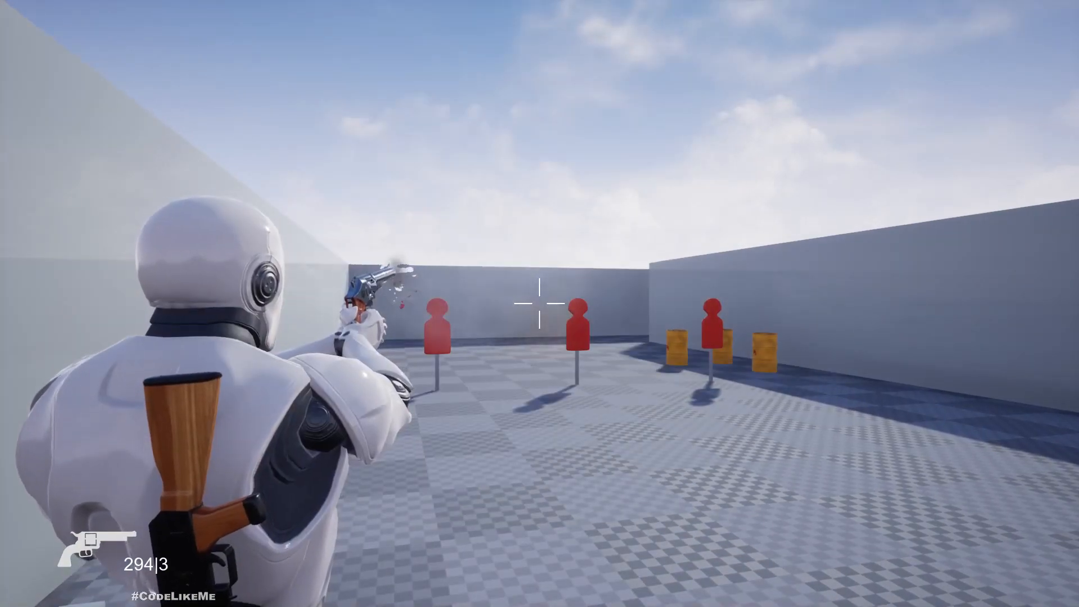
click(539, 304)
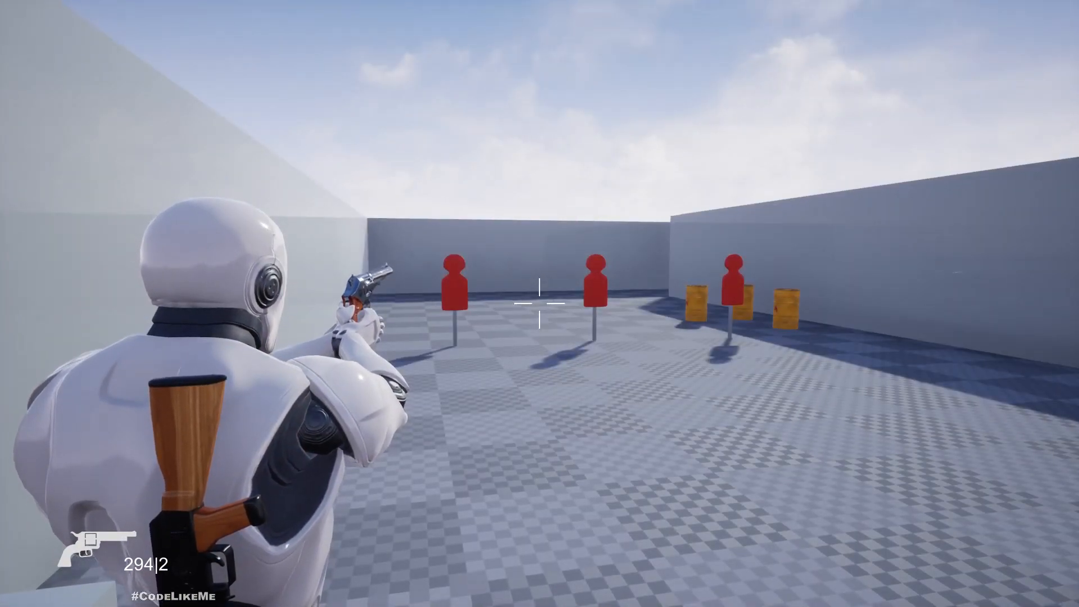
click(540, 297)
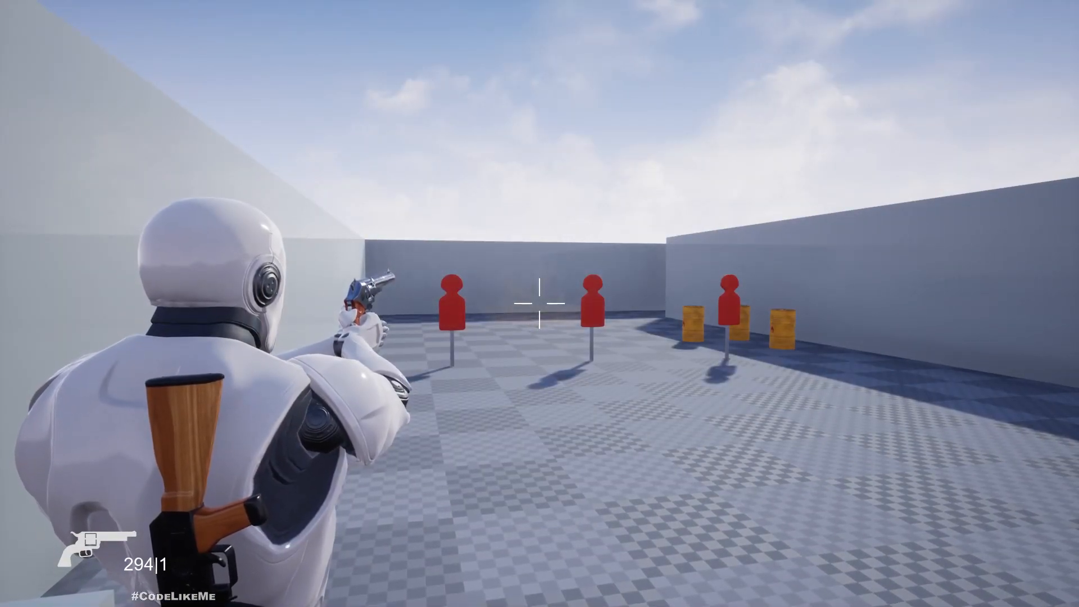
click(540, 304)
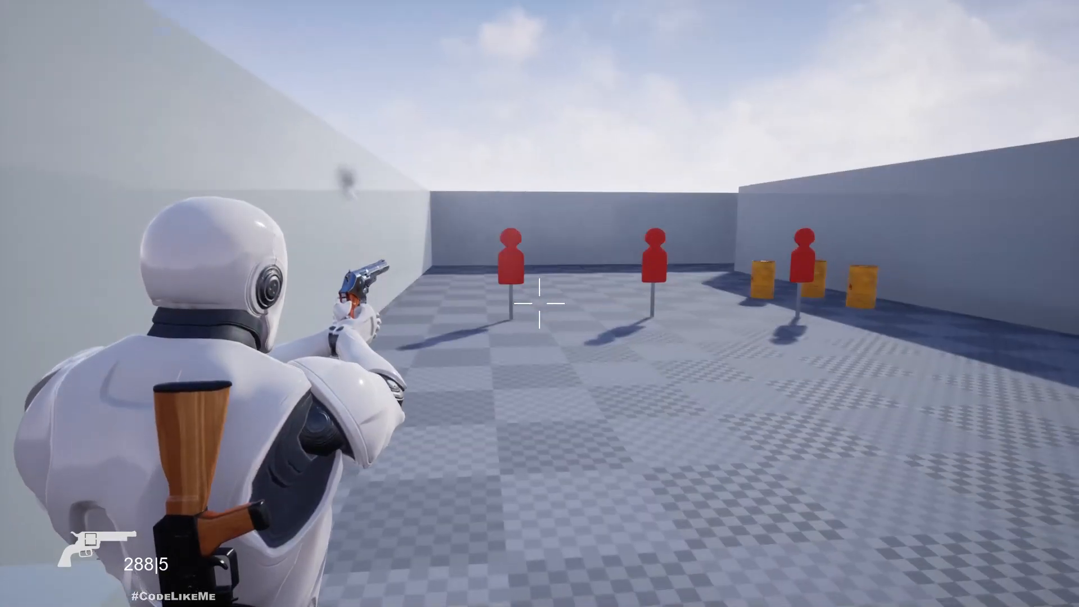
click(539, 303)
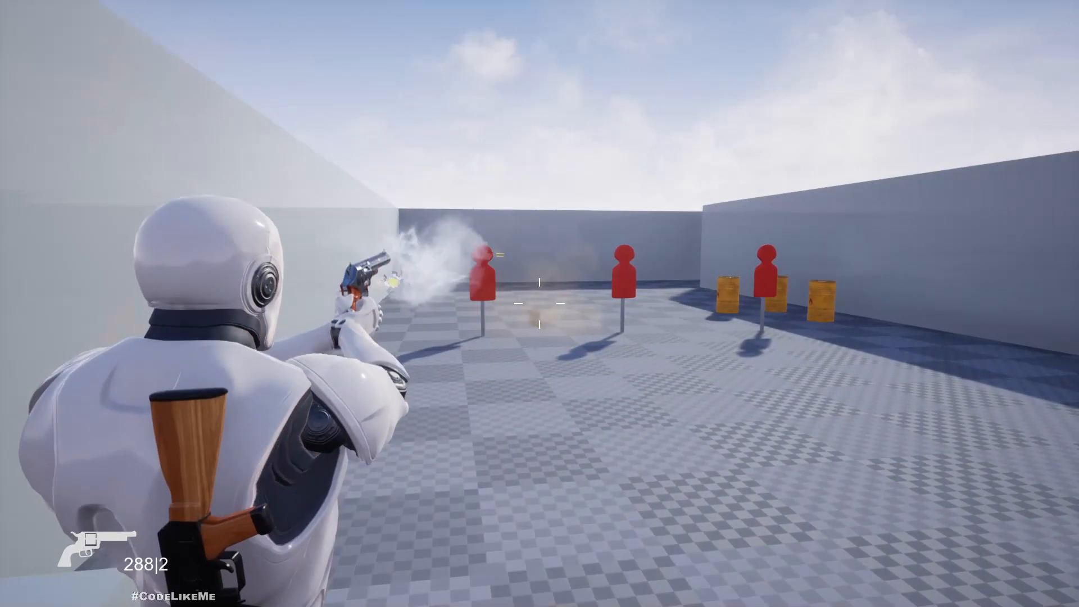
click(539, 303)
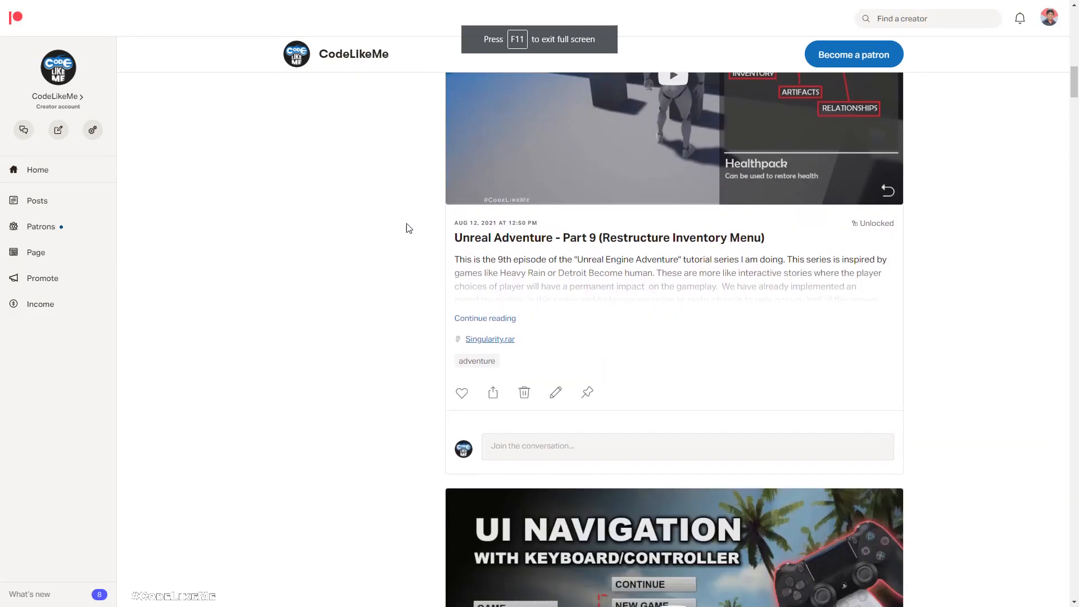
scroll(down, 3)
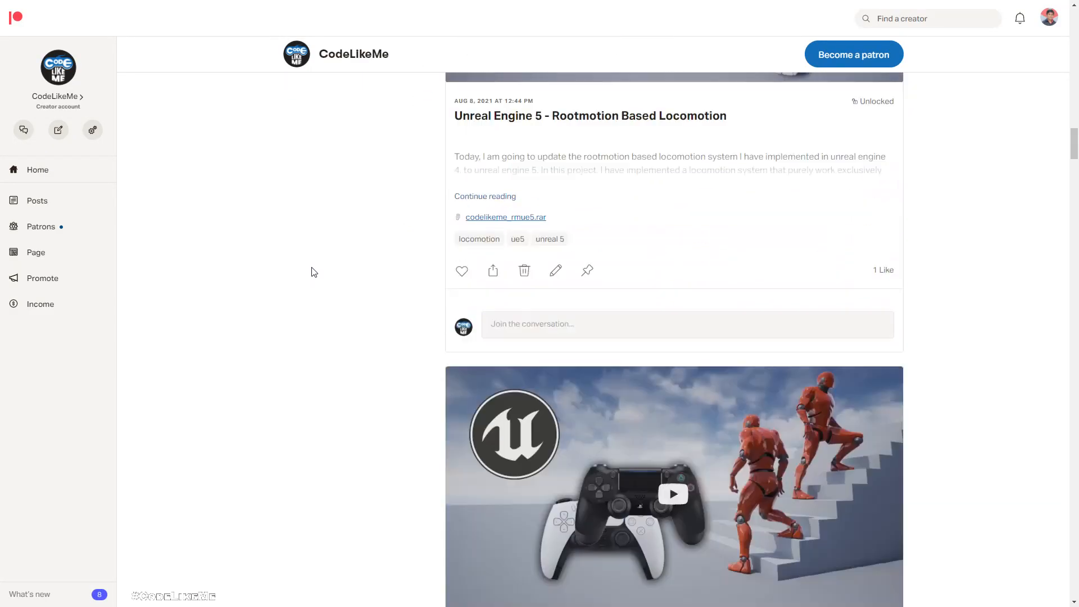
scroll(down, 3)
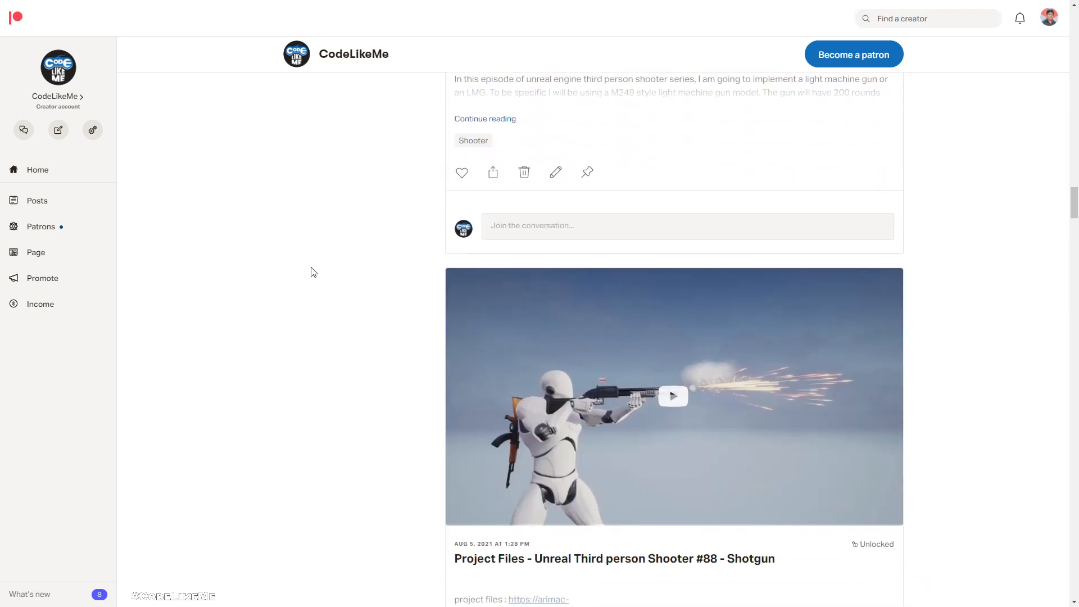
scroll(down, 3)
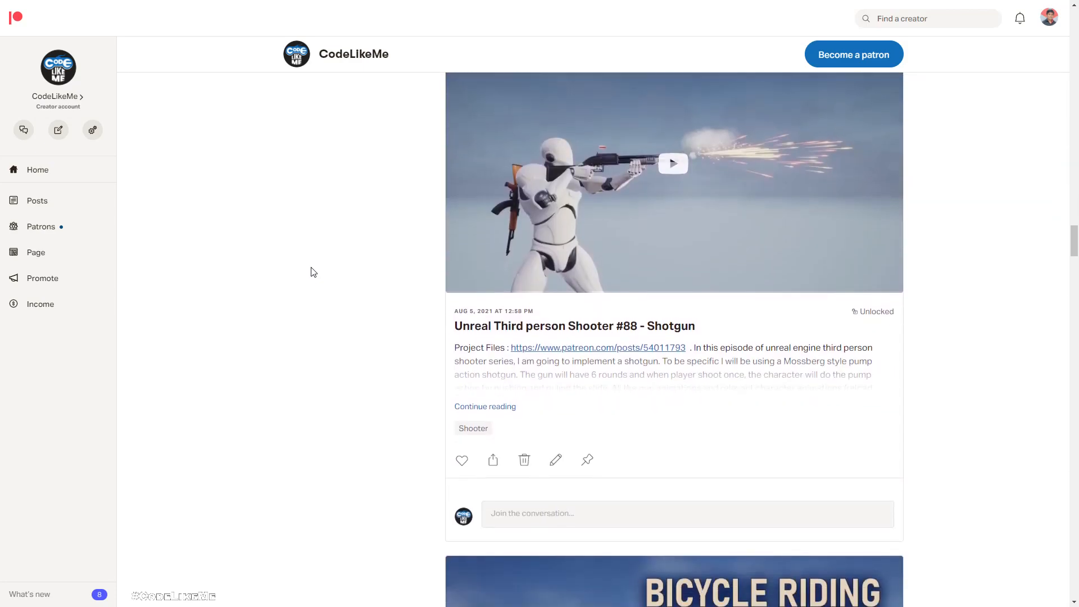
scroll(down, 3)
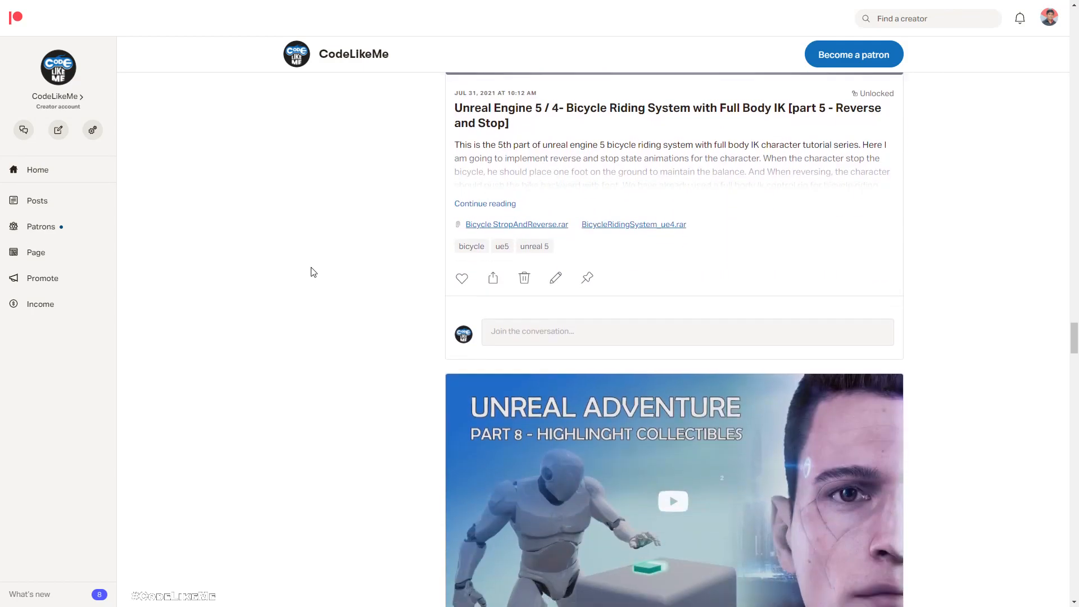
scroll(down, 3)
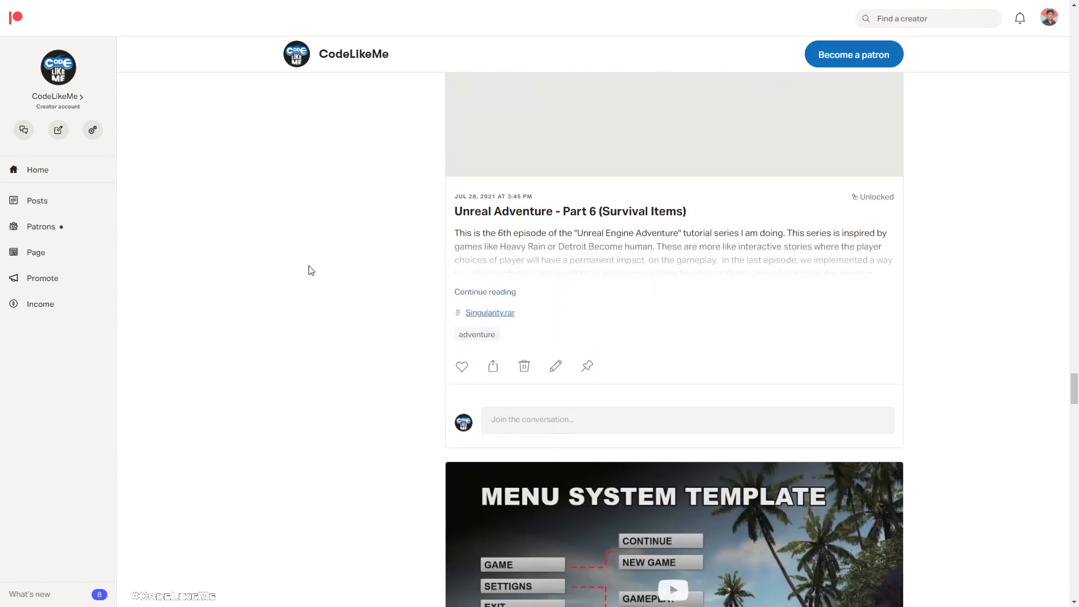
scroll(down, 3)
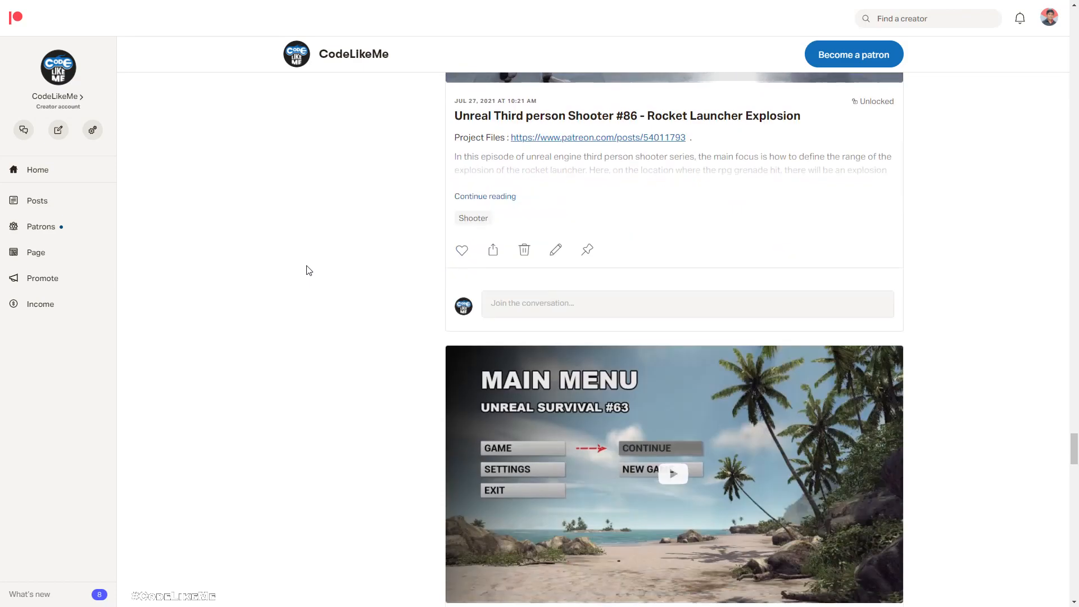